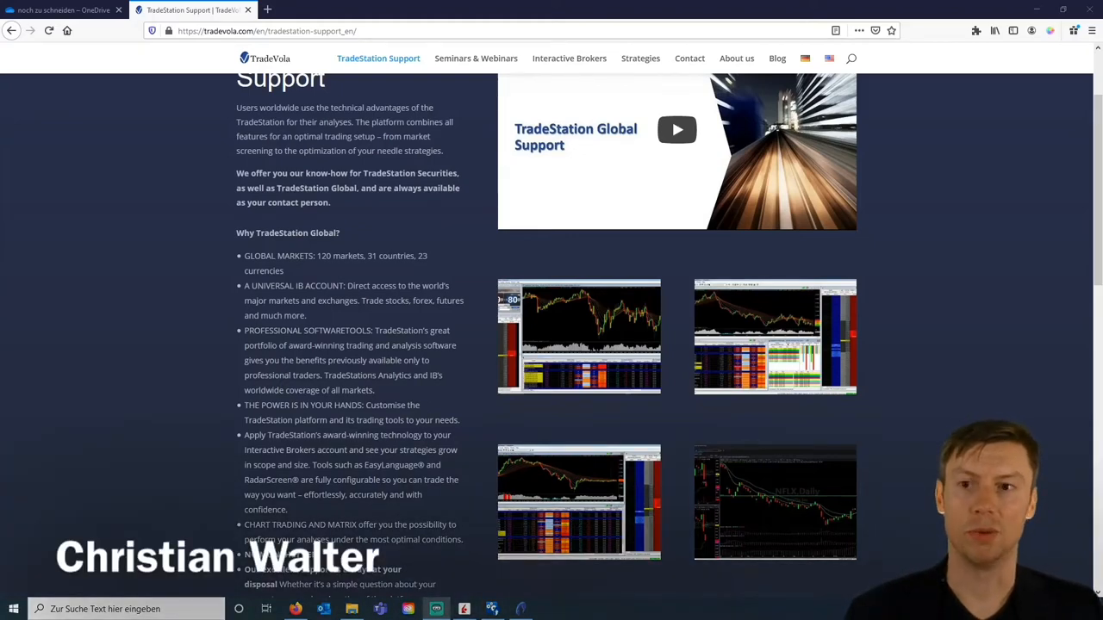
# Maximize the GBP.CAD daily chart window and browse the Drawing menu's tools.
pyautogui.scroll(3)
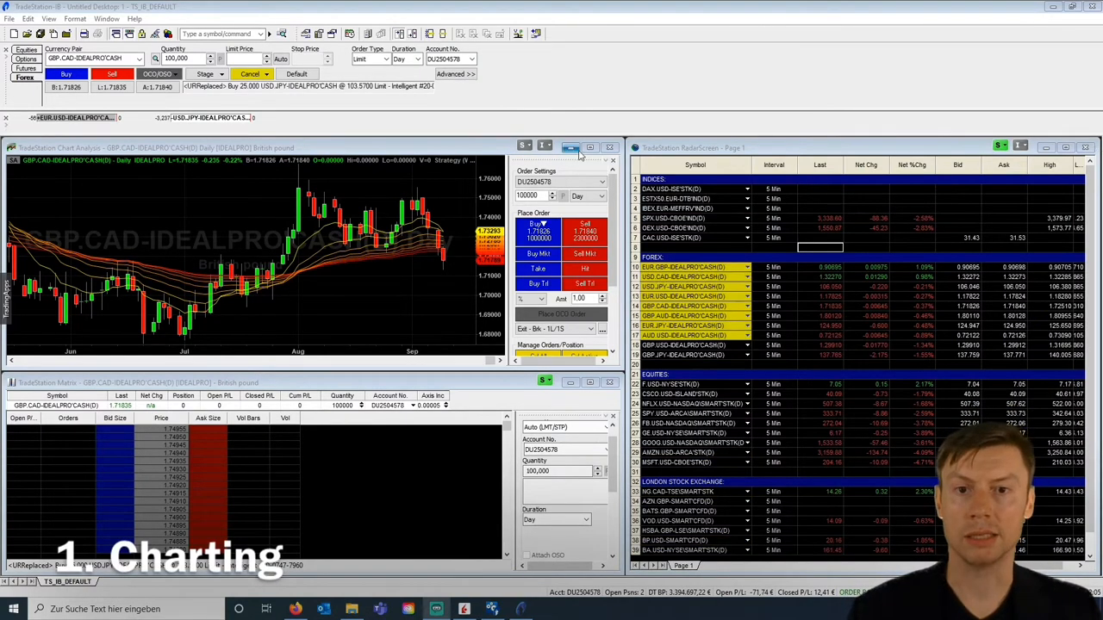
pyautogui.click(590, 148)
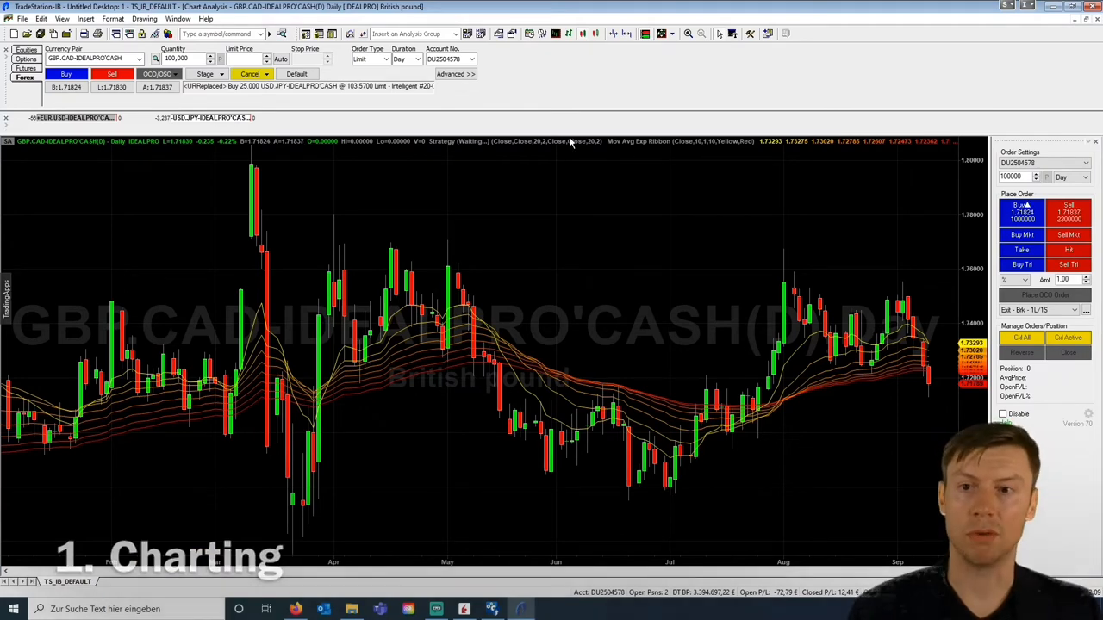
pyautogui.click(751, 35)
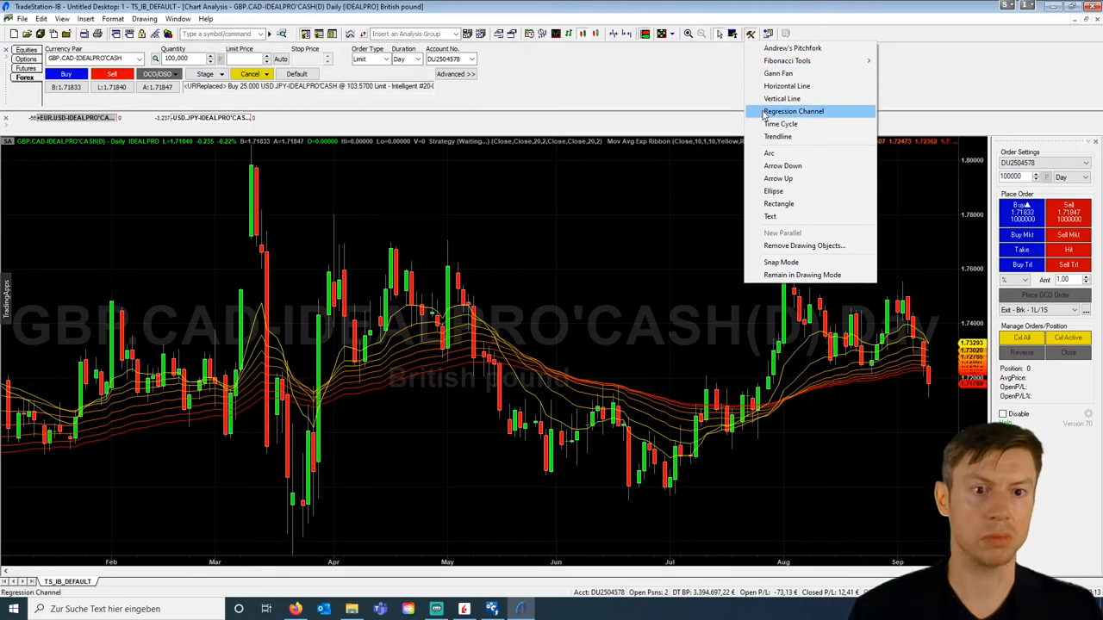
pyautogui.moveTo(783, 165)
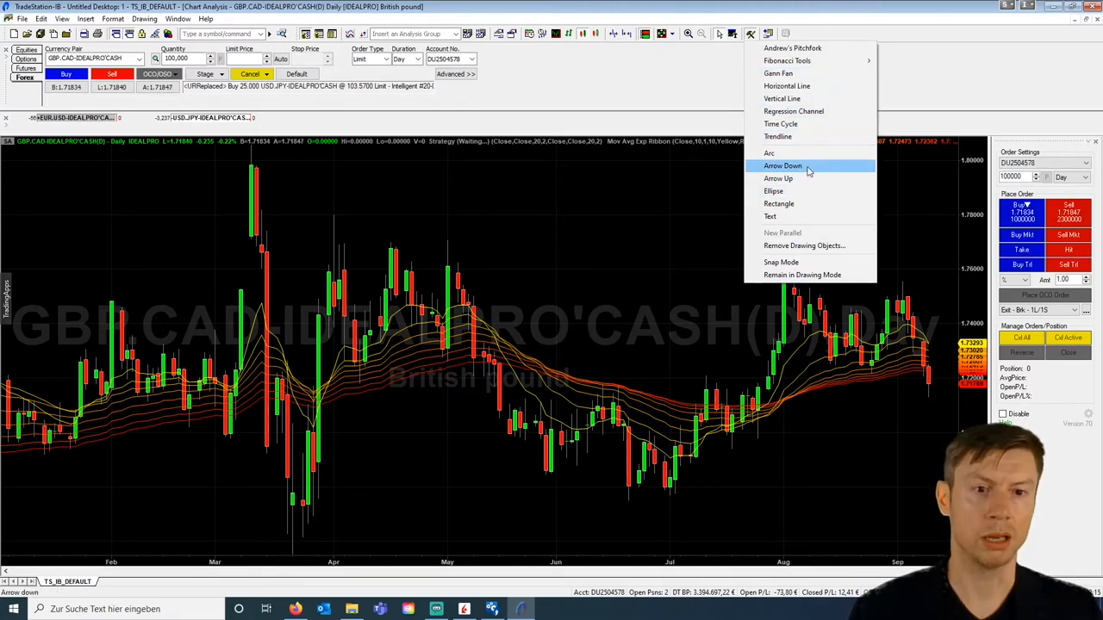
pyautogui.moveTo(782, 98)
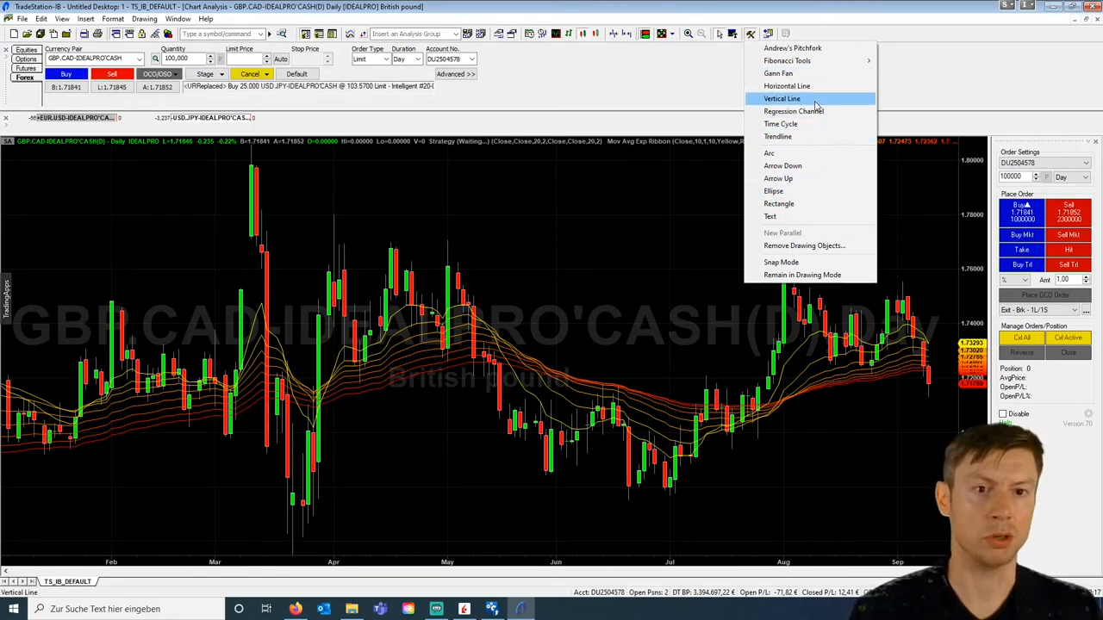
pyautogui.moveTo(786, 61)
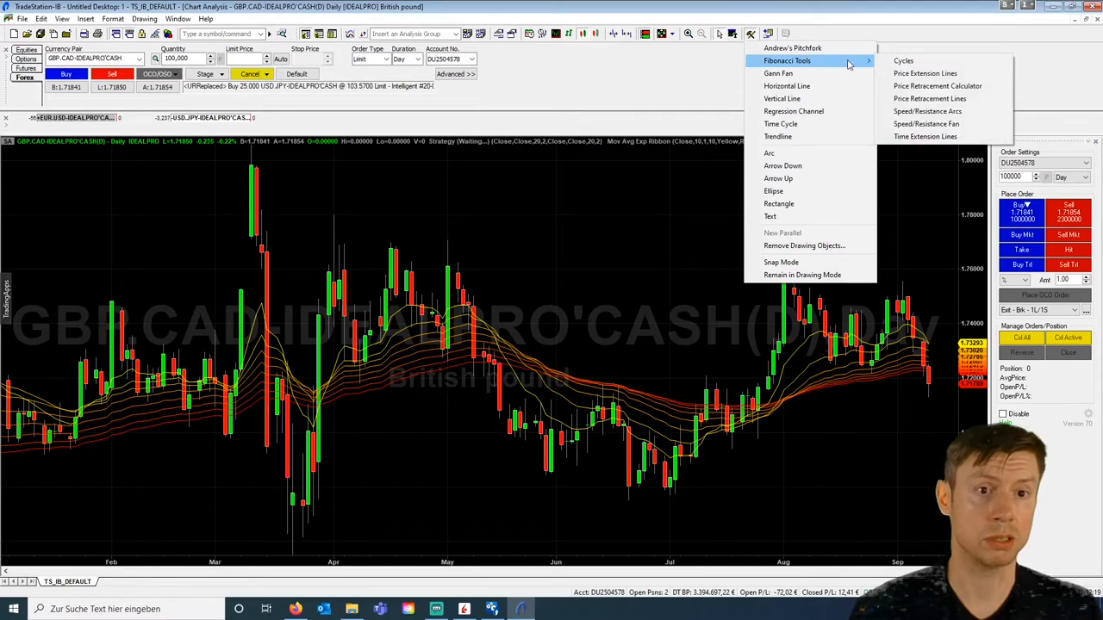
pyautogui.moveTo(792, 110)
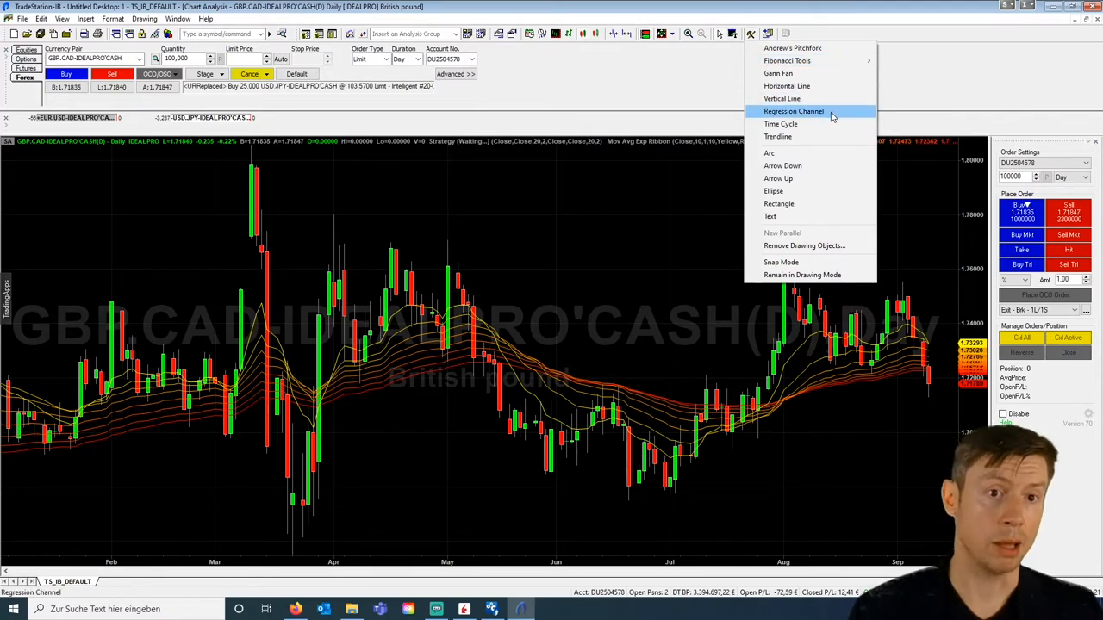
pyautogui.moveTo(793, 152)
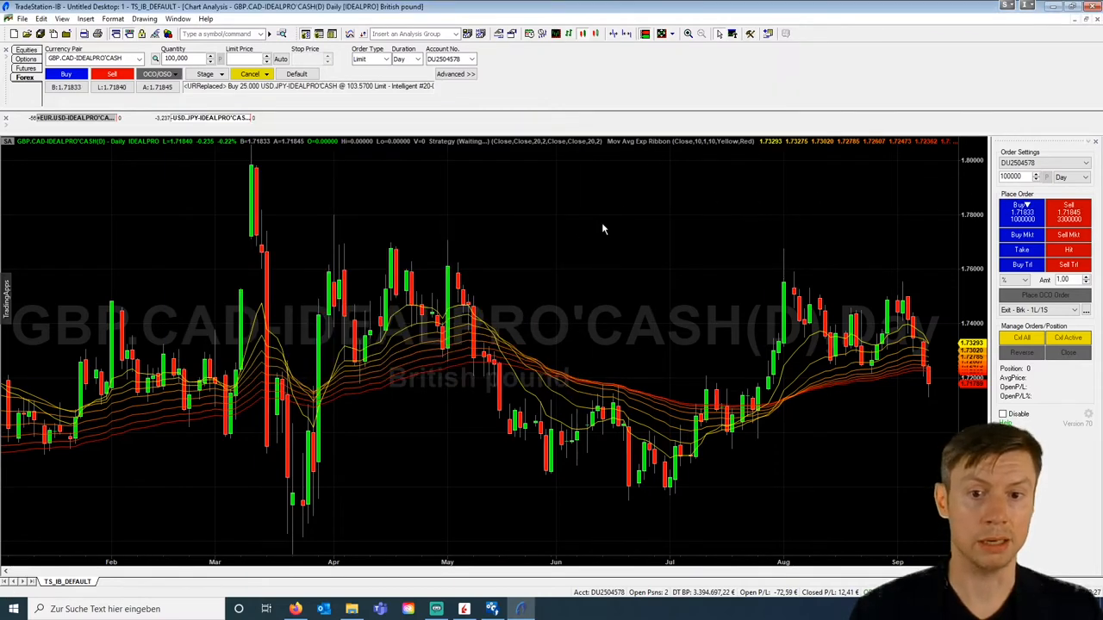
# From Insert Analysis Technique, browse Indicator and ShowMe lists and edit Rate of Chg in EasyLanguage.
pyautogui.rightClick(603, 227)
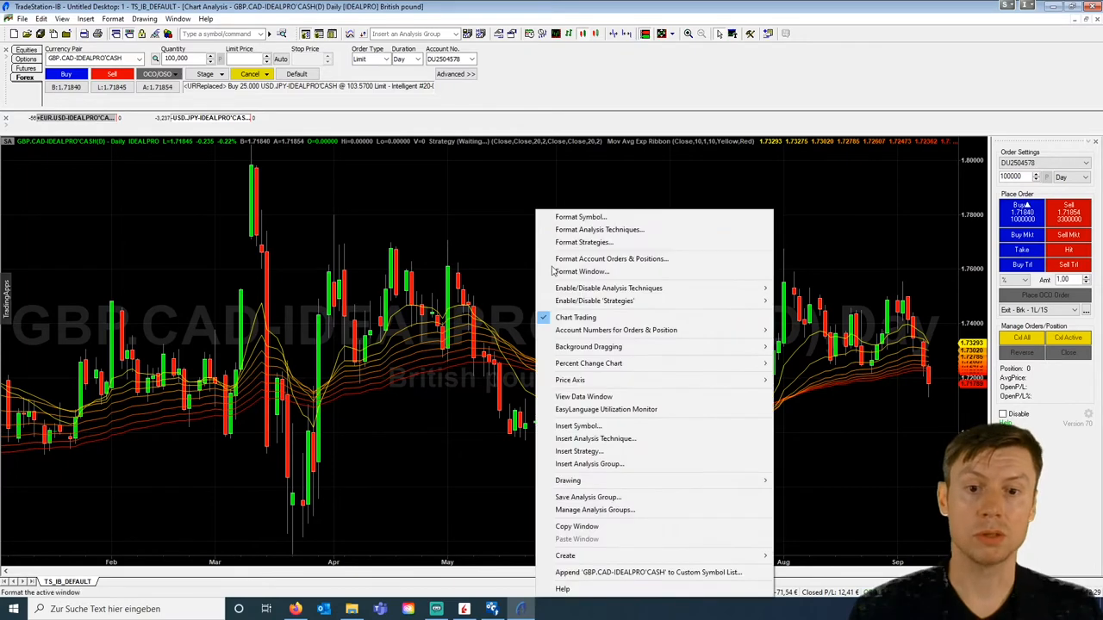
pyautogui.click(596, 439)
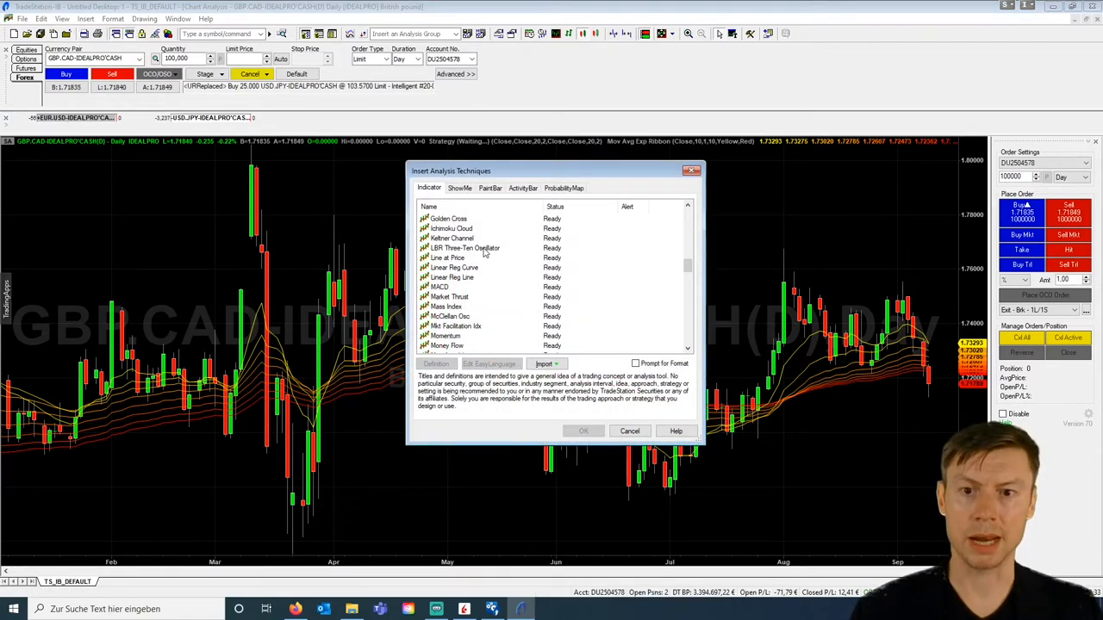
pyautogui.click(452, 276)
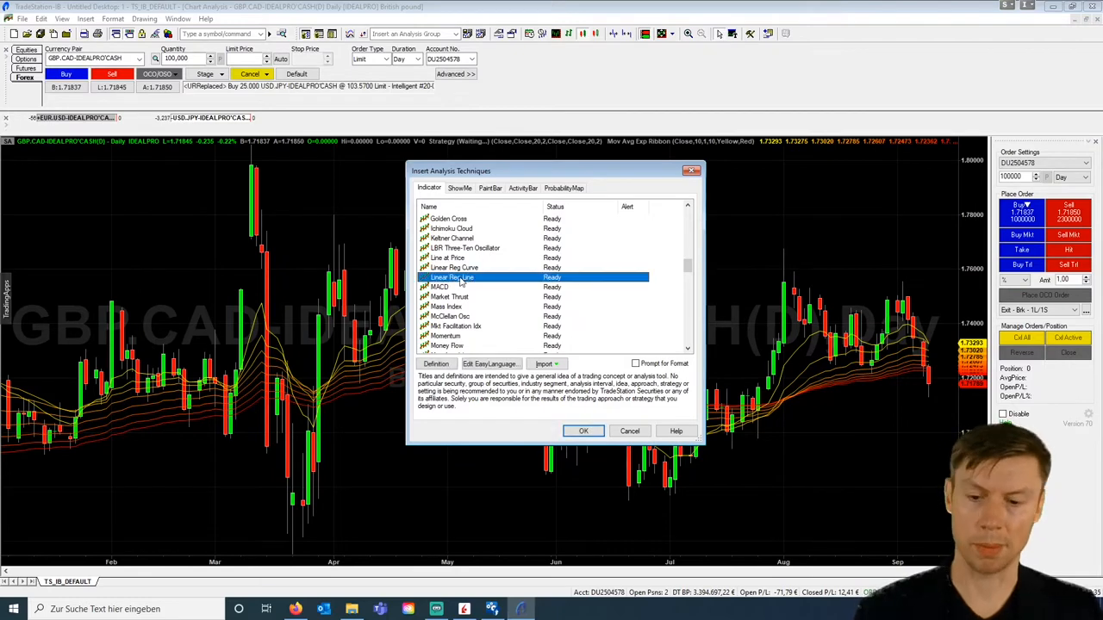
pyautogui.scroll(-3)
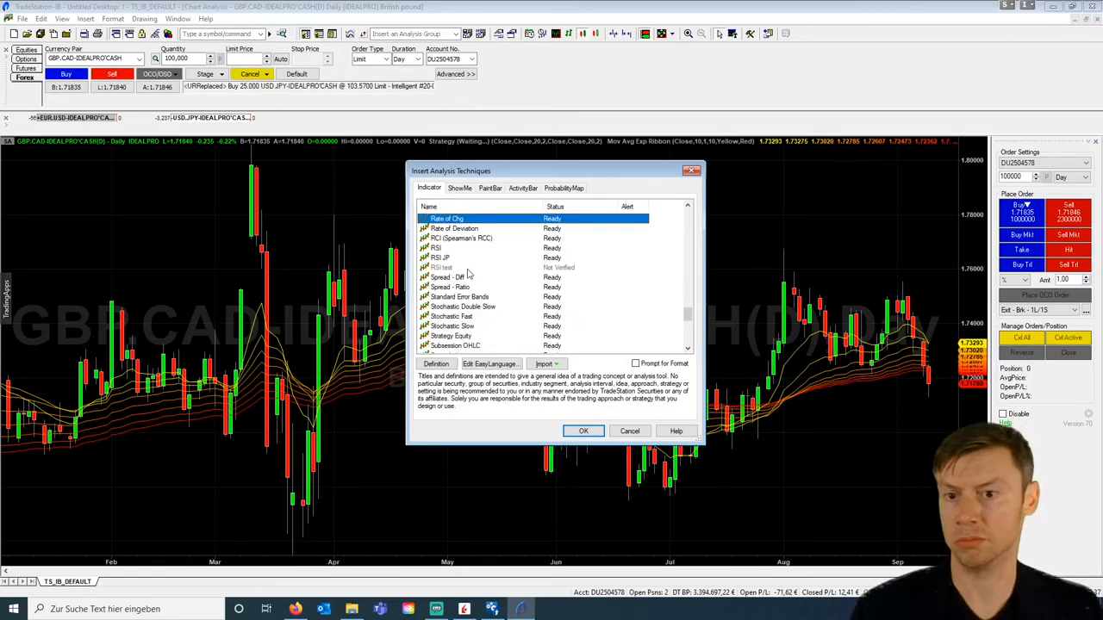
pyautogui.moveTo(474, 248)
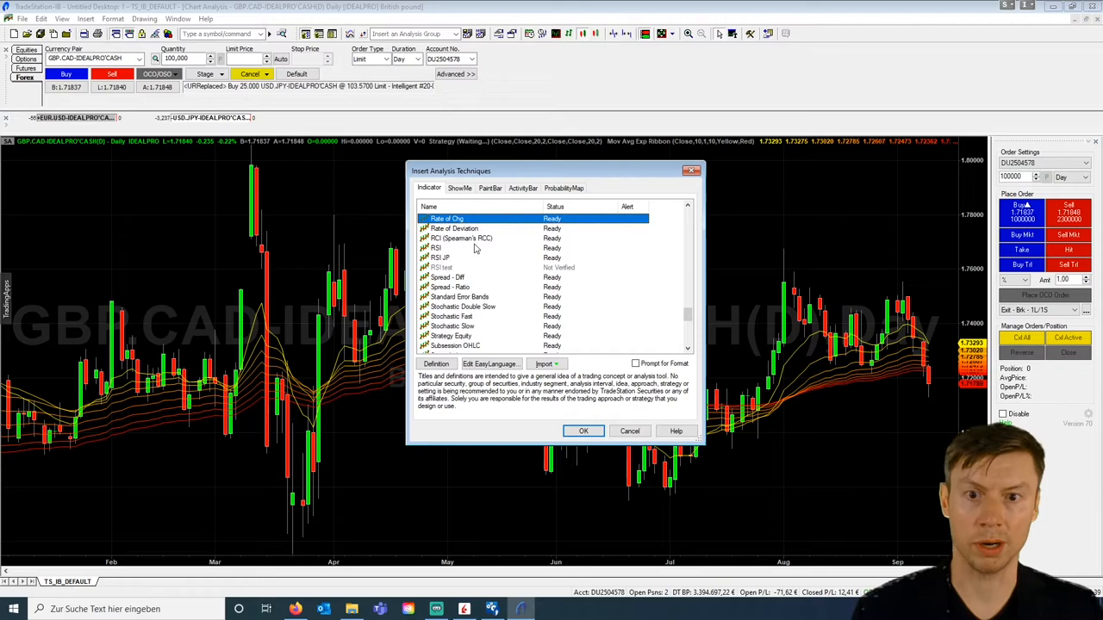
pyautogui.click(459, 187)
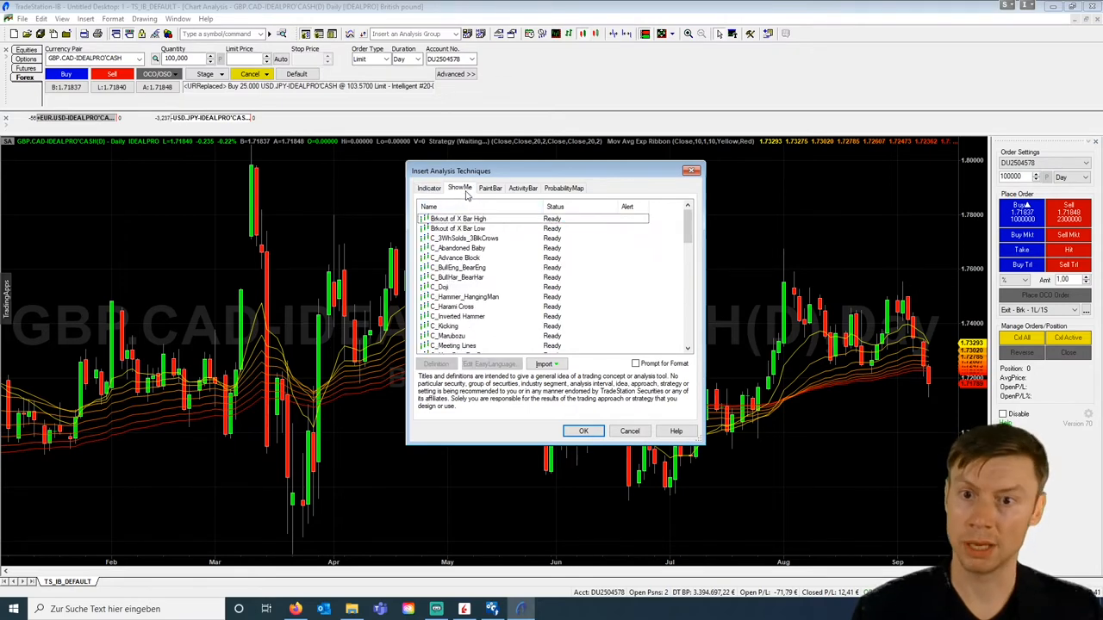
pyautogui.scroll(-3)
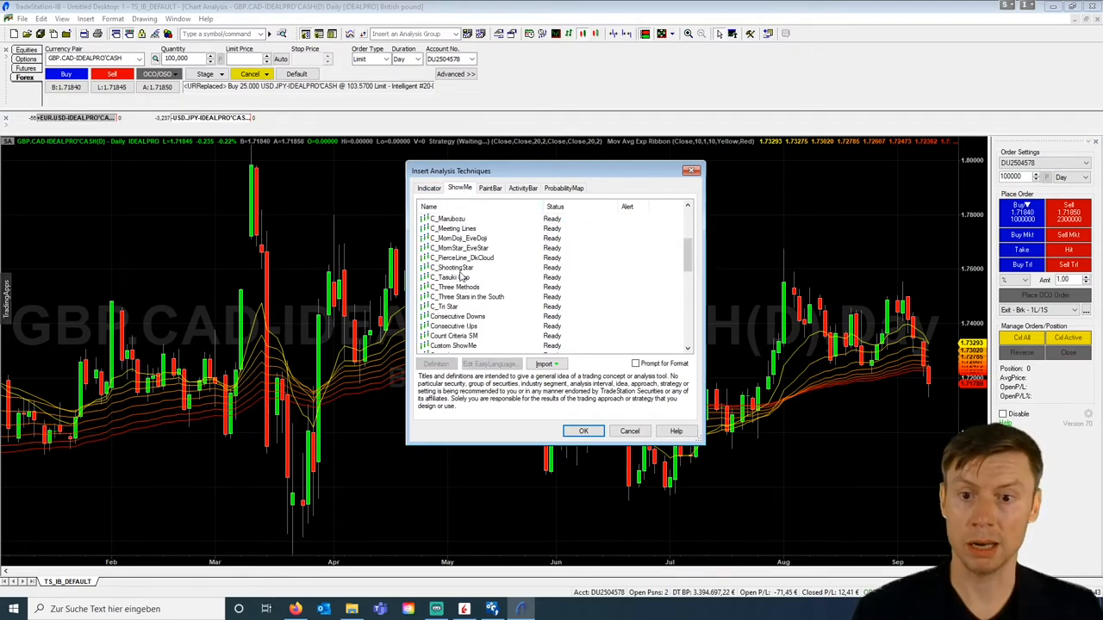
pyautogui.click(430, 188)
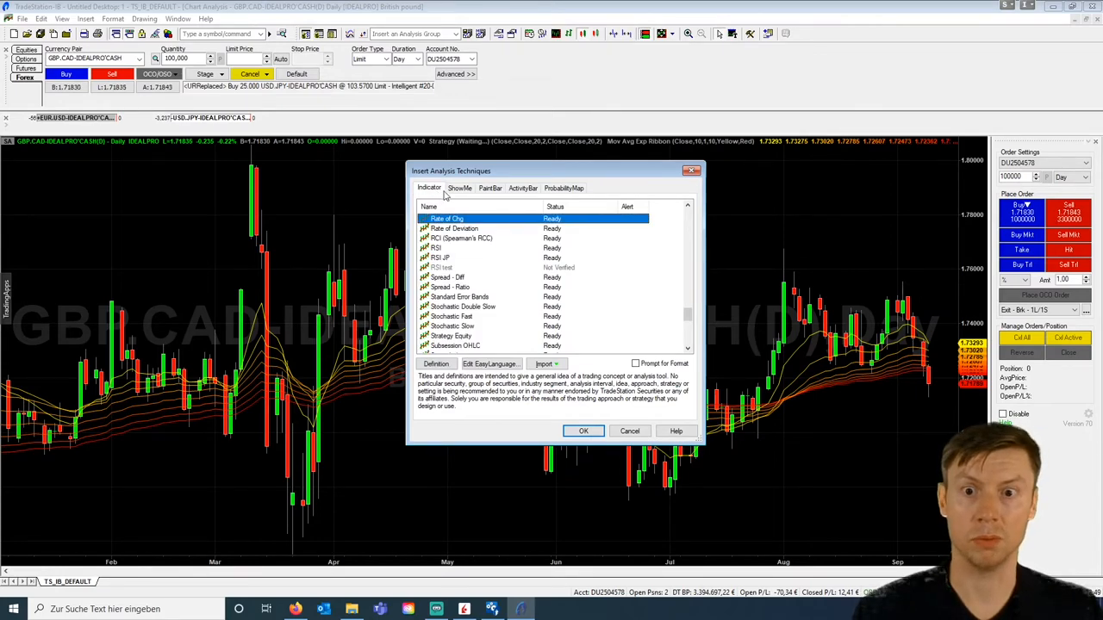
pyautogui.moveTo(524, 286)
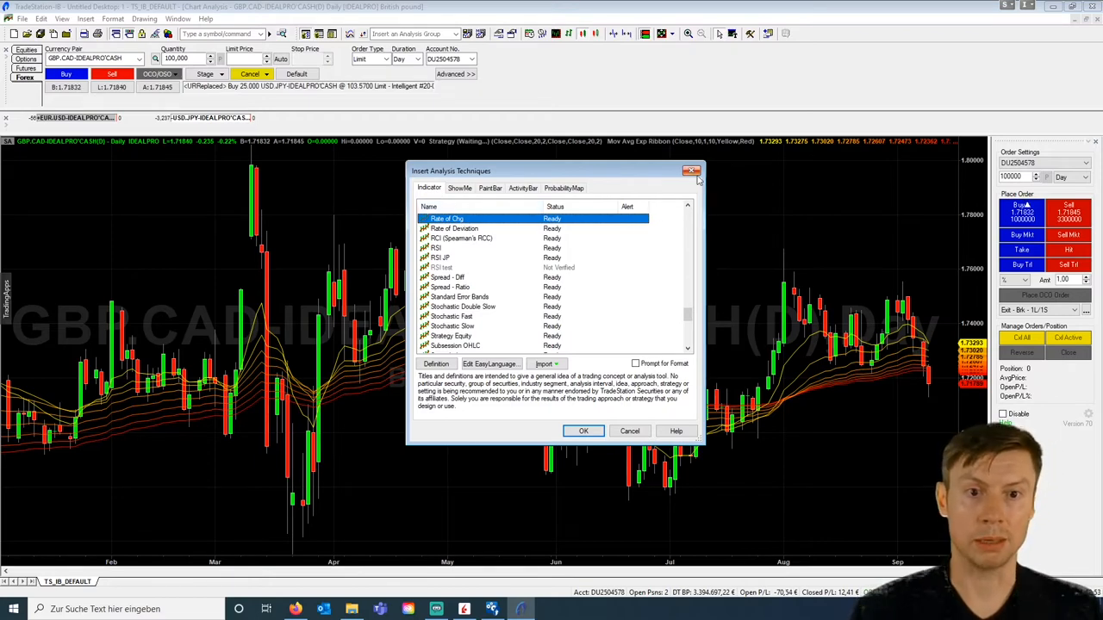
pyautogui.moveTo(693, 173)
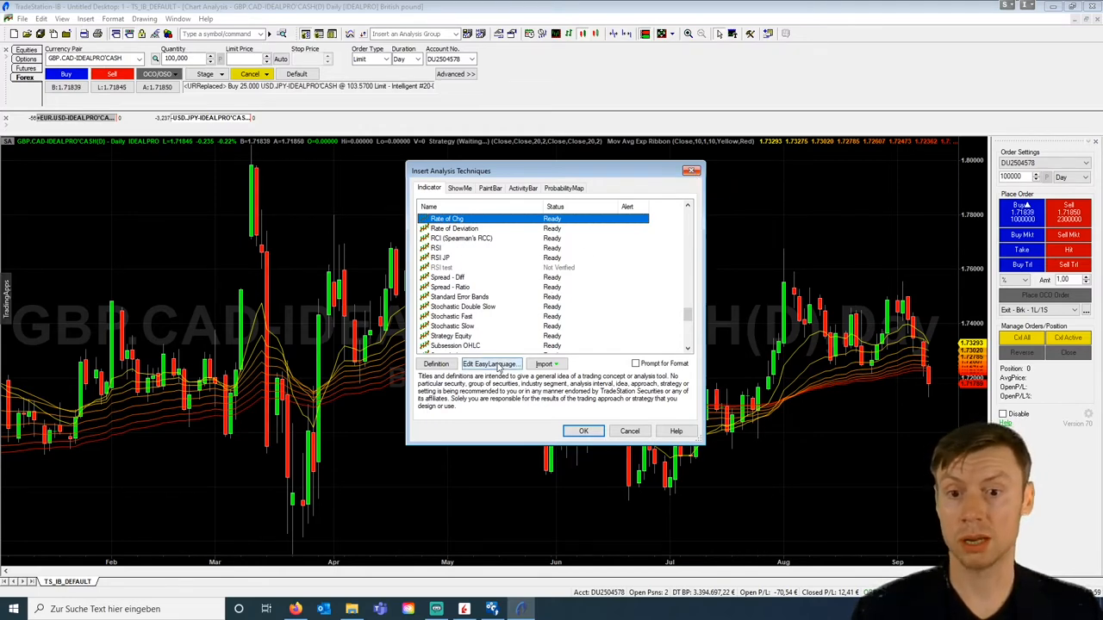
pyautogui.click(490, 364)
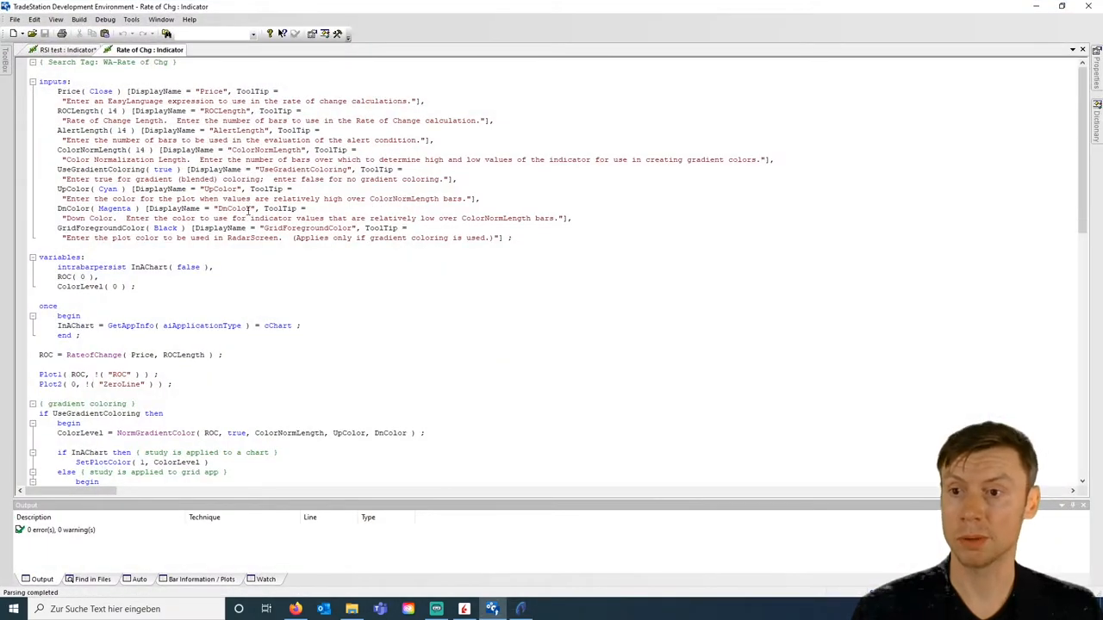
pyautogui.moveTo(176, 208)
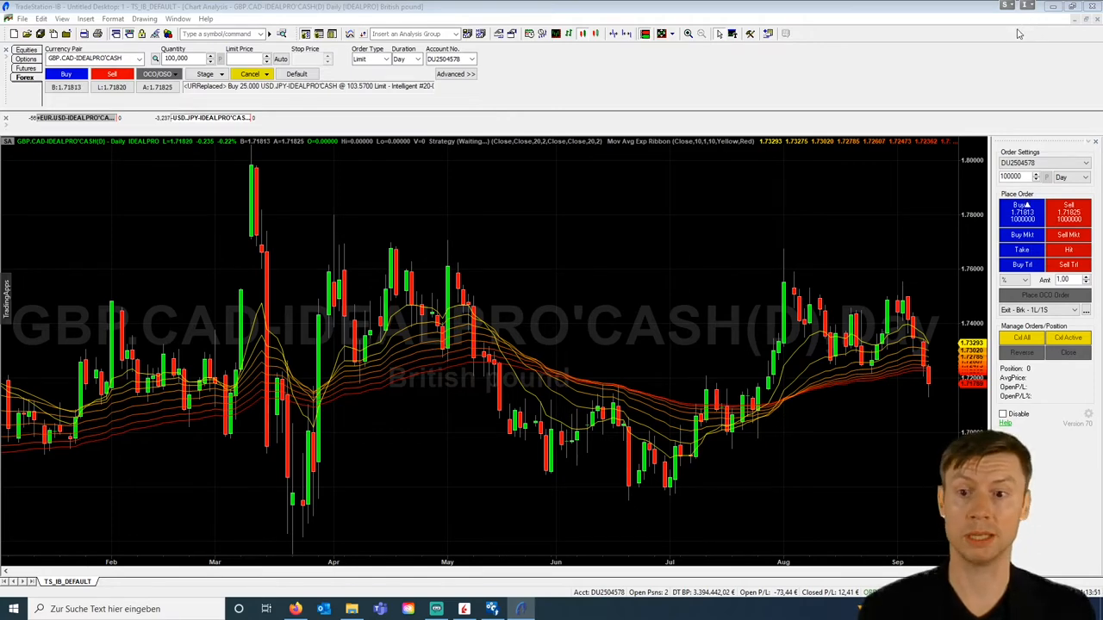
pyautogui.moveTo(652, 215)
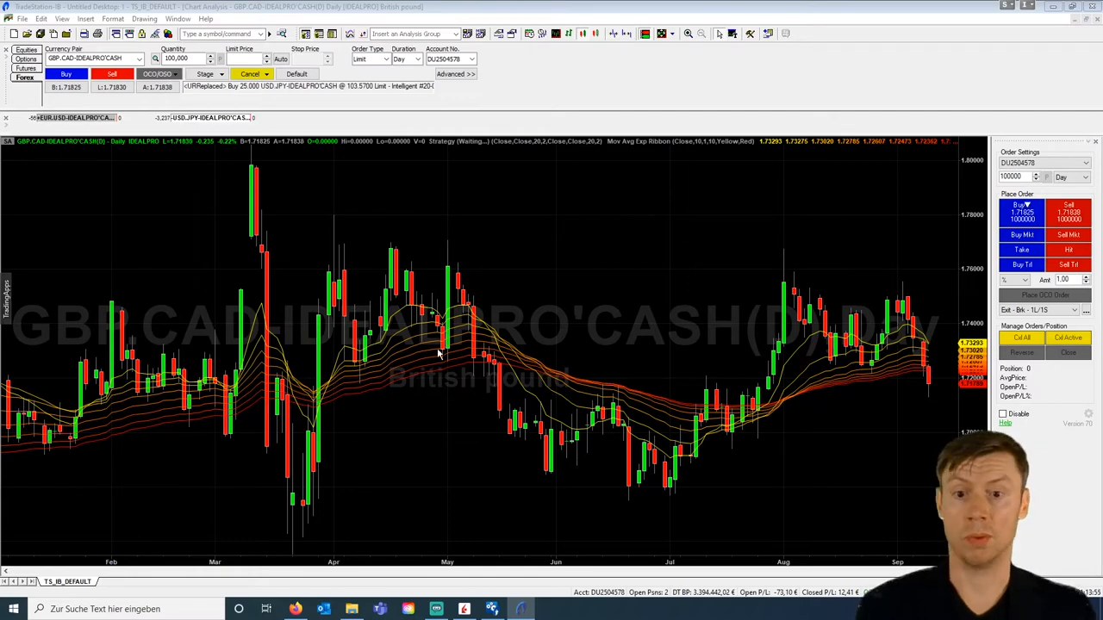
# Format the Mov Avg Exp Ribbon and set its BaseLength input to 20.
pyautogui.rightClick(438, 354)
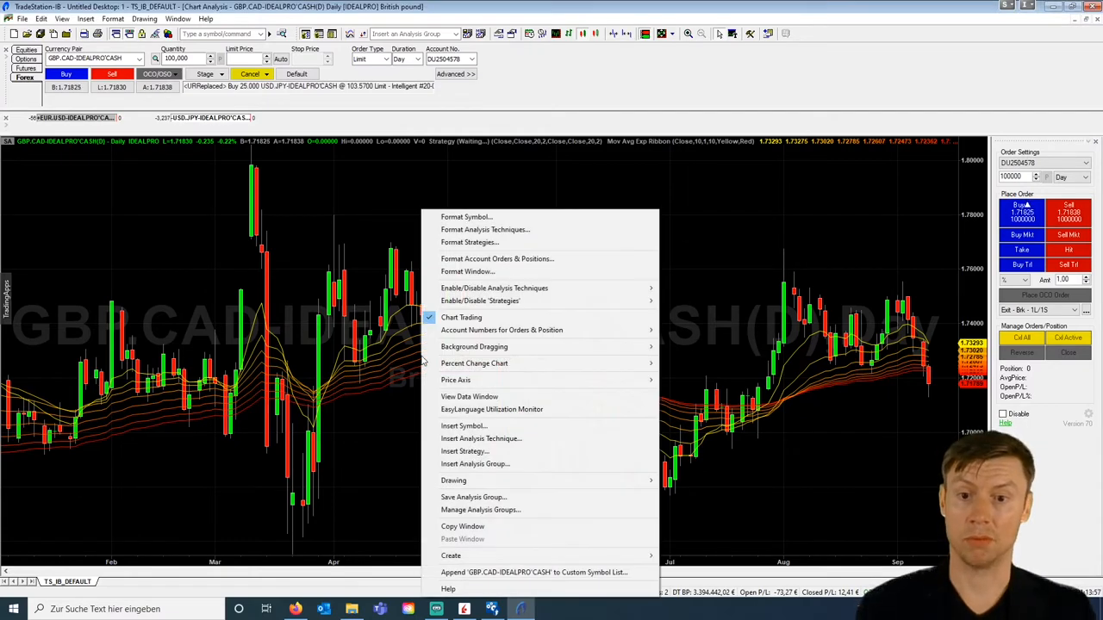
pyautogui.moveTo(396, 348)
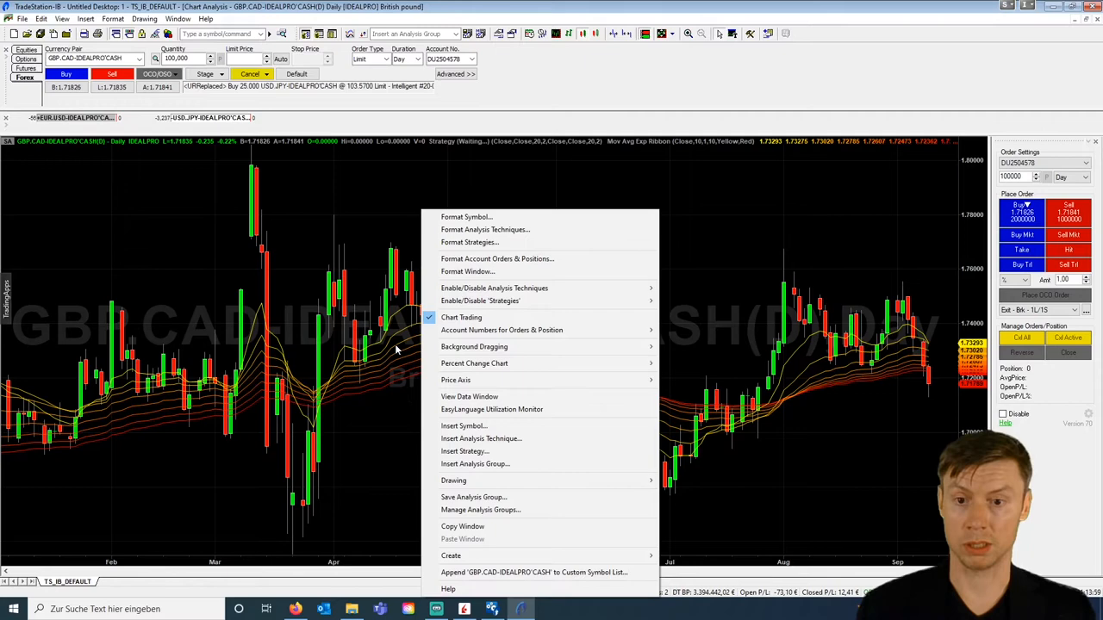
pyautogui.click(484, 229)
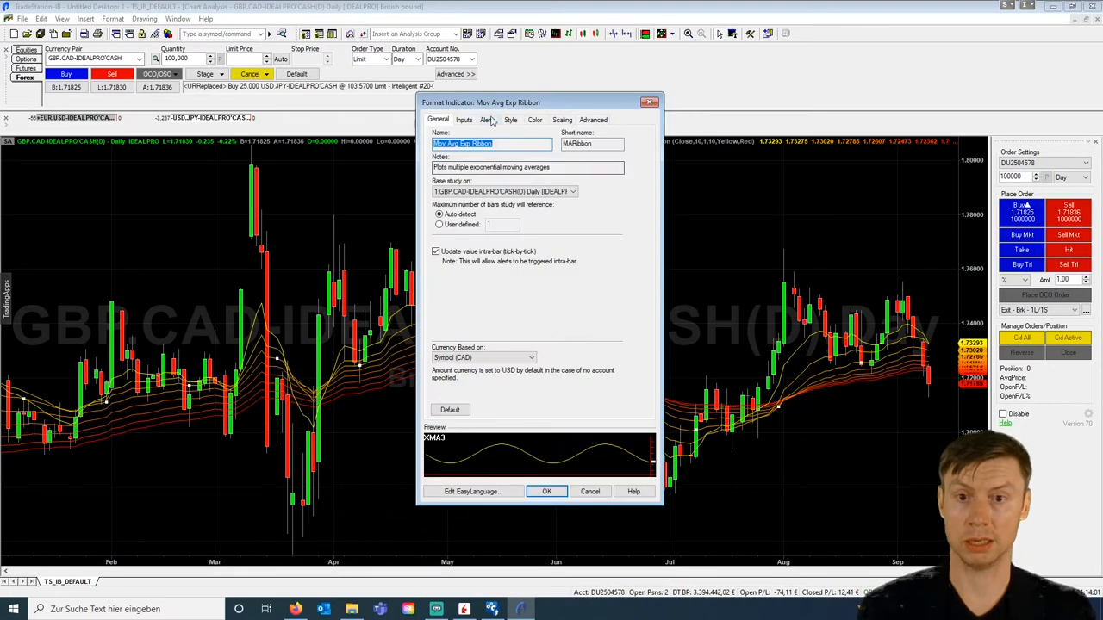
pyautogui.click(465, 121)
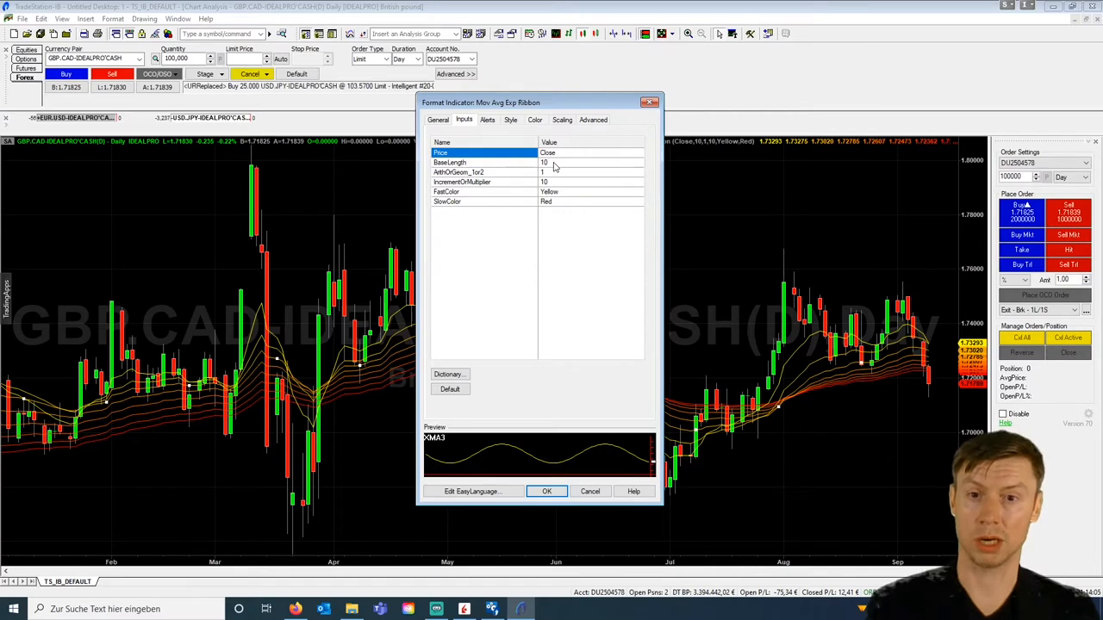
pyautogui.click(482, 162)
pyautogui.write('20')
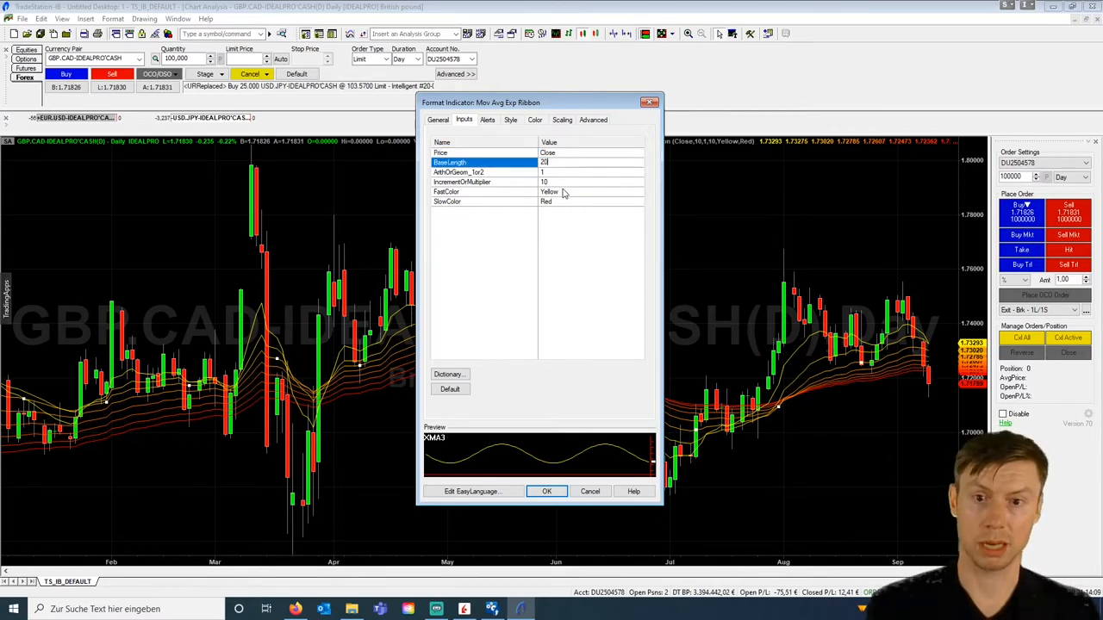
pyautogui.click(482, 191)
pyautogui.write('blue')
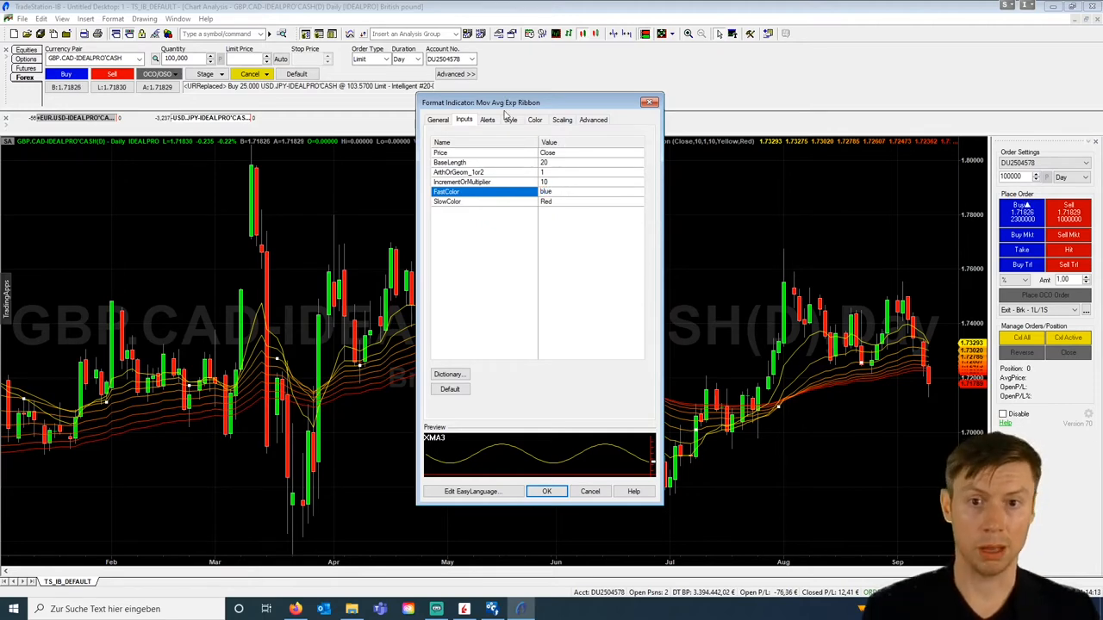
# Review the ribbon's Style and Alerts settings and apply the changes to the chart.
pyautogui.click(510, 121)
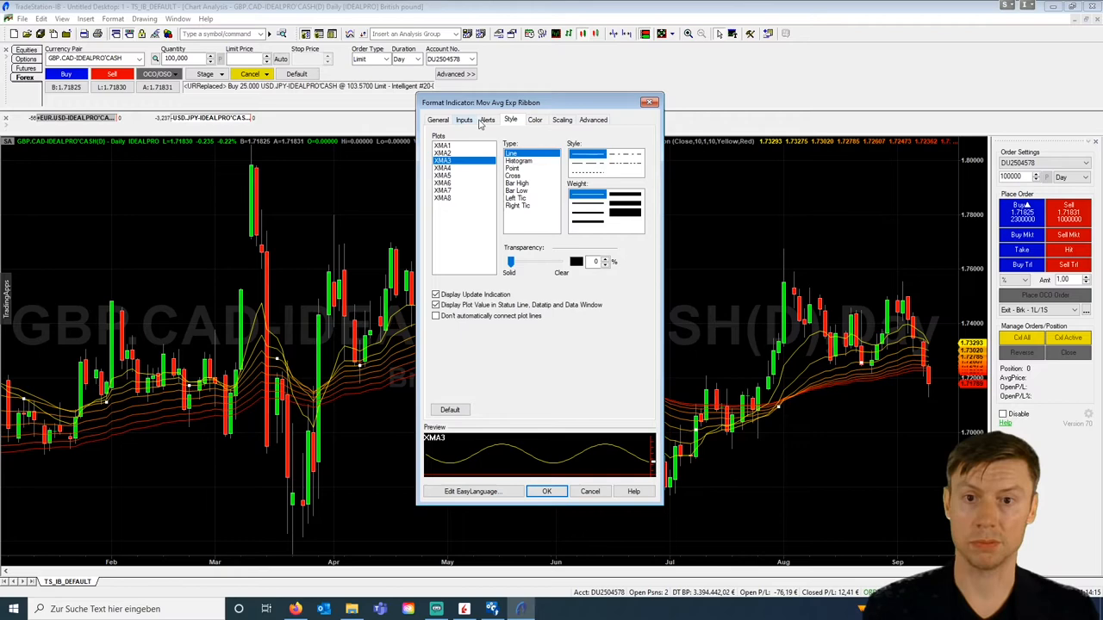
pyautogui.click(488, 121)
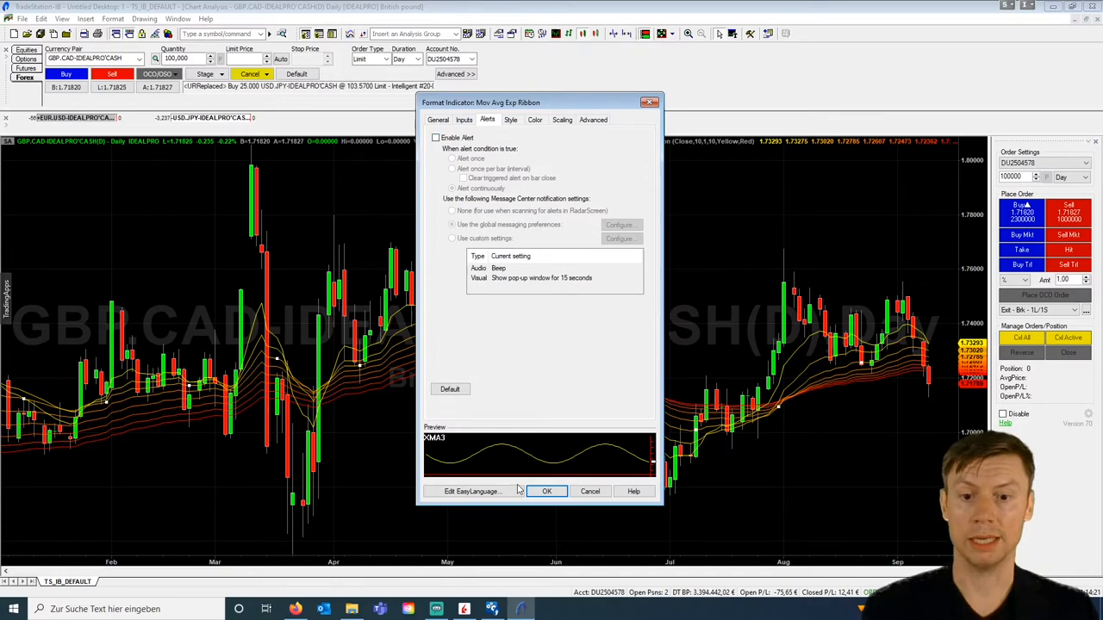
pyautogui.click(546, 491)
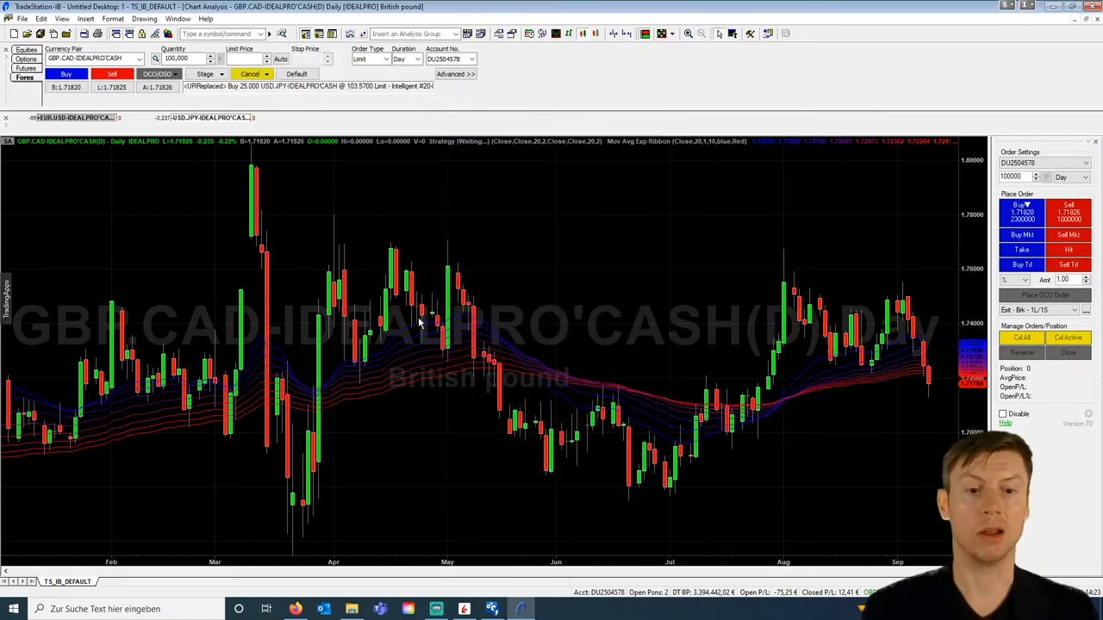
pyautogui.moveTo(531, 255)
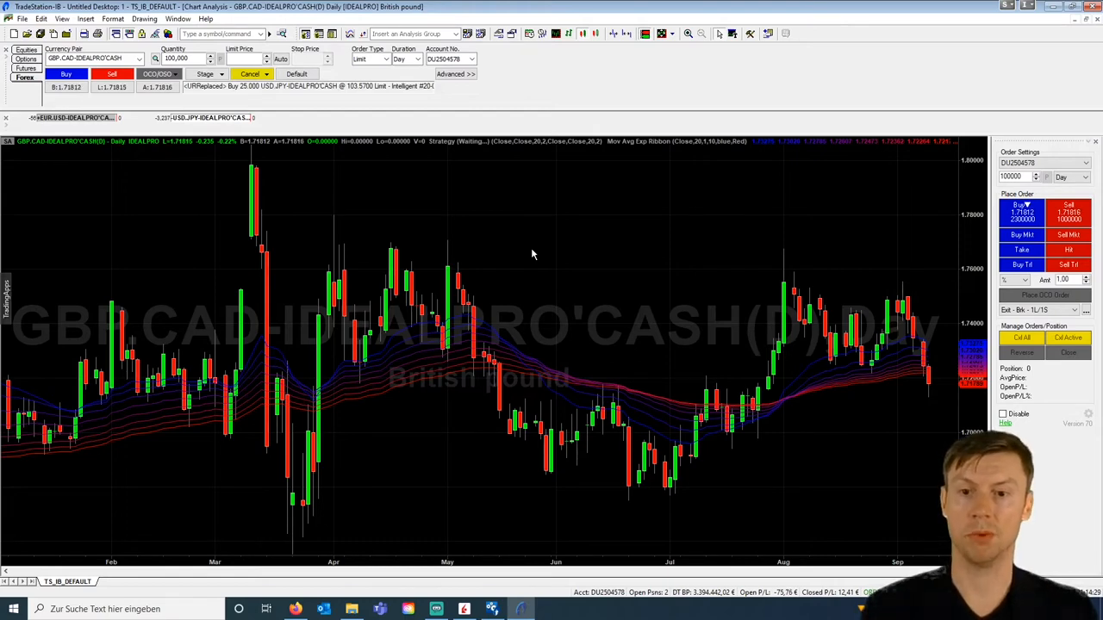
pyautogui.moveTo(538, 274)
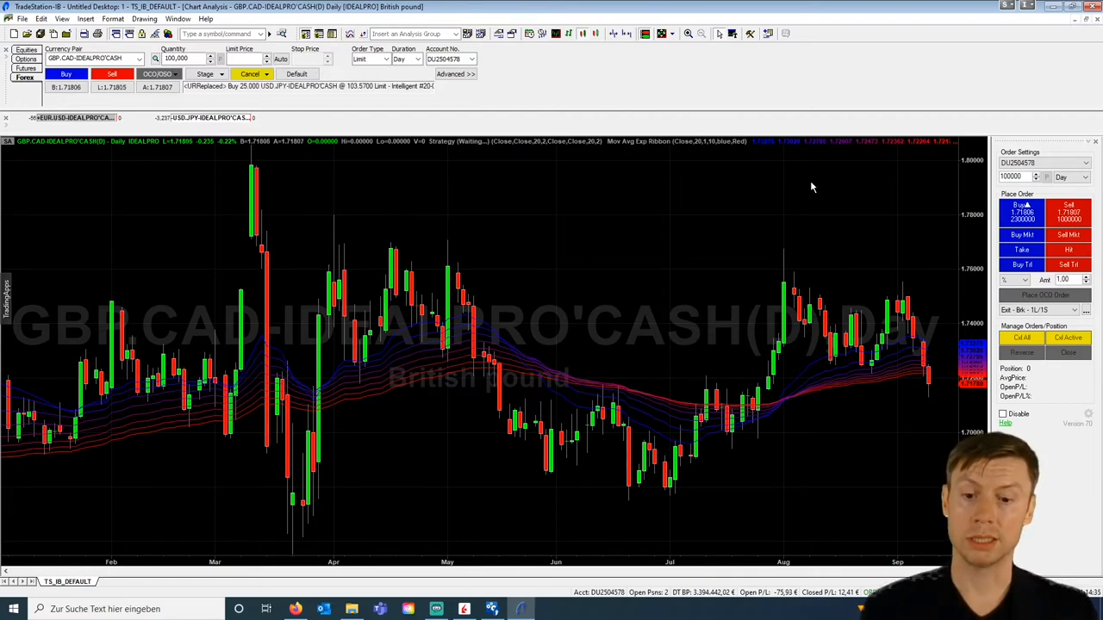
pyautogui.moveTo(517, 507)
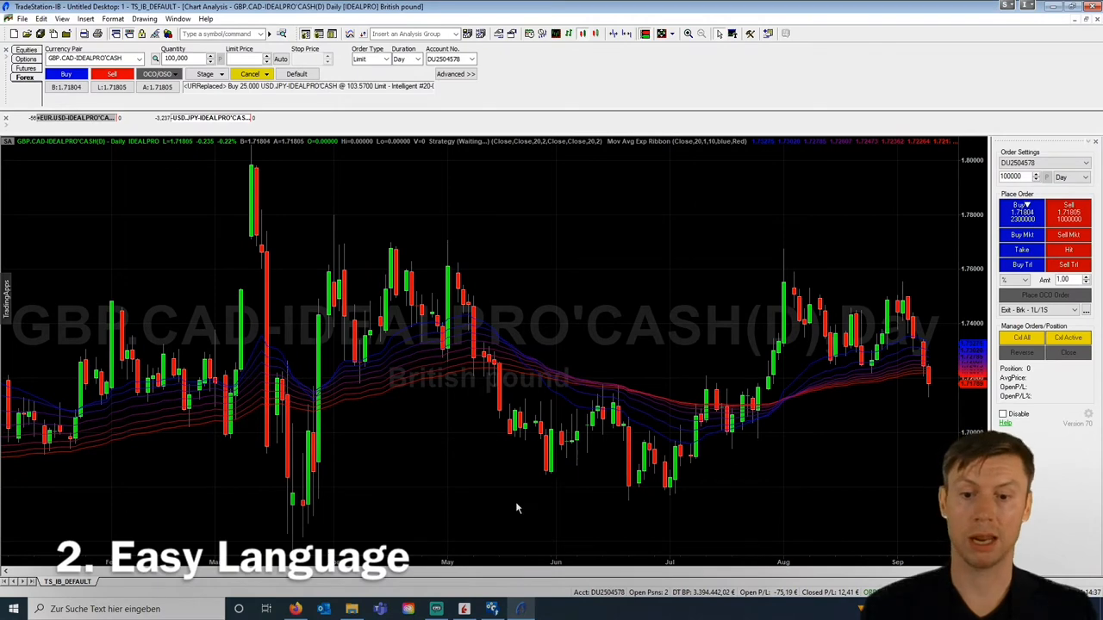
pyautogui.moveTo(491, 610)
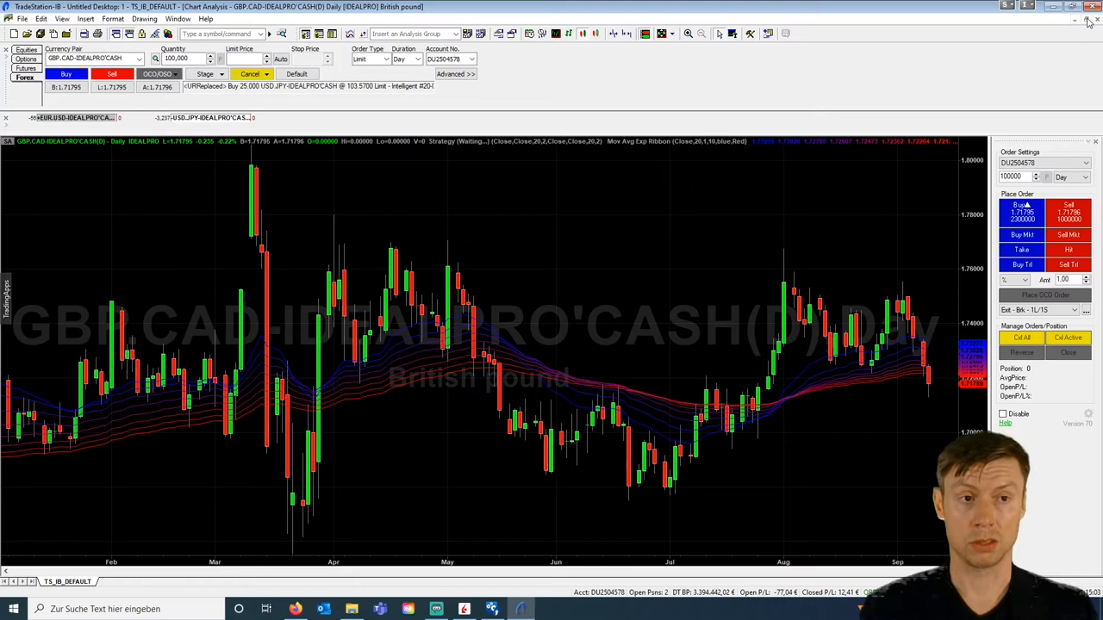
# Restore the chart window so Chart Analysis, Matrix and RadarScreen tile side by side.
pyautogui.click(1075, 20)
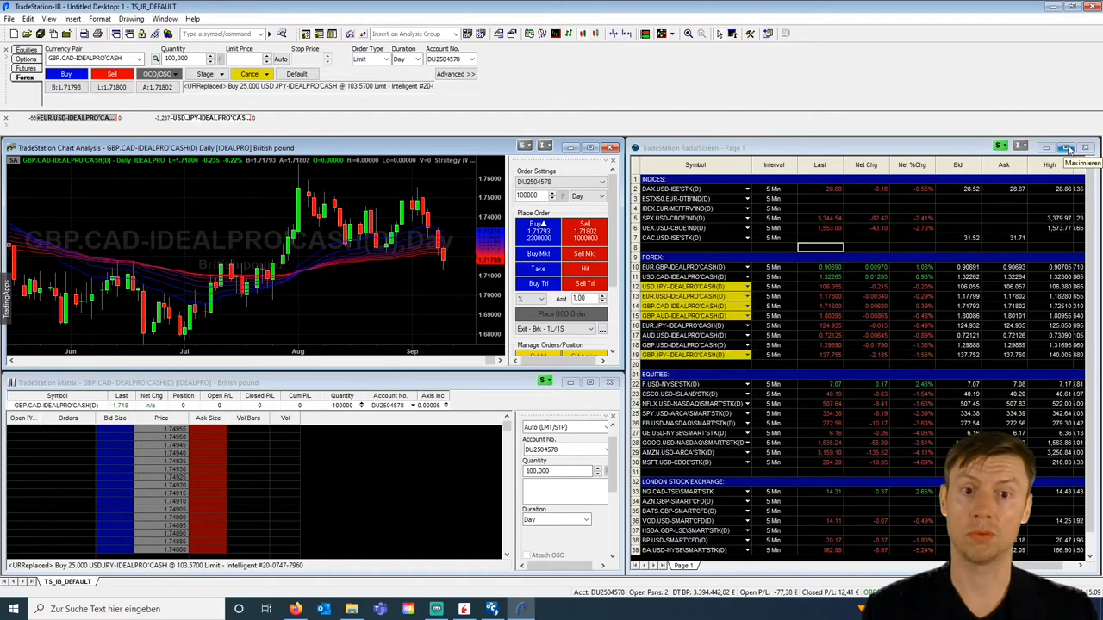
pyautogui.click(1067, 148)
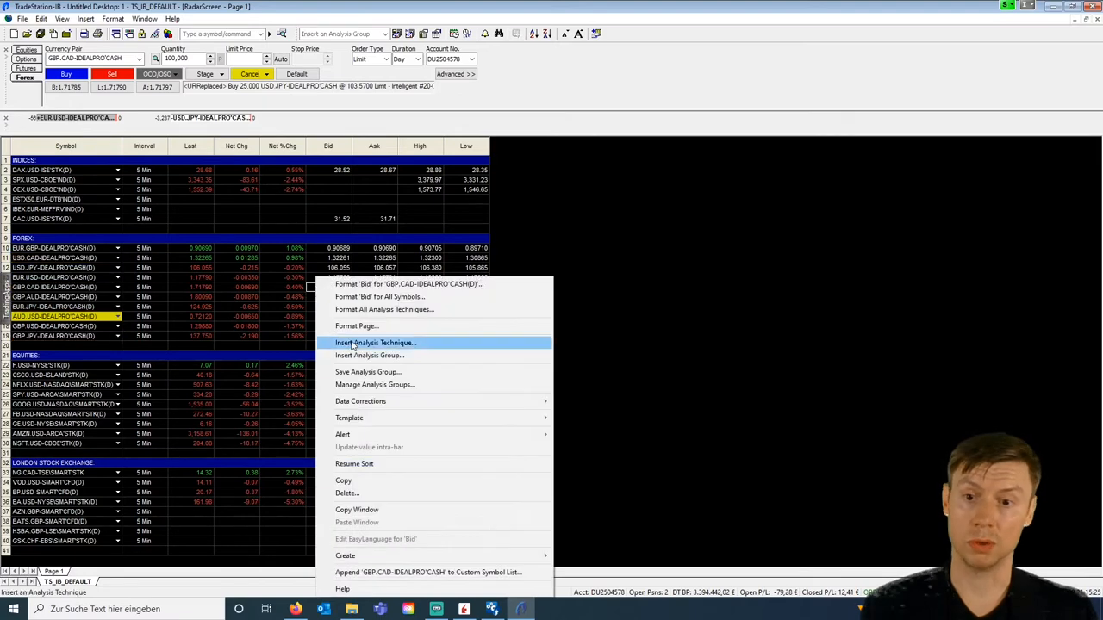
pyautogui.click(375, 341)
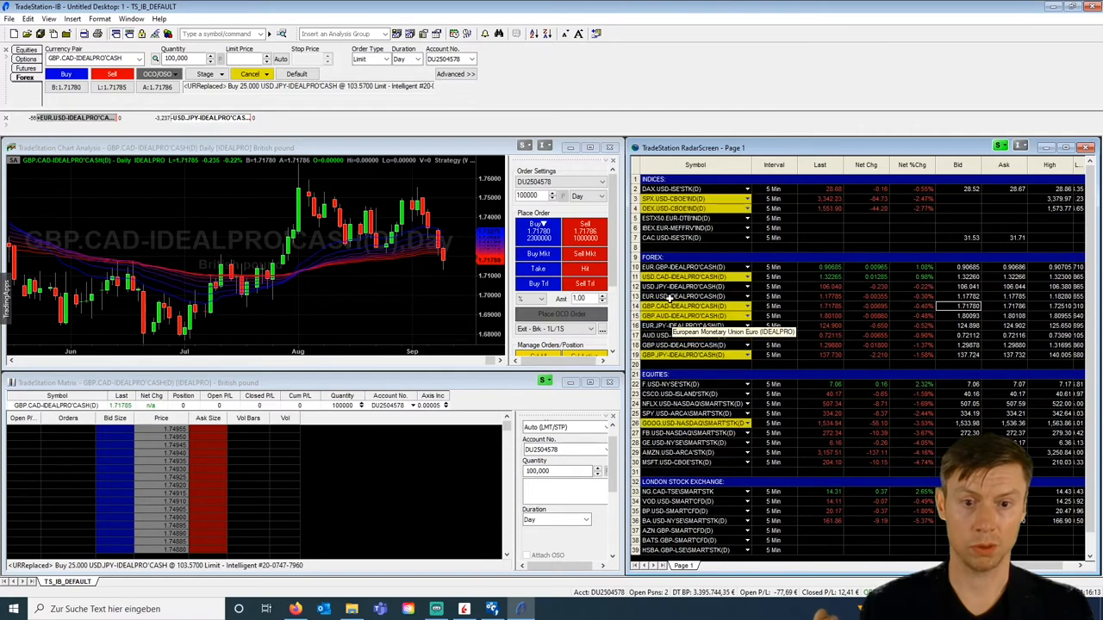
pyautogui.click(680, 296)
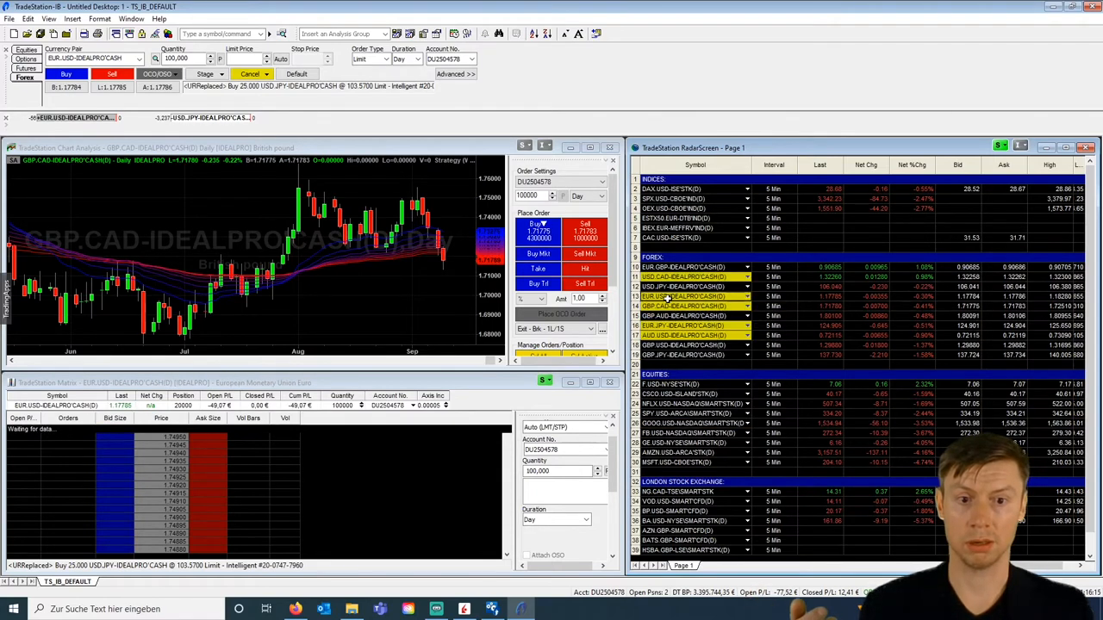
pyautogui.moveTo(526, 146)
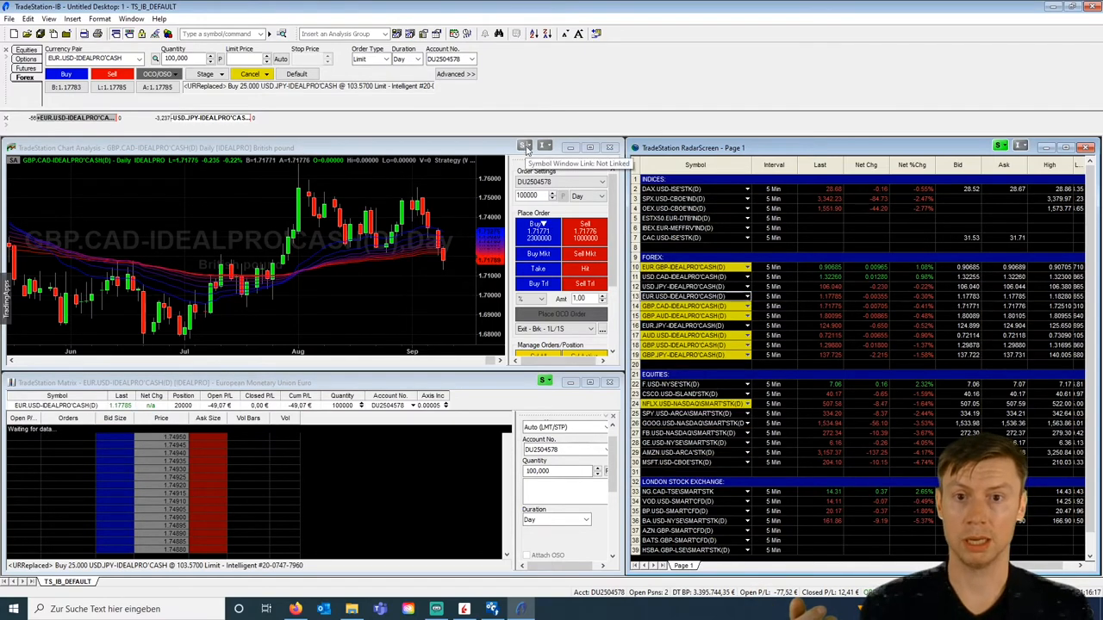
pyautogui.click(527, 145)
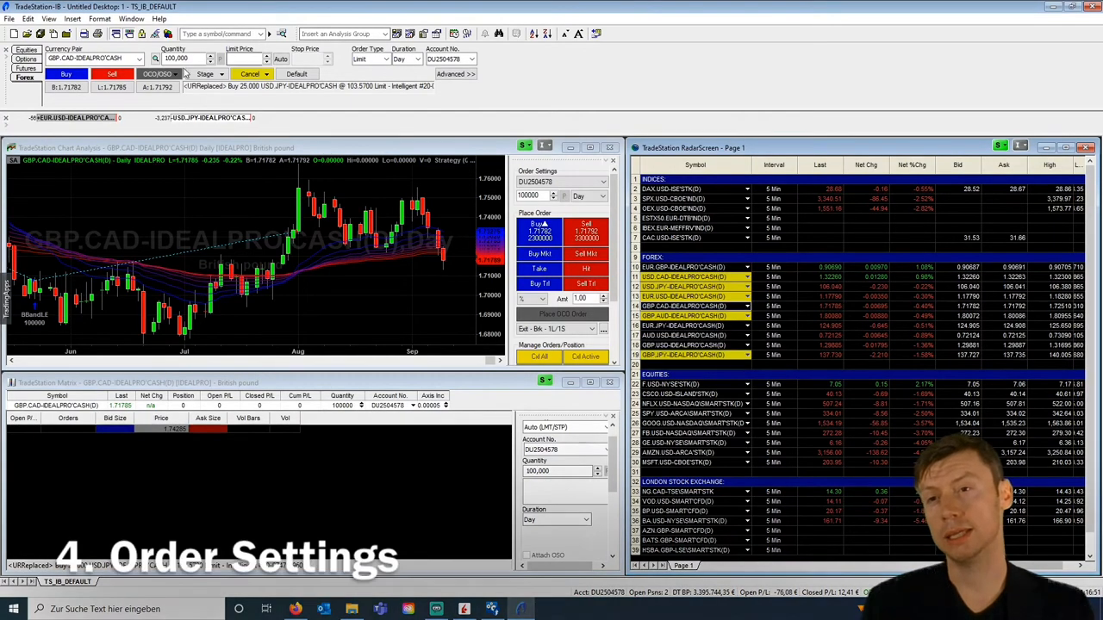
pyautogui.click(158, 72)
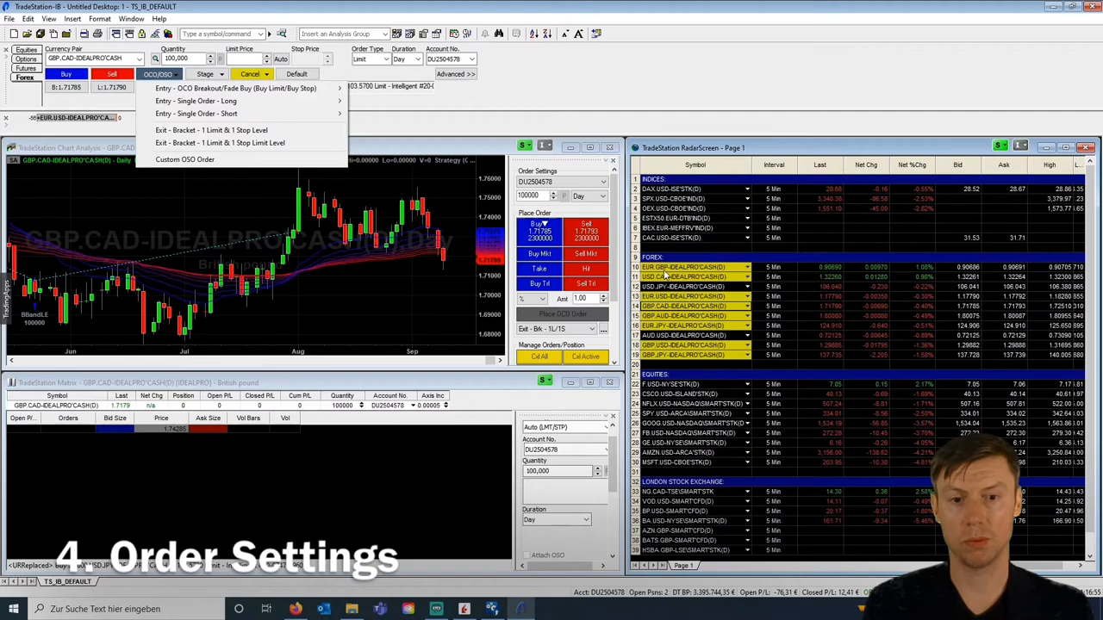
# Switch the chart to EUR.USD and start a Custom OCO/OSO Order from the order bar.
pyautogui.click(682, 296)
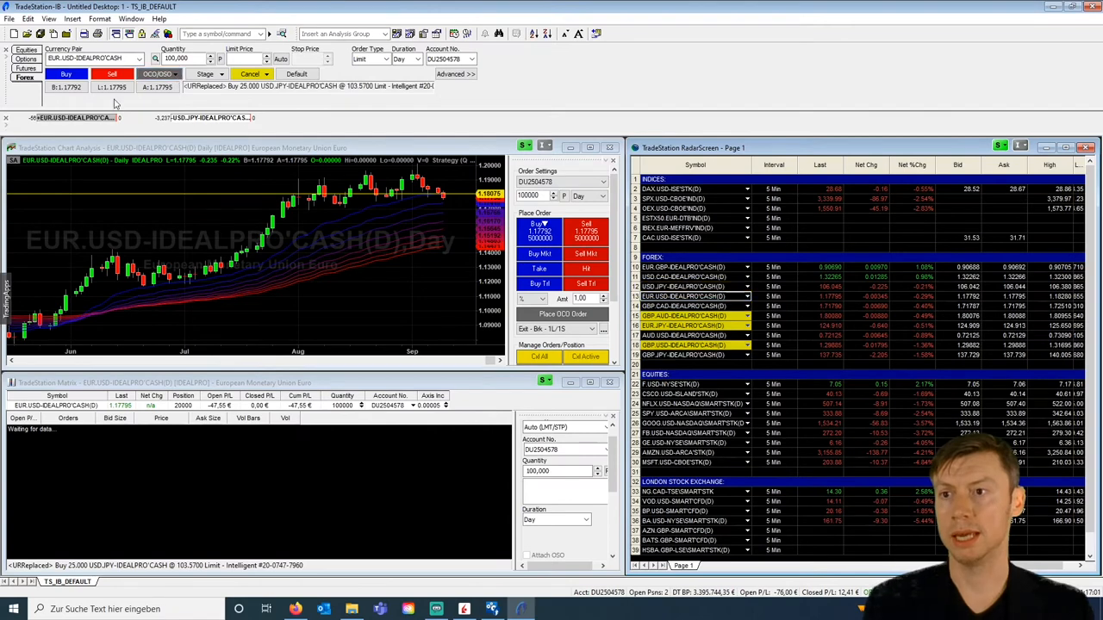
pyautogui.click(48, 17)
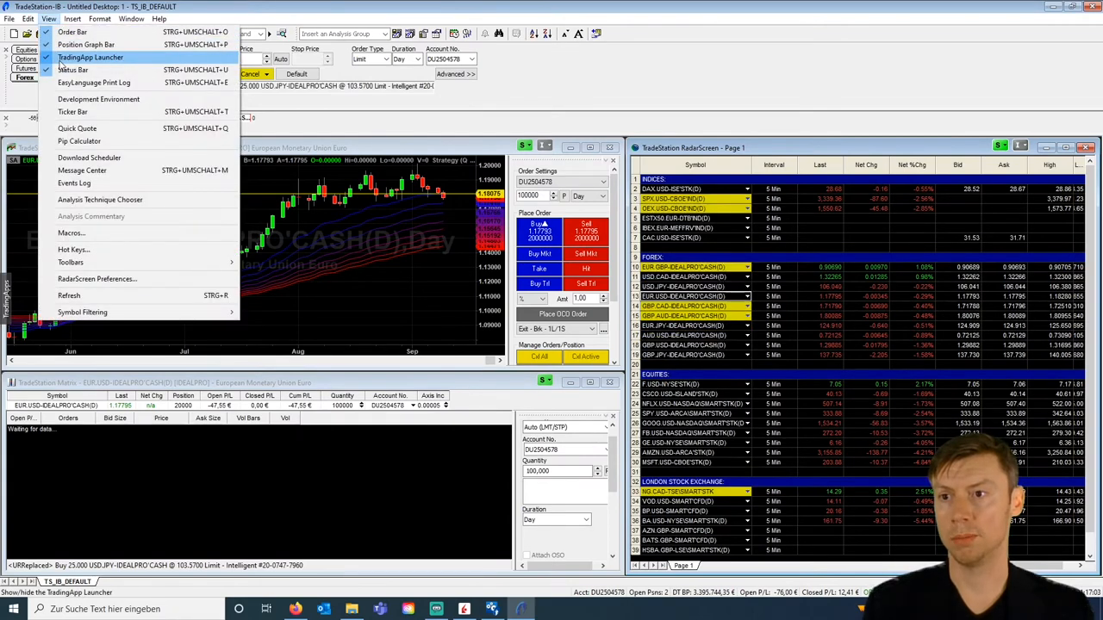
pyautogui.moveTo(400, 148)
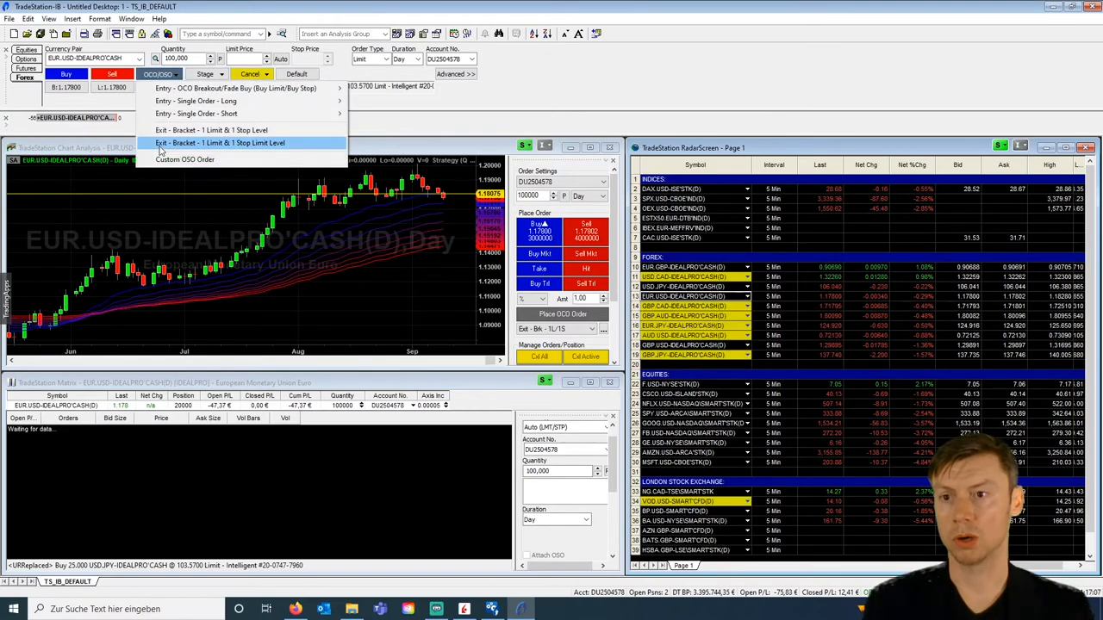
pyautogui.click(184, 159)
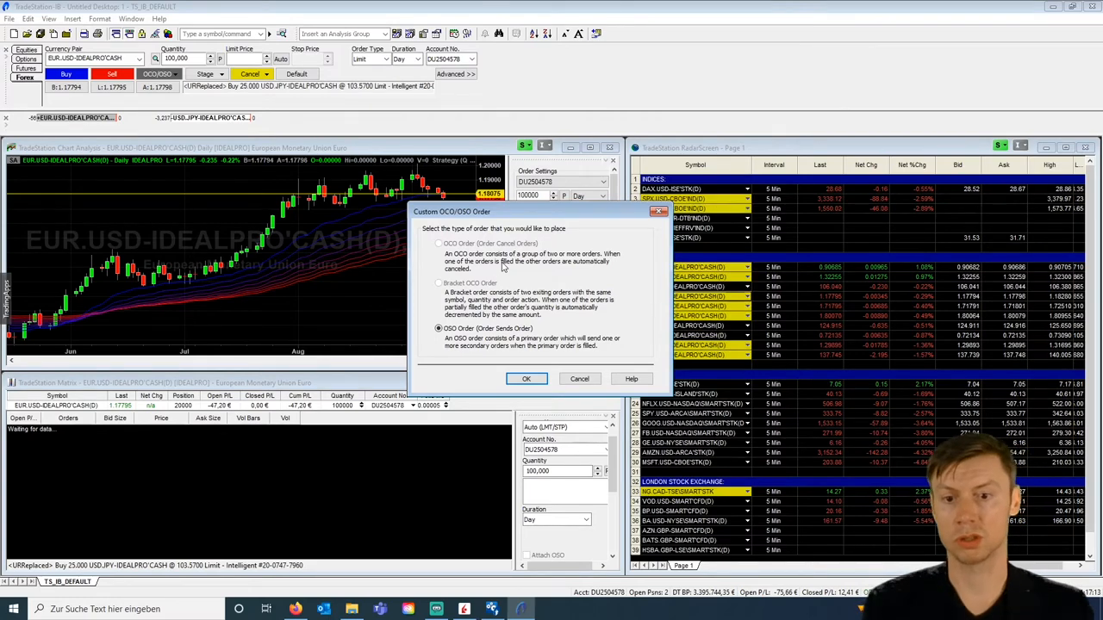
# Choose an OSO order on AAPL and attach a bracket of exit orders to the buy.
pyautogui.click(526, 379)
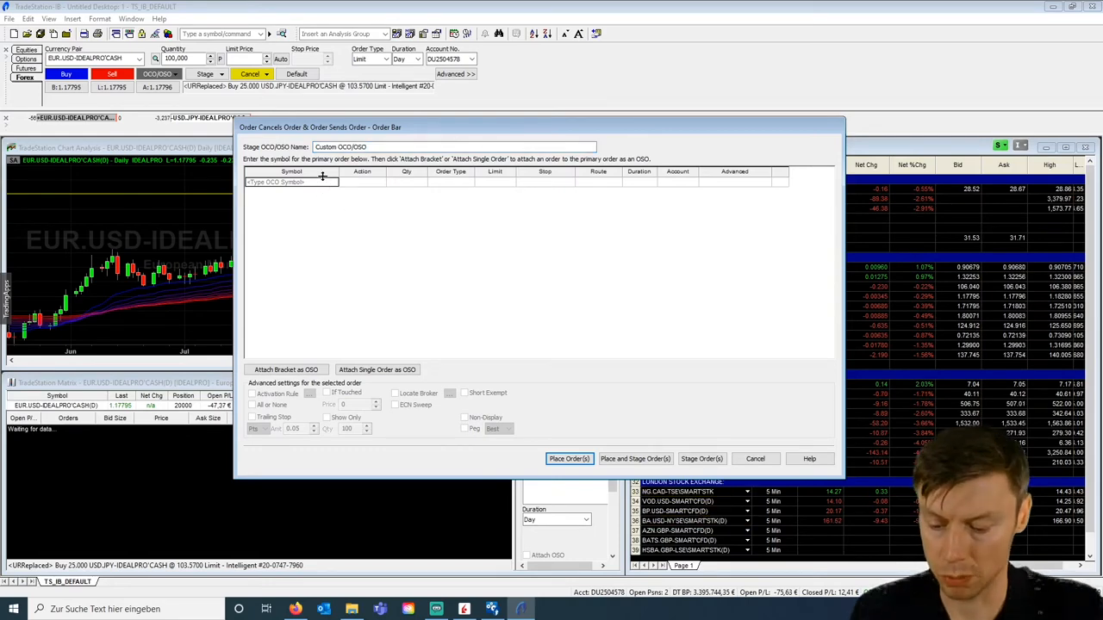
pyautogui.write('aap')
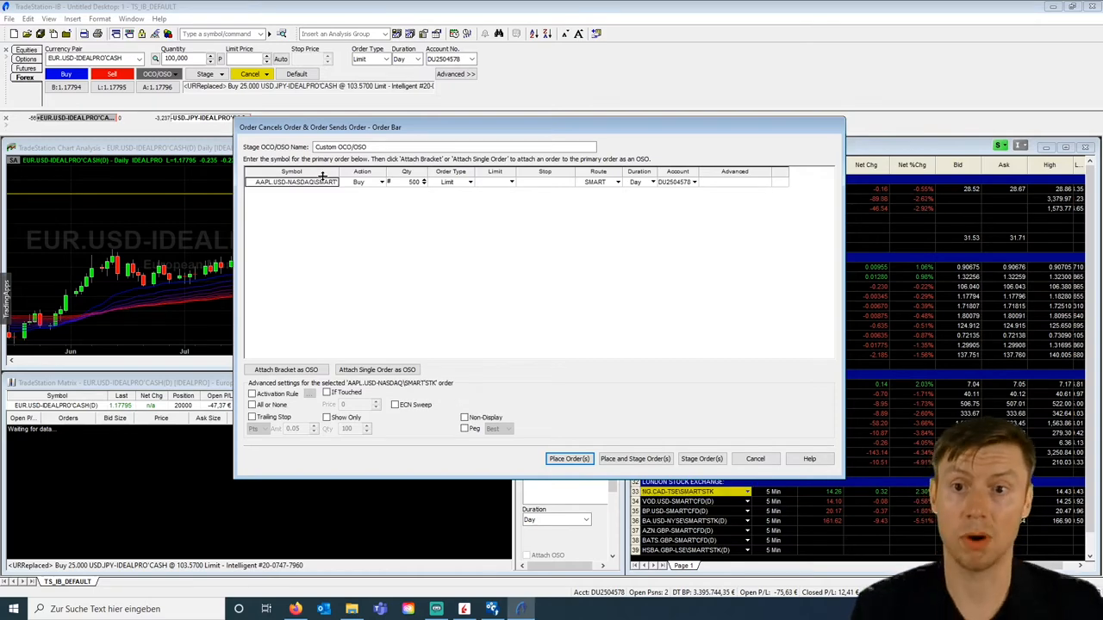
pyautogui.moveTo(363, 188)
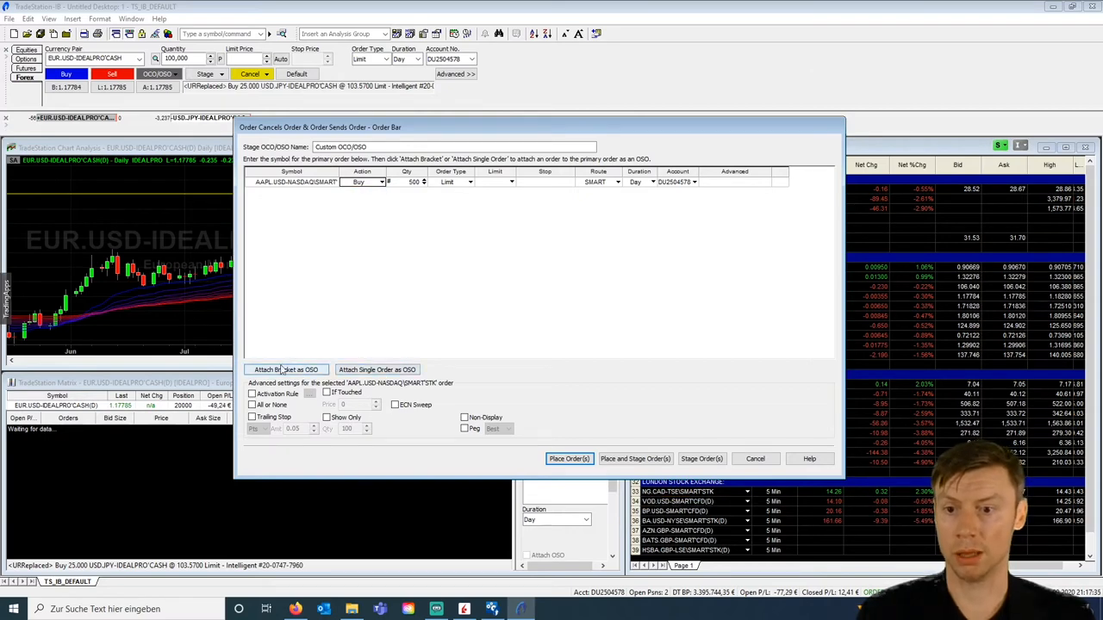
pyautogui.click(287, 369)
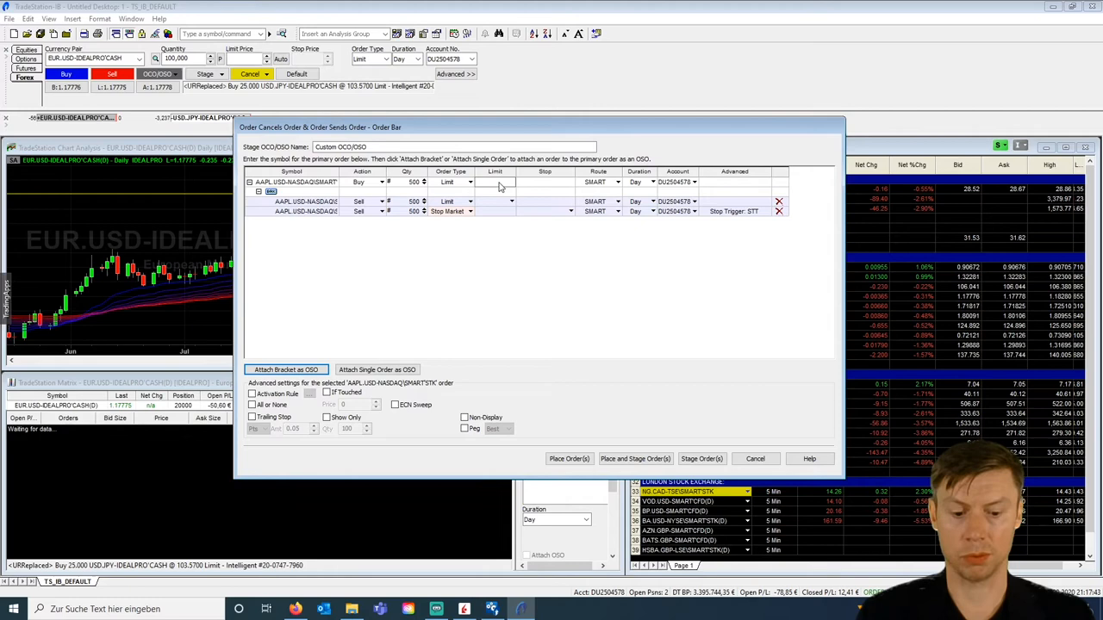
# Make the buy a stop market order with exits at sell stop 130.00 and sell limit 155.
pyautogui.click(472, 182)
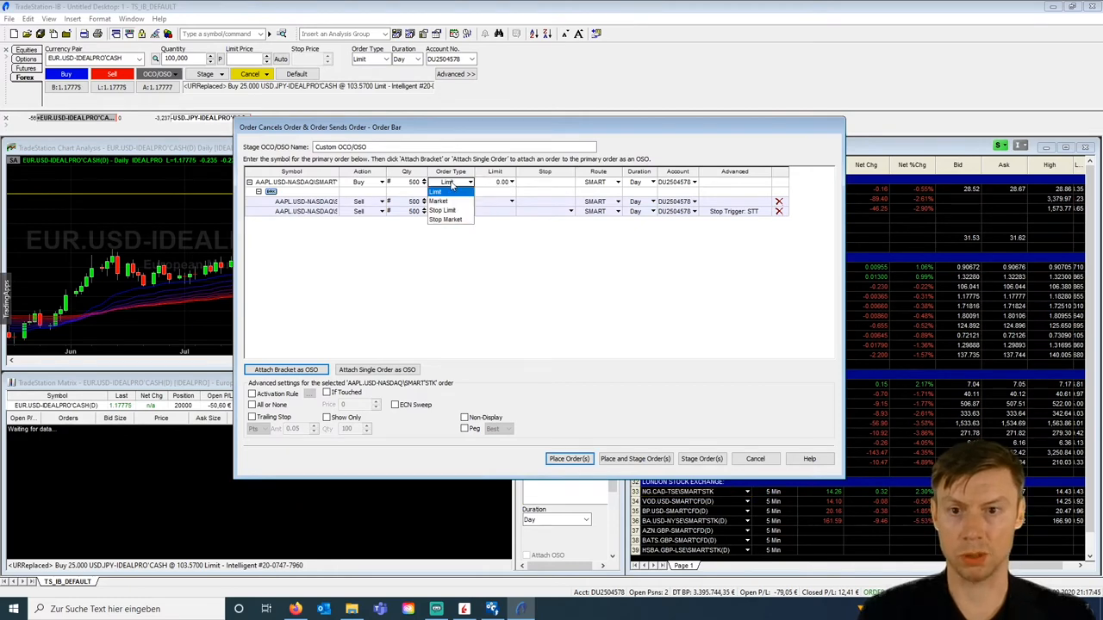
pyautogui.click(448, 219)
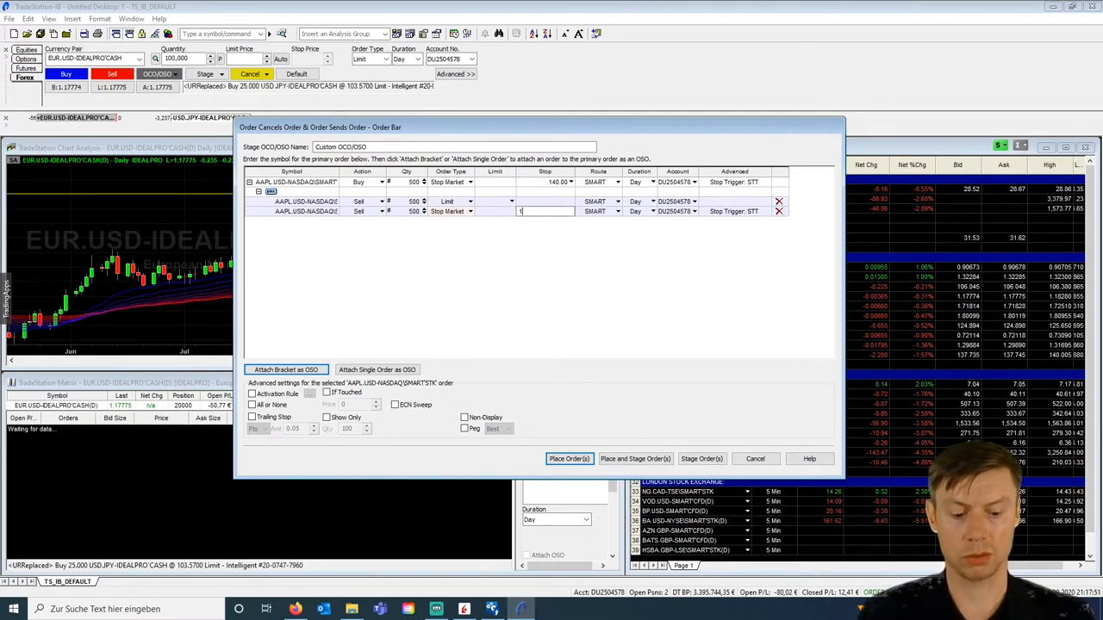
pyautogui.write('130.00')
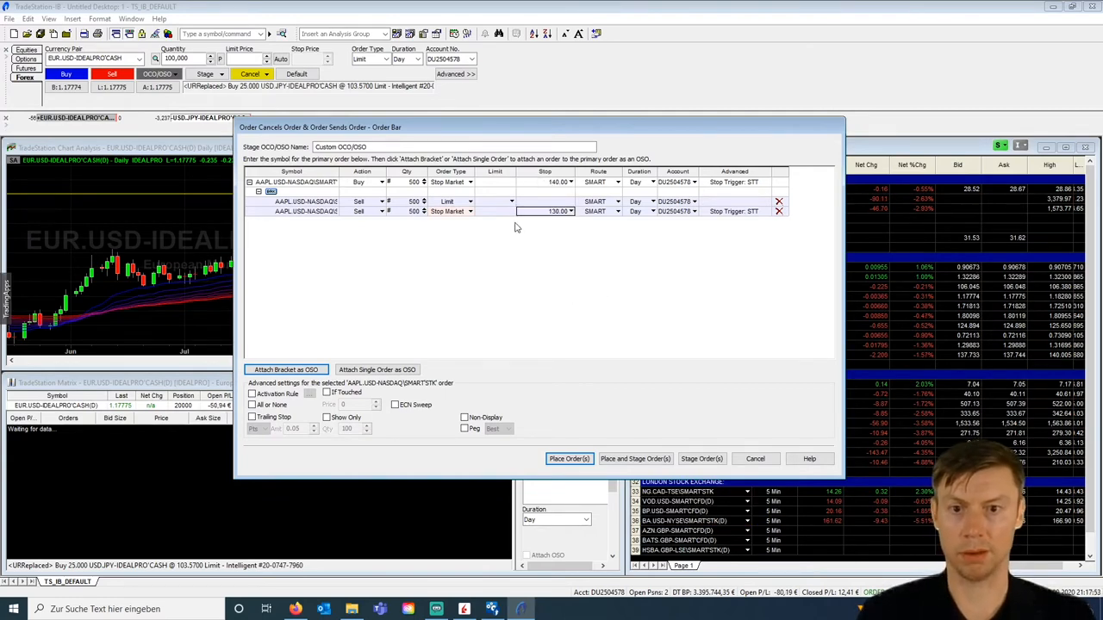
pyautogui.click(493, 200)
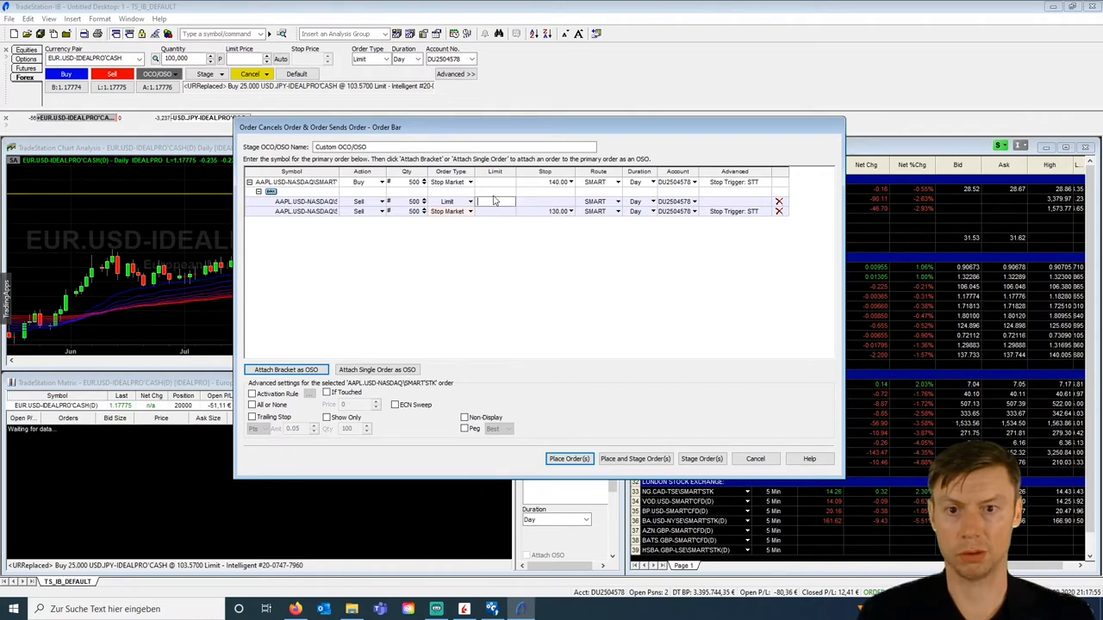
pyautogui.write('155.00')
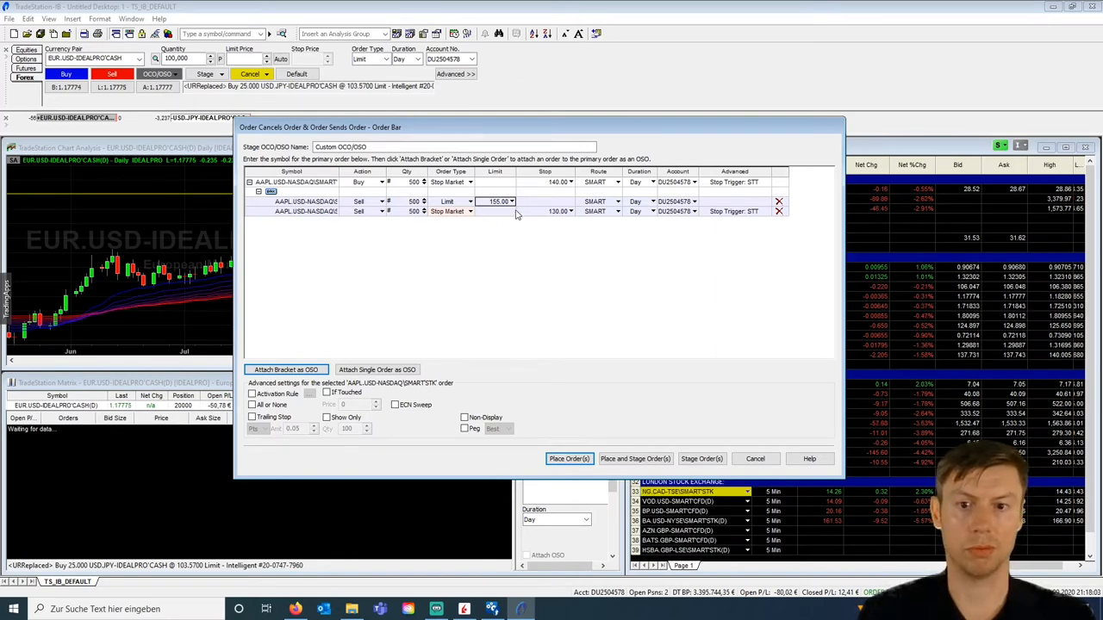
pyautogui.moveTo(376, 368)
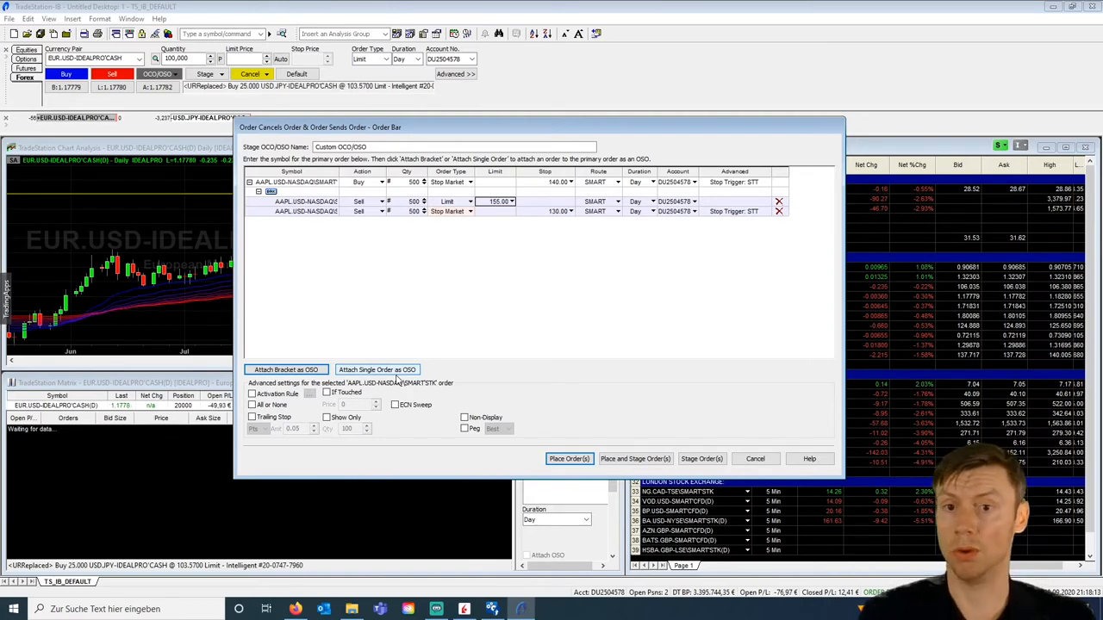
pyautogui.moveTo(489, 300)
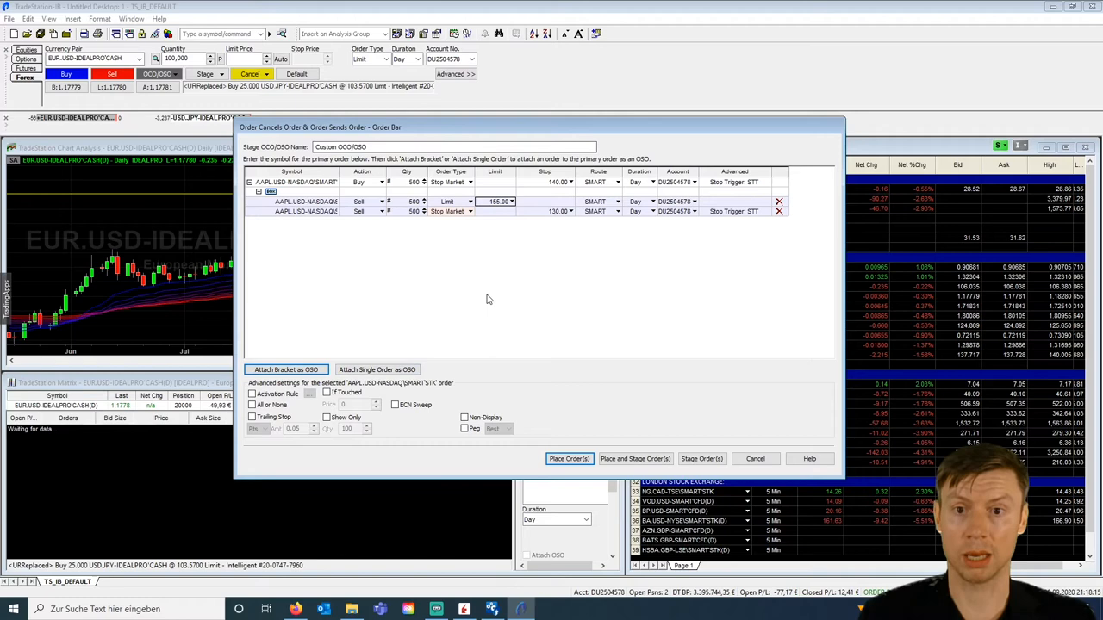
# Give the exit a start-time activation rule, then cancel the OCO order without placing it.
pyautogui.click(252, 393)
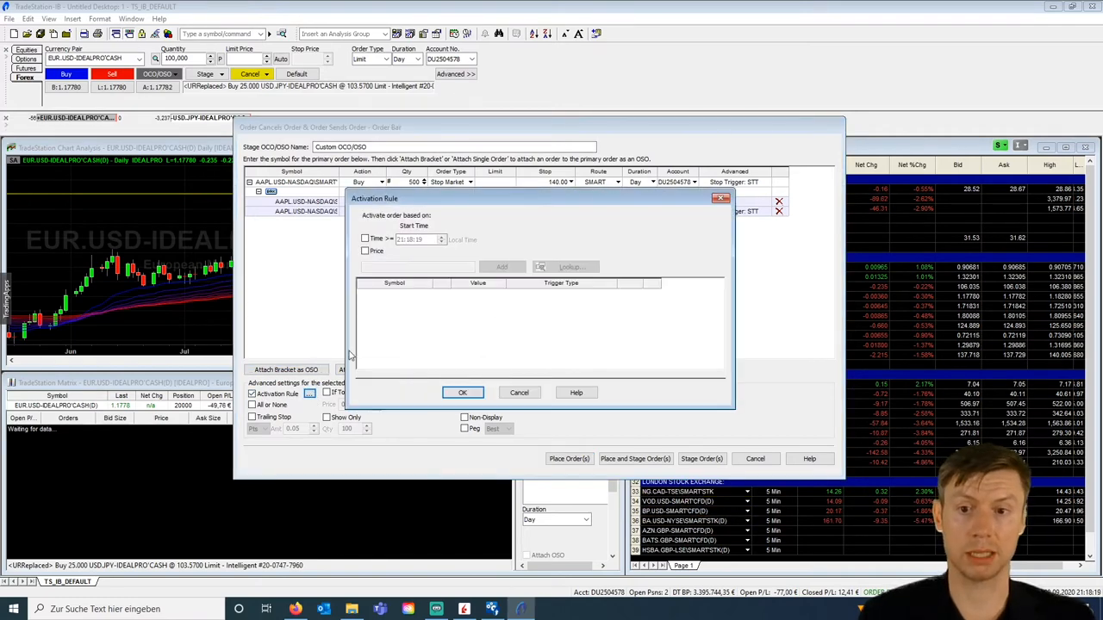
pyautogui.click(365, 238)
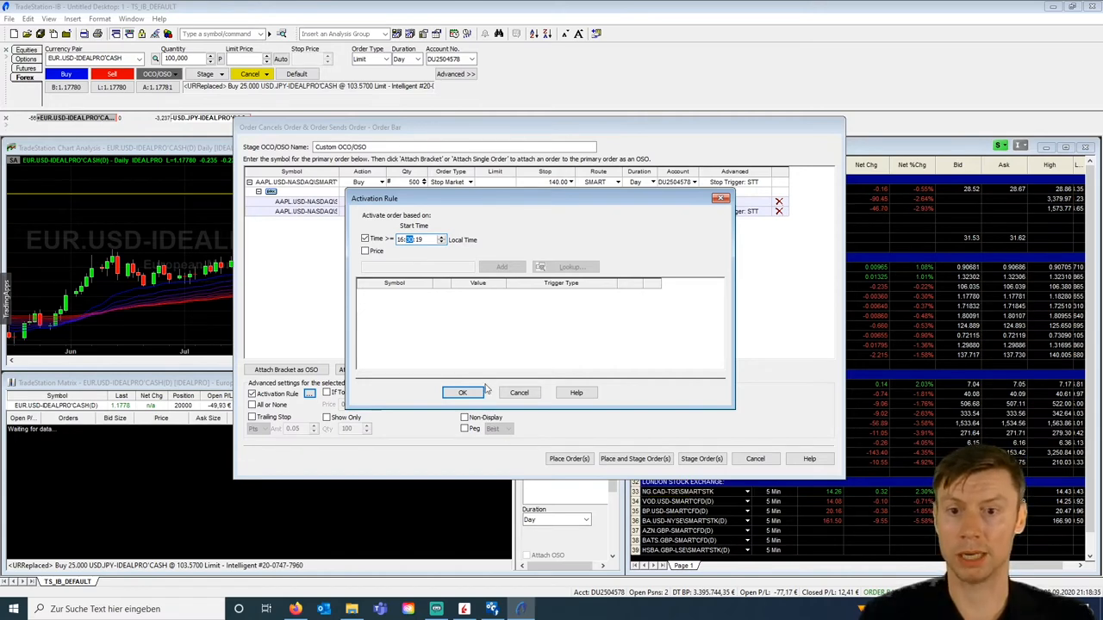
pyautogui.moveTo(468, 302)
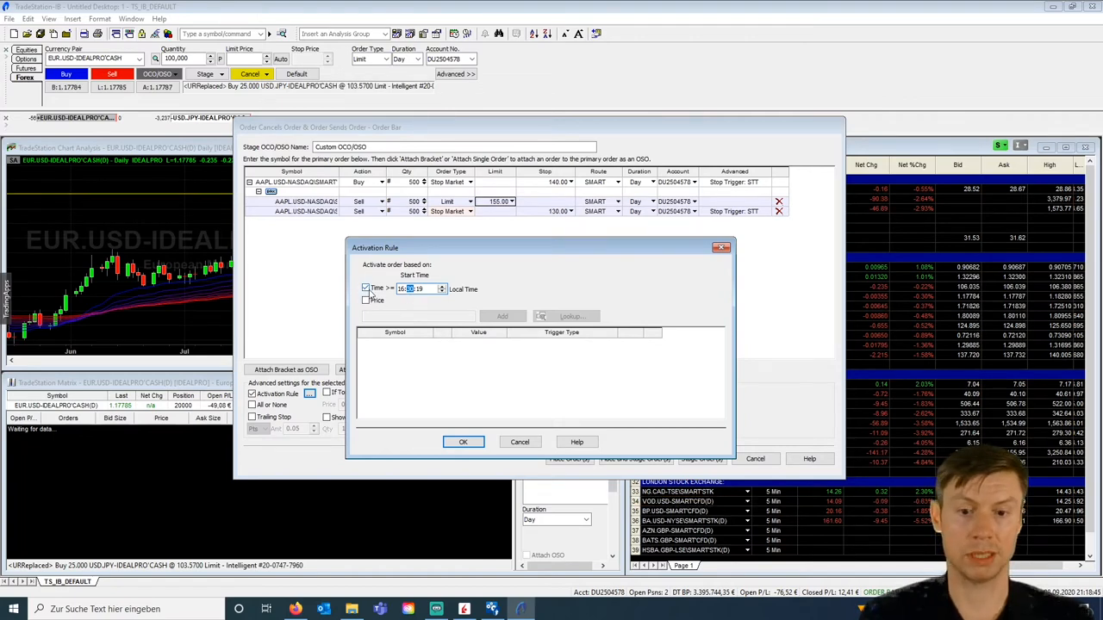
pyautogui.moveTo(520, 442)
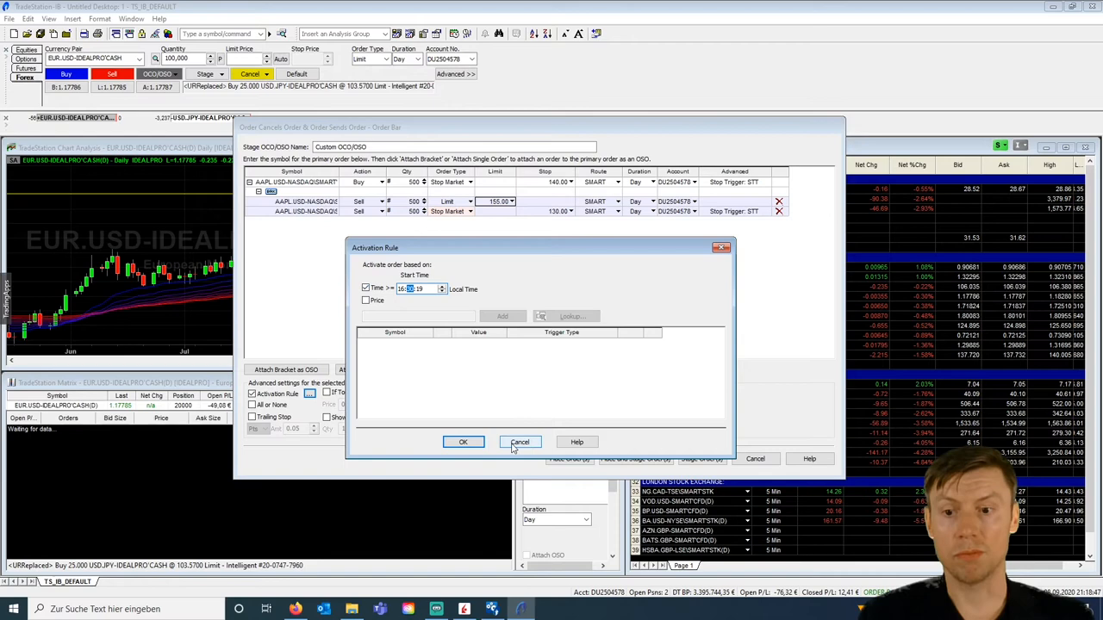
pyautogui.click(462, 441)
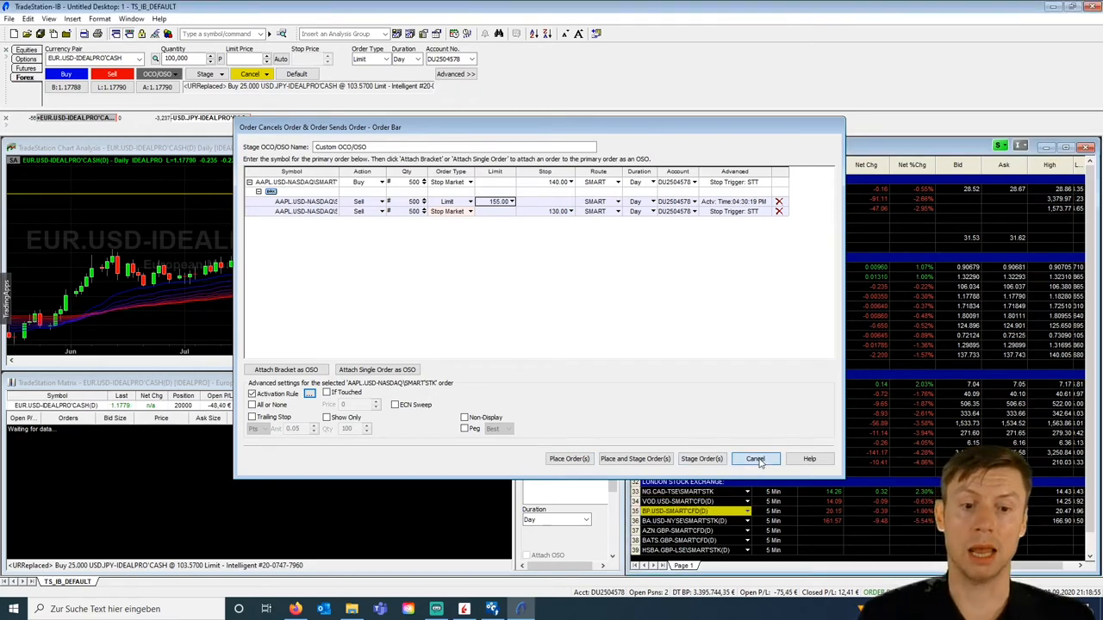
pyautogui.click(755, 458)
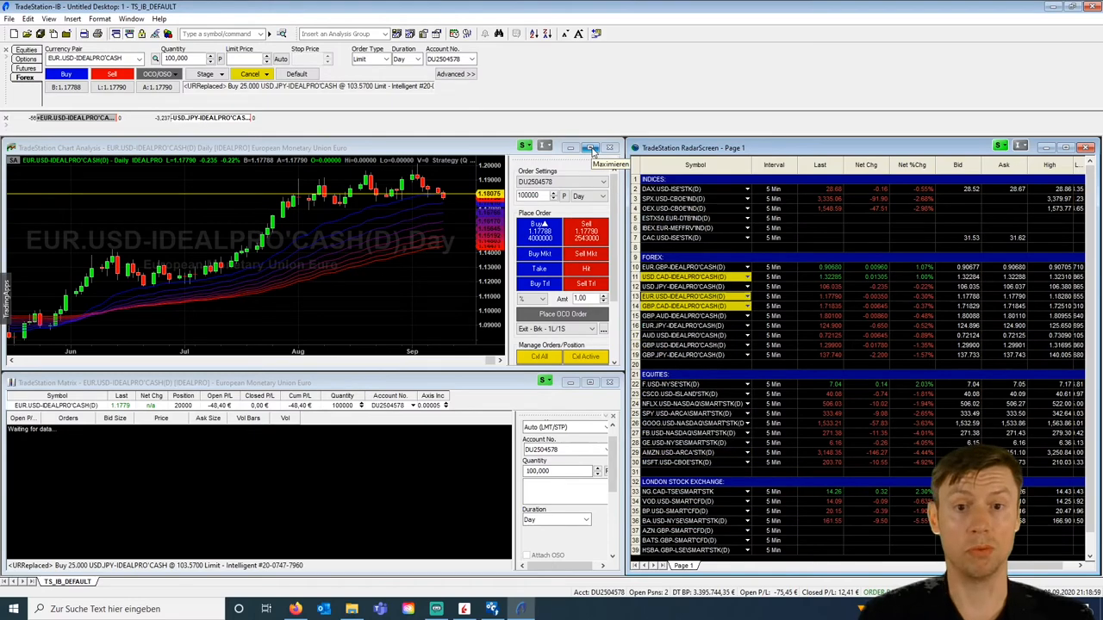
# Maximize the EUR.USD chart and open Format Strategies for its Bollinger Bands strategies.
pyautogui.click(591, 148)
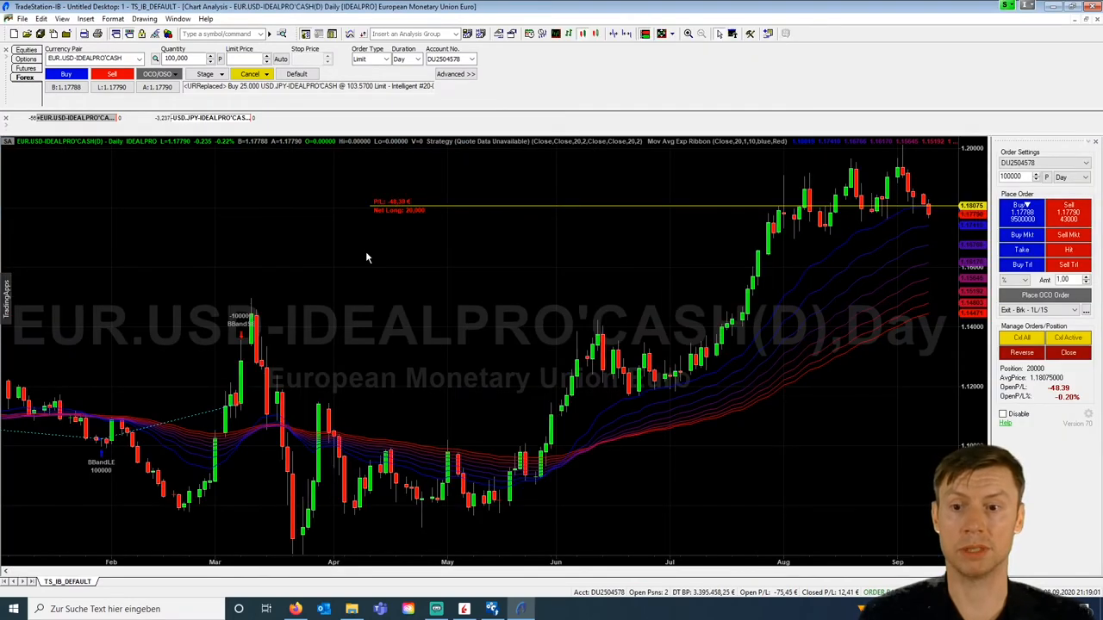
pyautogui.rightClick(365, 259)
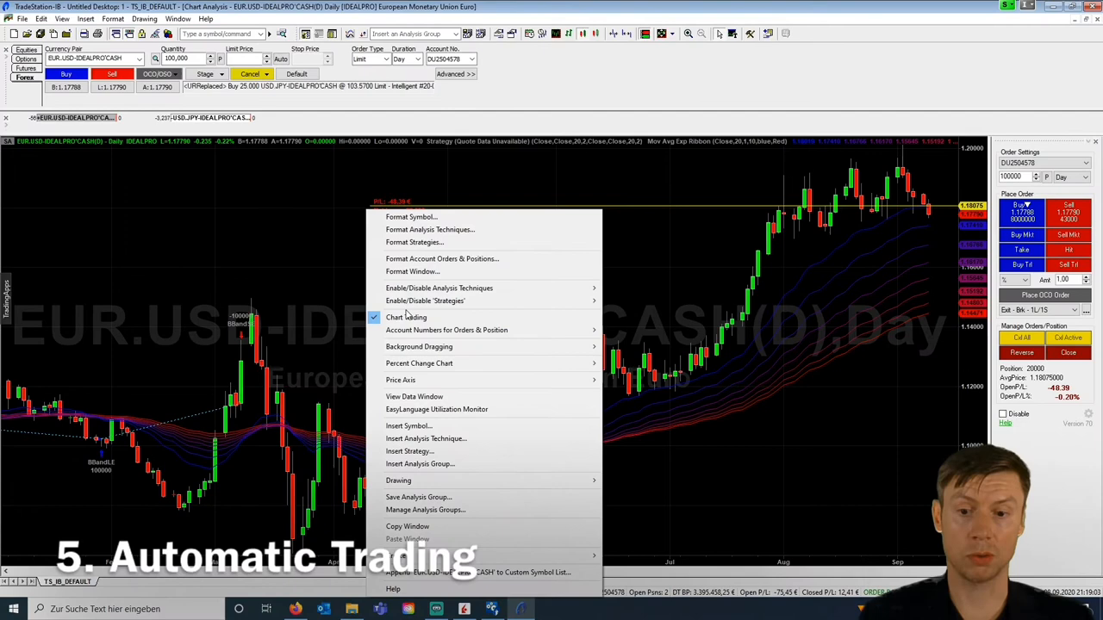
pyautogui.moveTo(414, 396)
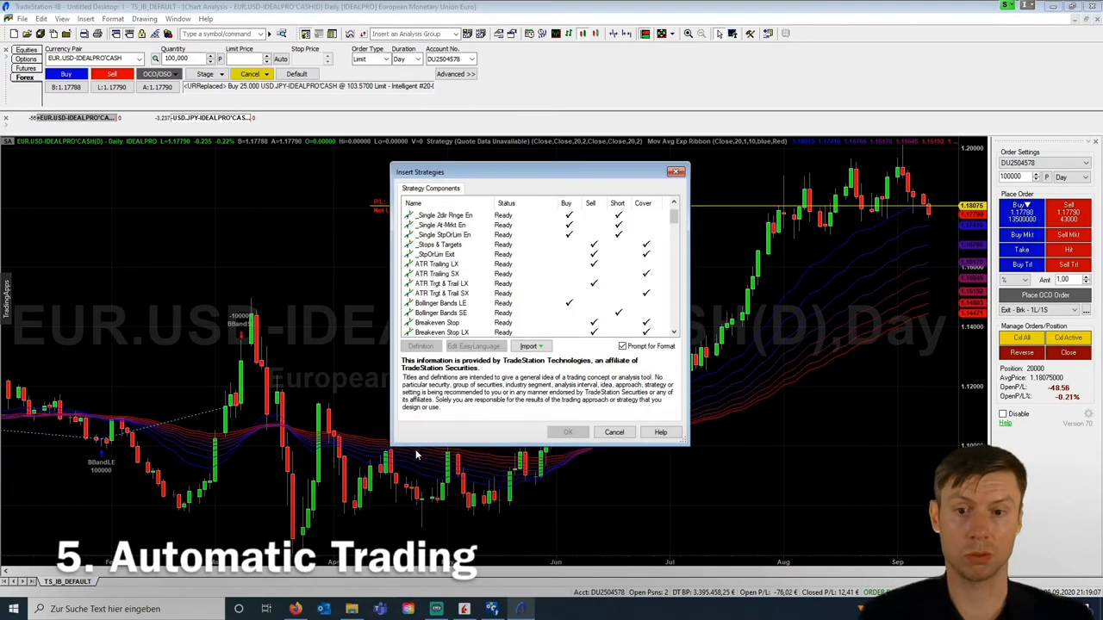
pyautogui.click(613, 431)
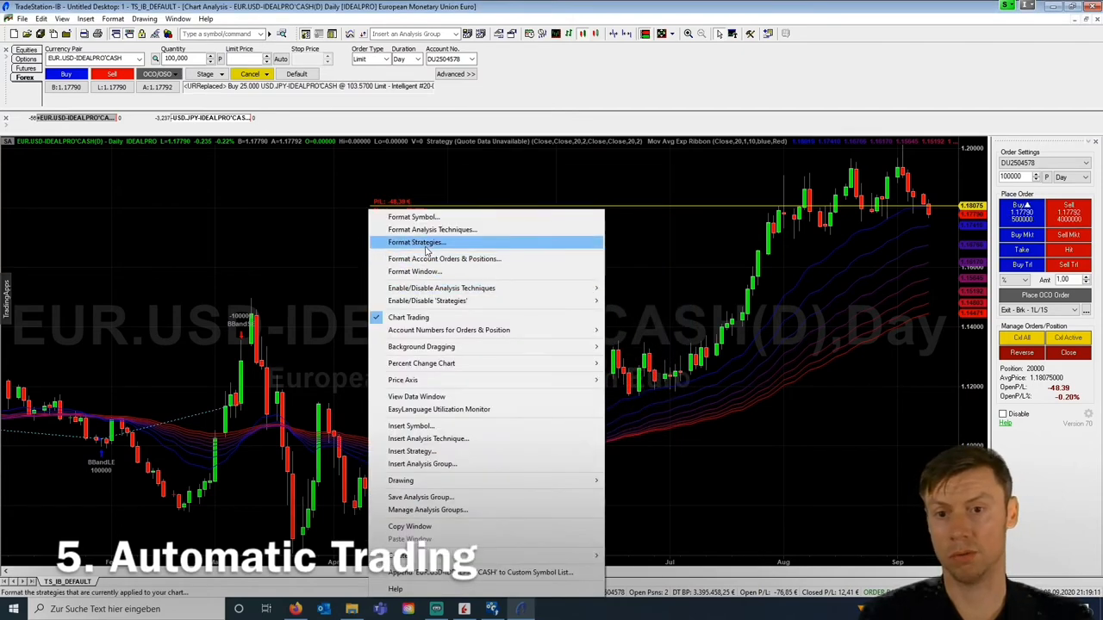
pyautogui.click(417, 241)
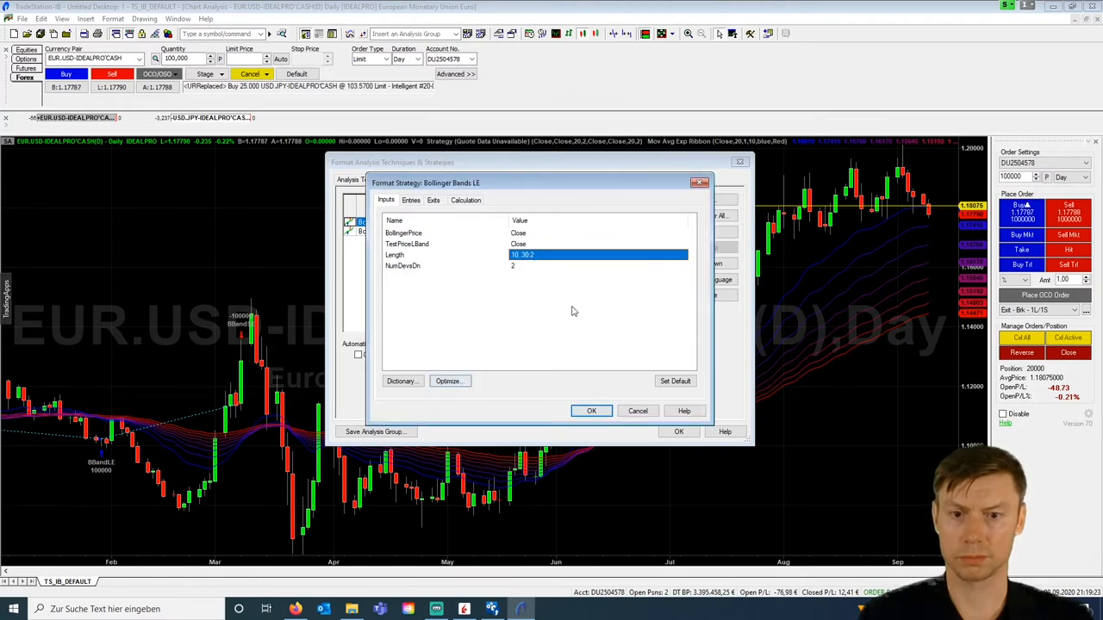
# Set Bollinger Bands LE Length to optimize from 10 to 30 and confirm its inputs.
pyautogui.click(448, 380)
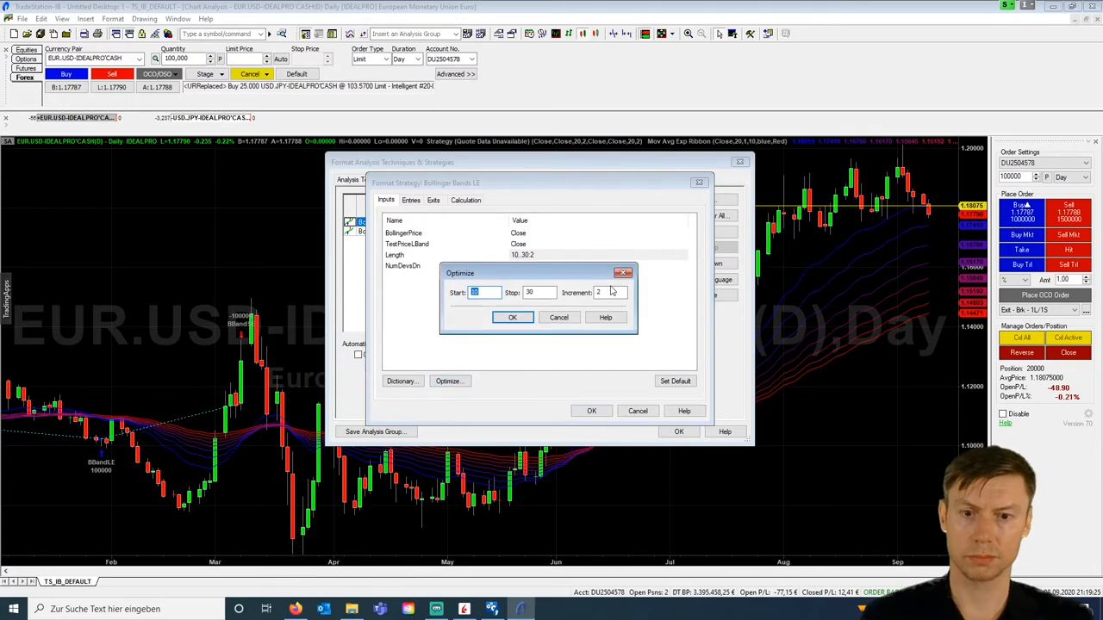
pyautogui.click(511, 317)
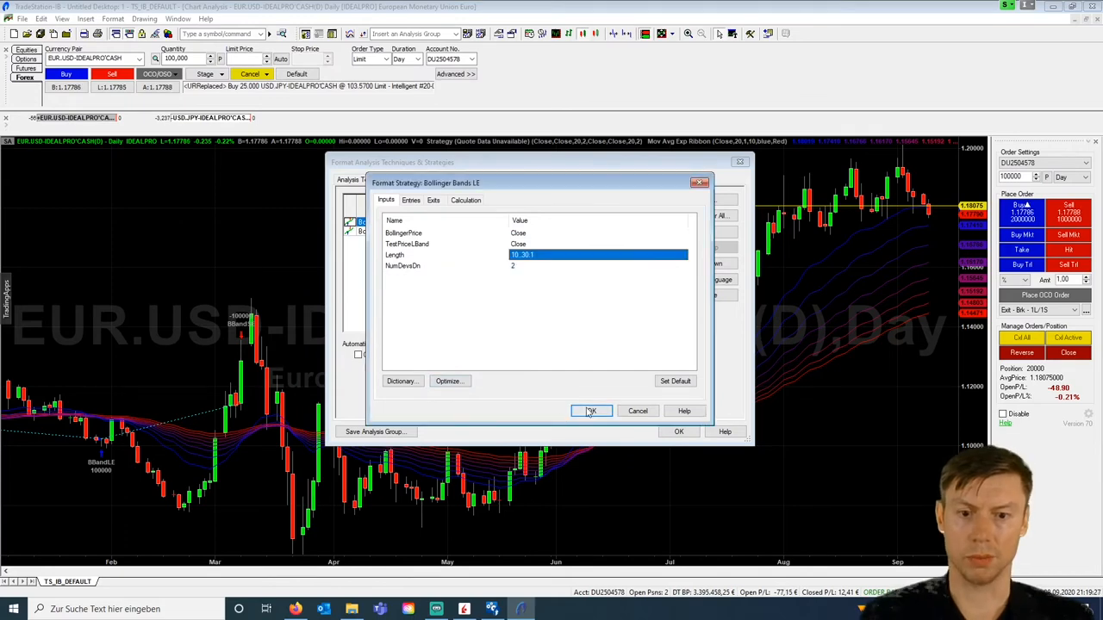
pyautogui.click(591, 410)
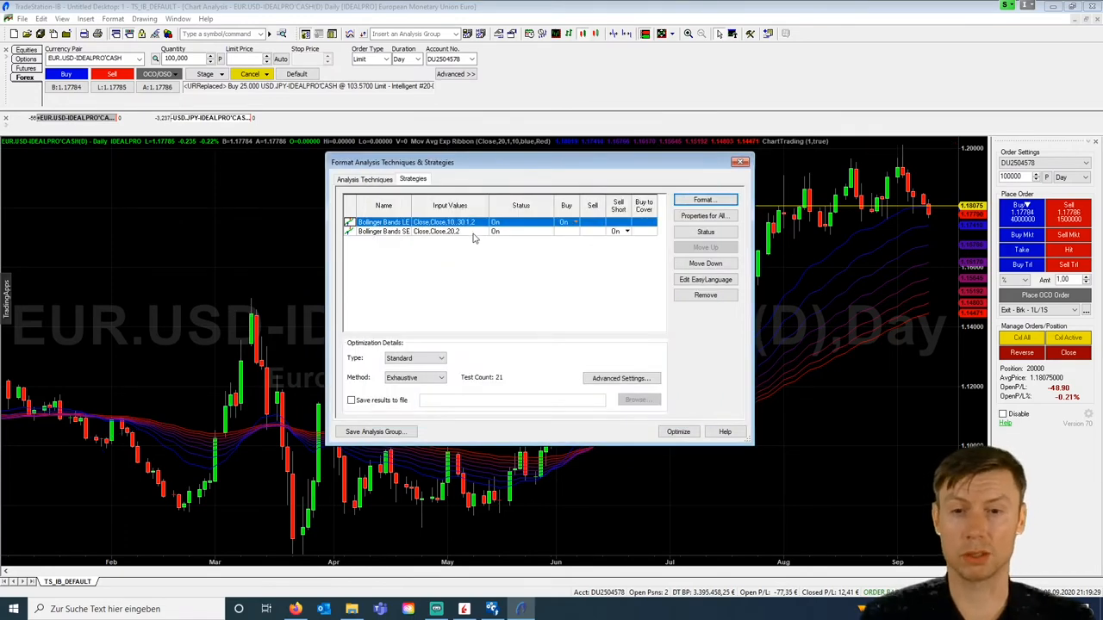
# Give Bollinger Bands SE the same 10 to 30 Length range and start the optimization.
pyautogui.click(405, 231)
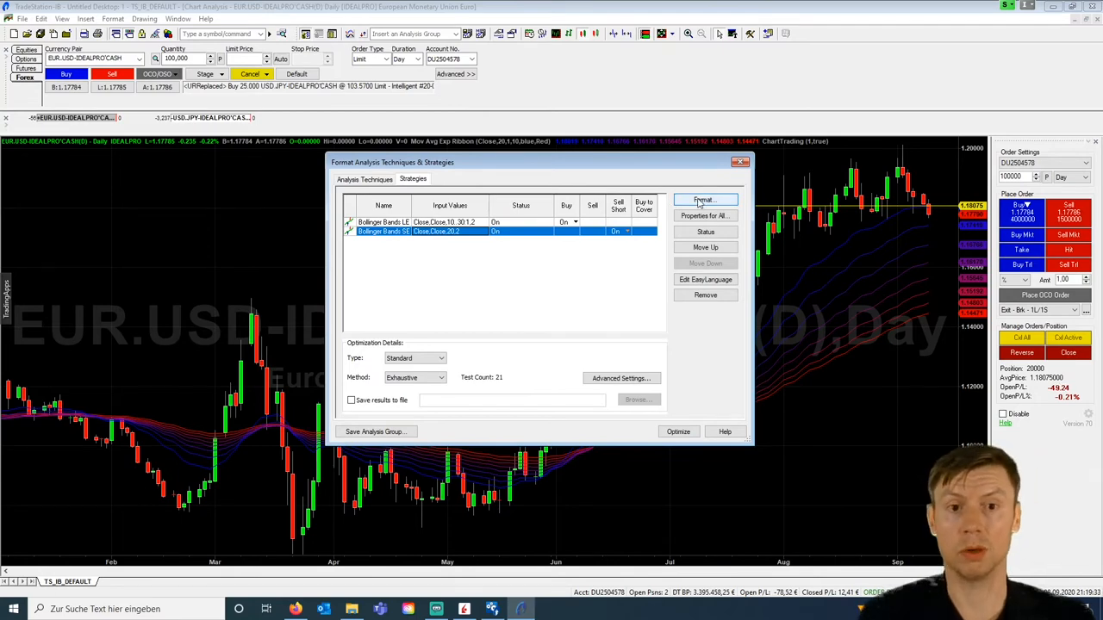
pyautogui.click(703, 200)
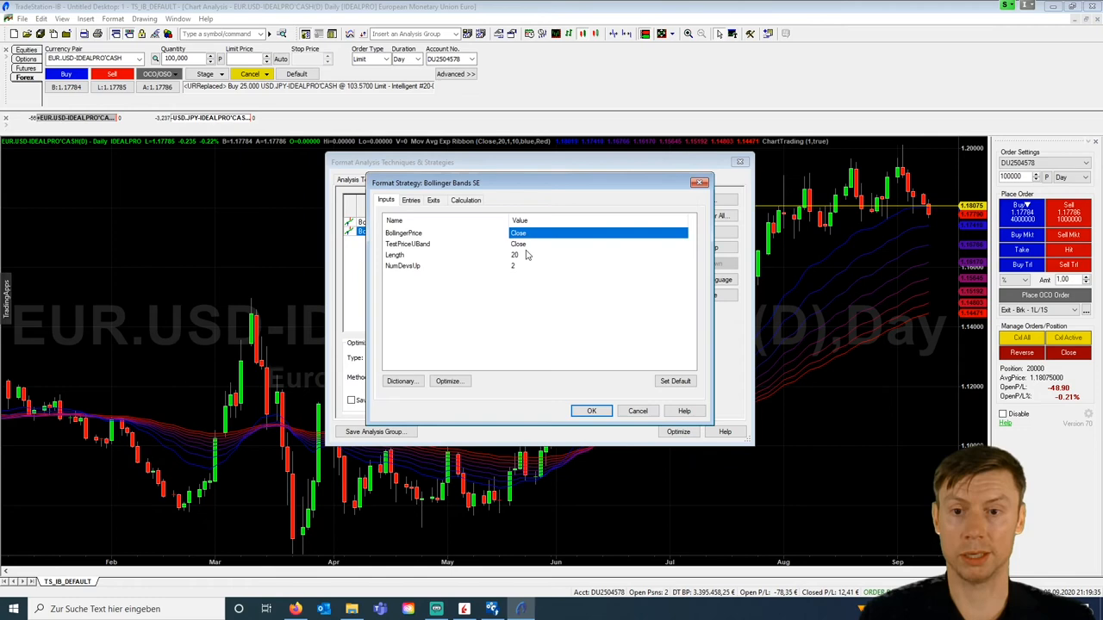
pyautogui.click(600, 255)
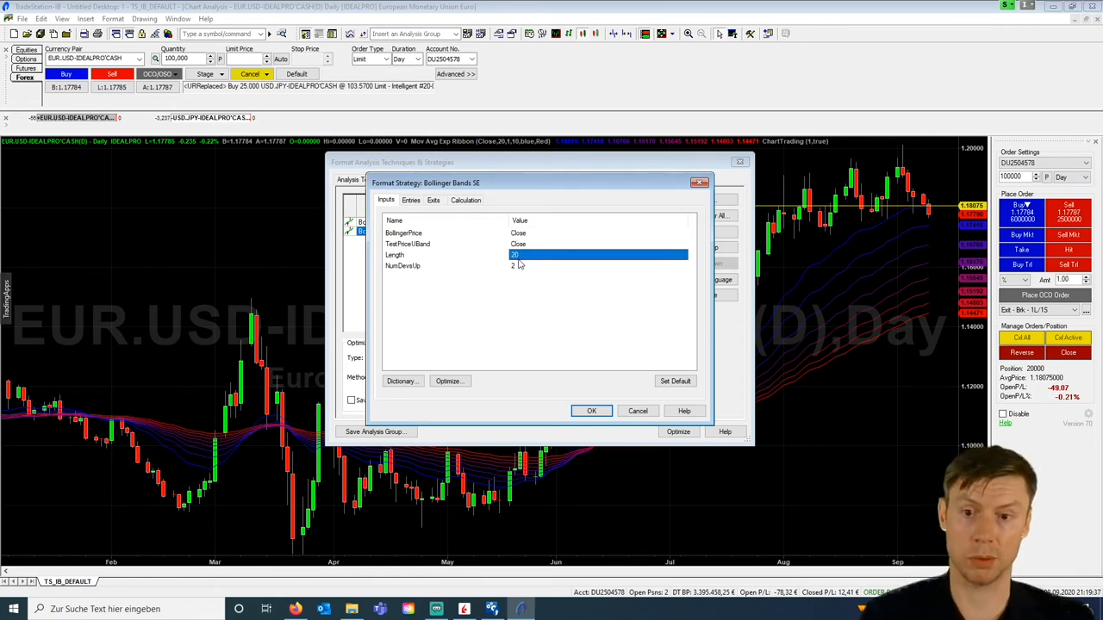
pyautogui.click(448, 381)
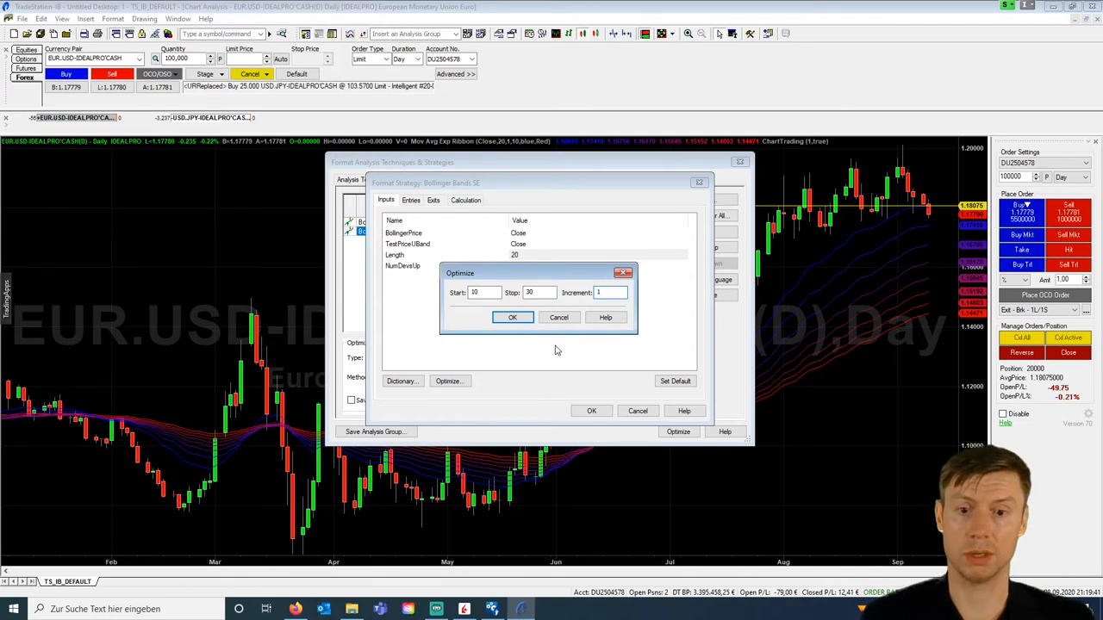
pyautogui.click(511, 317)
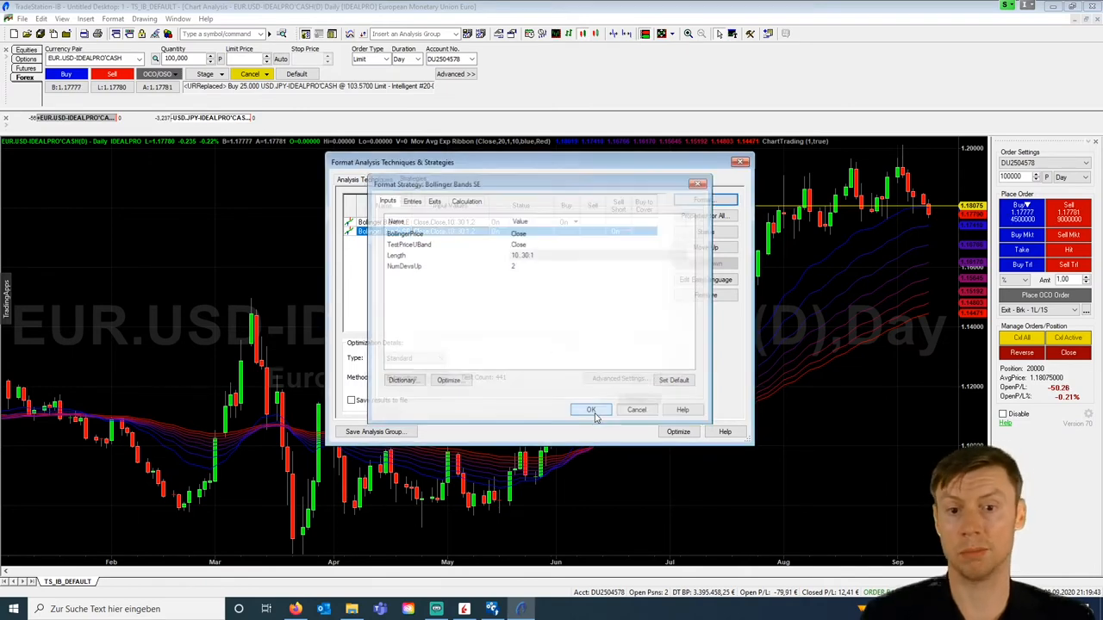
pyautogui.click(590, 410)
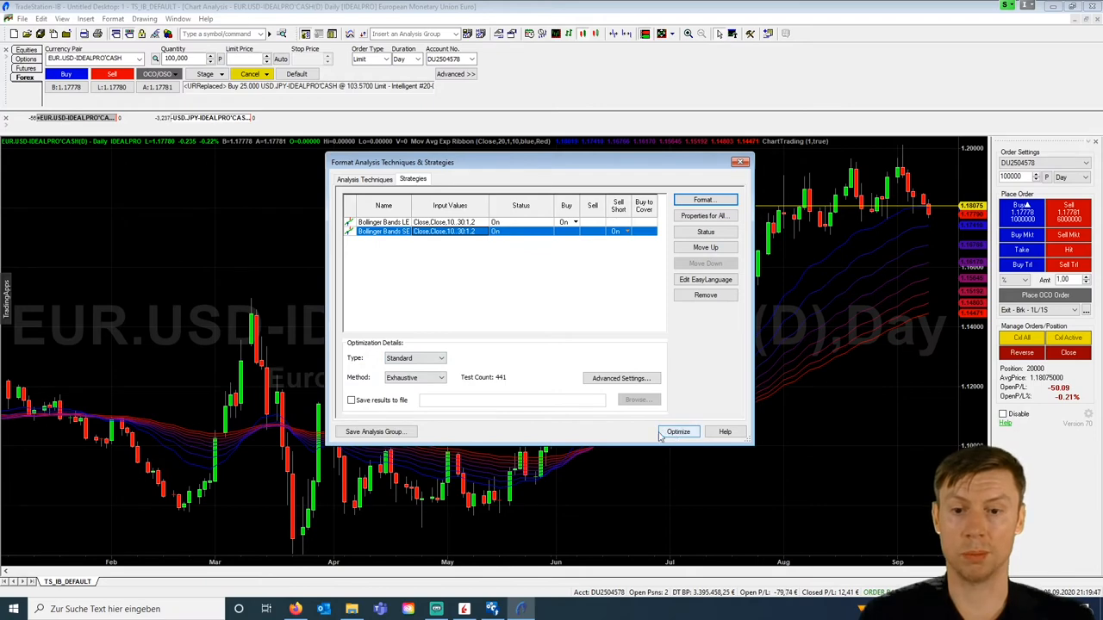
pyautogui.click(679, 431)
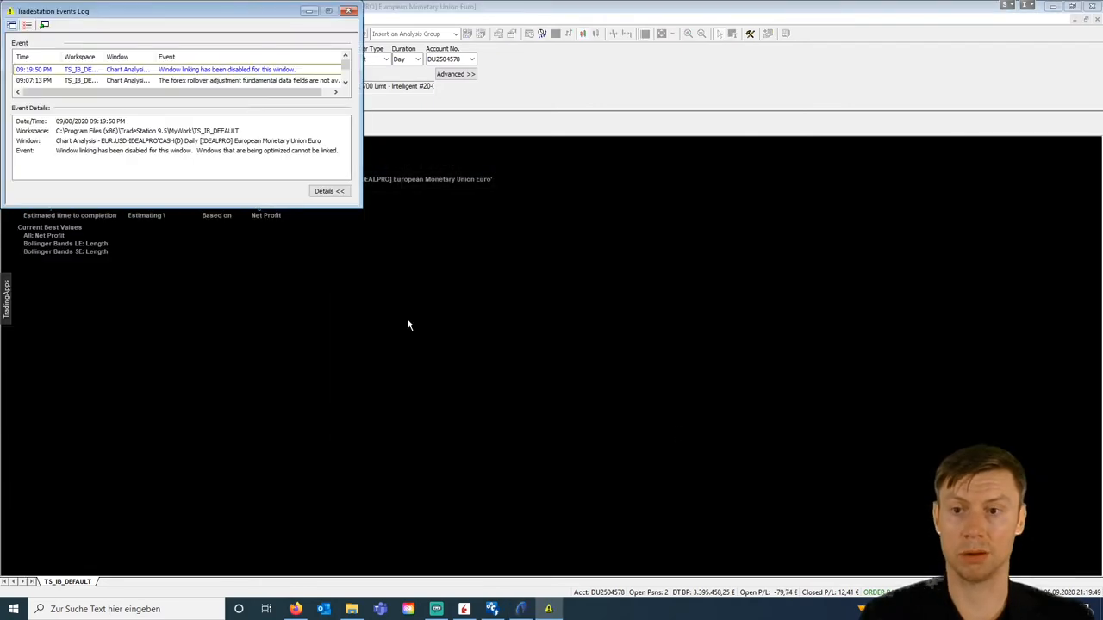
# Close the Strategy Performance Report and the strategy formatting dialog to return to the EUR.USD chart.
pyautogui.click(348, 11)
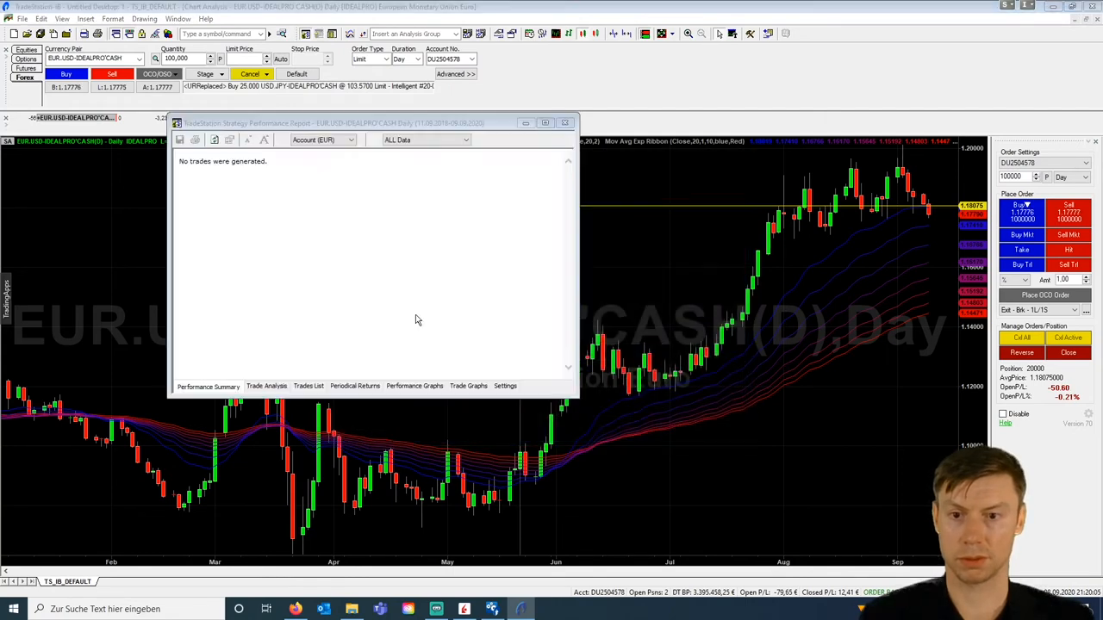
pyautogui.click(565, 122)
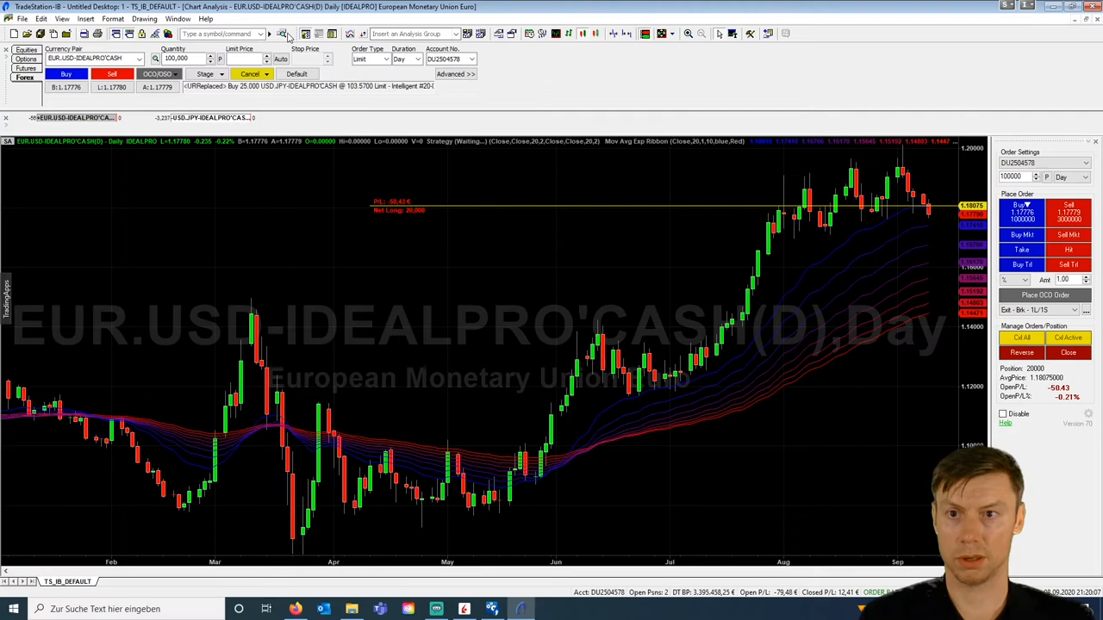
pyautogui.click(307, 34)
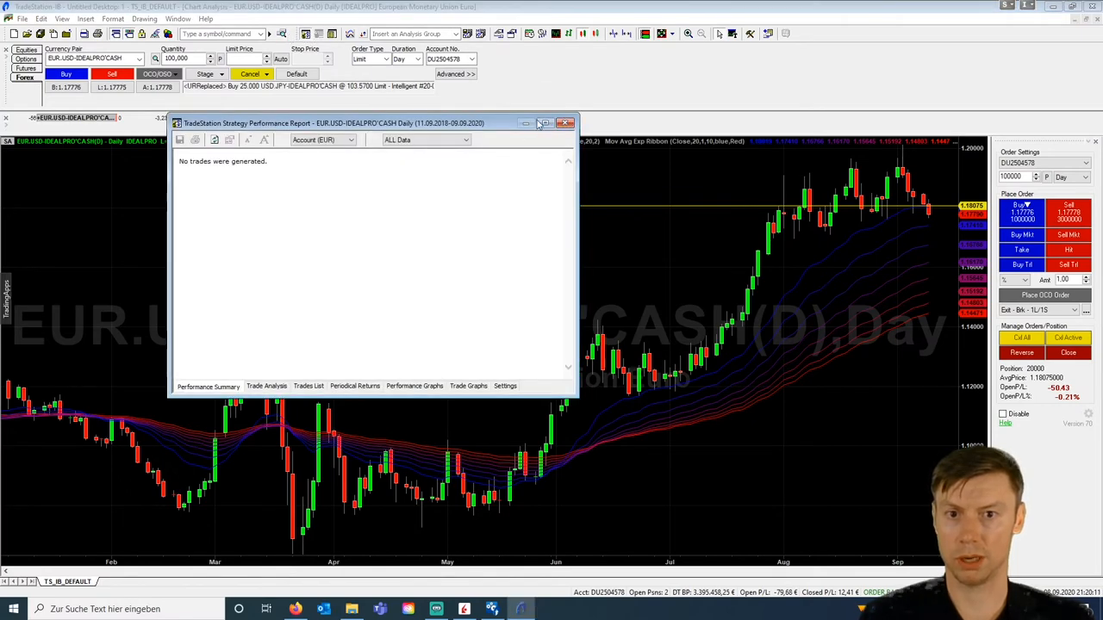
pyautogui.click(565, 124)
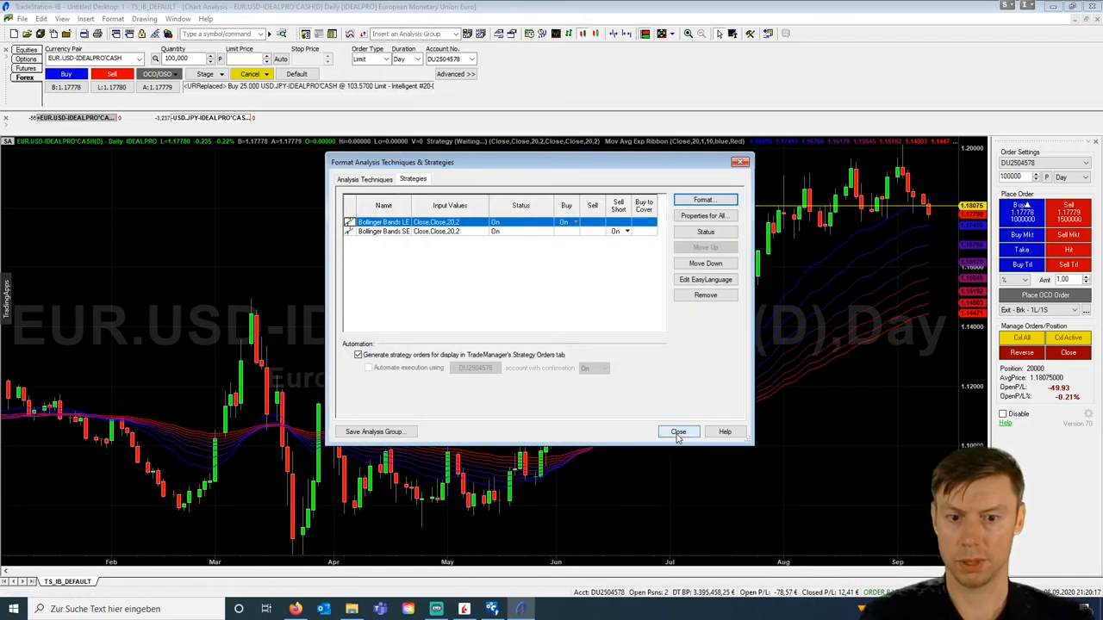
pyautogui.click(679, 431)
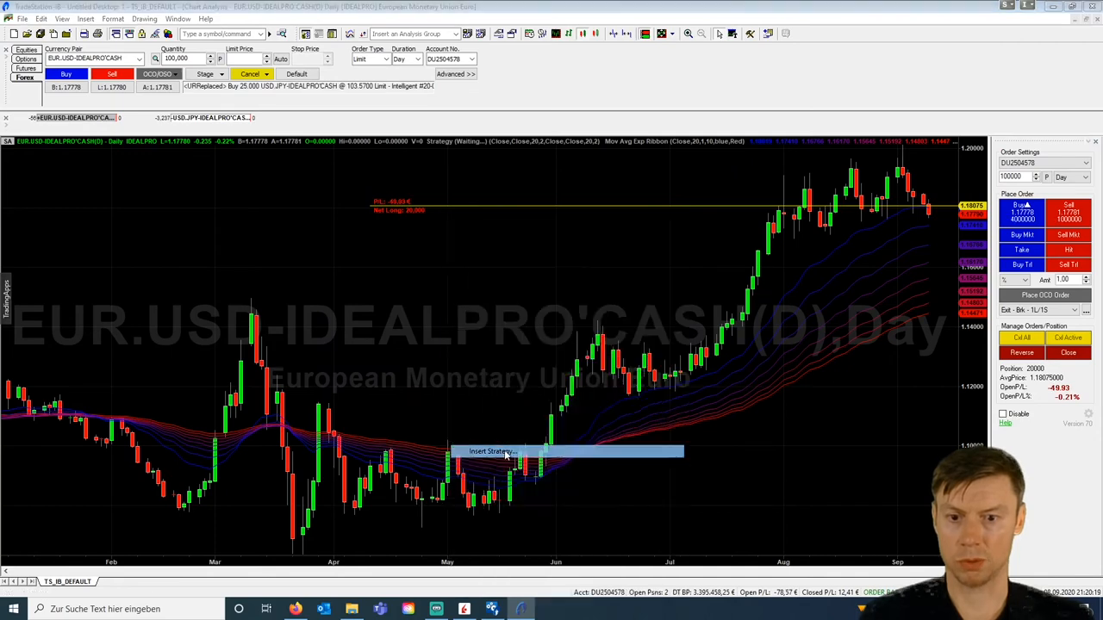
# Insert the ATR Trailing LX and SX strategies onto the EUR.USD chart.
pyautogui.click(491, 451)
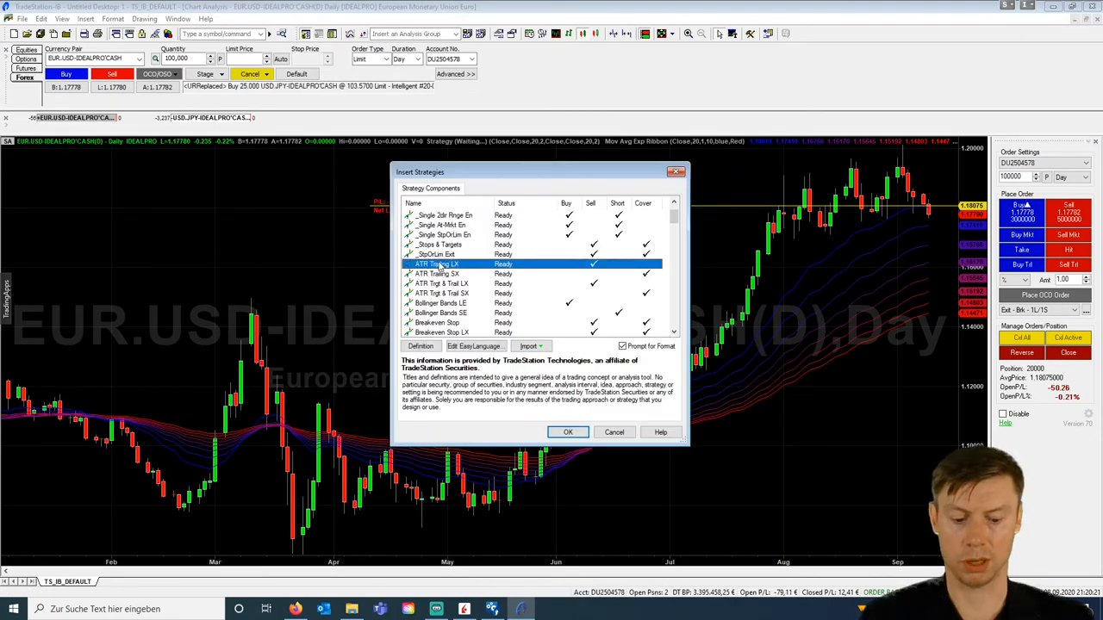
pyautogui.click(569, 431)
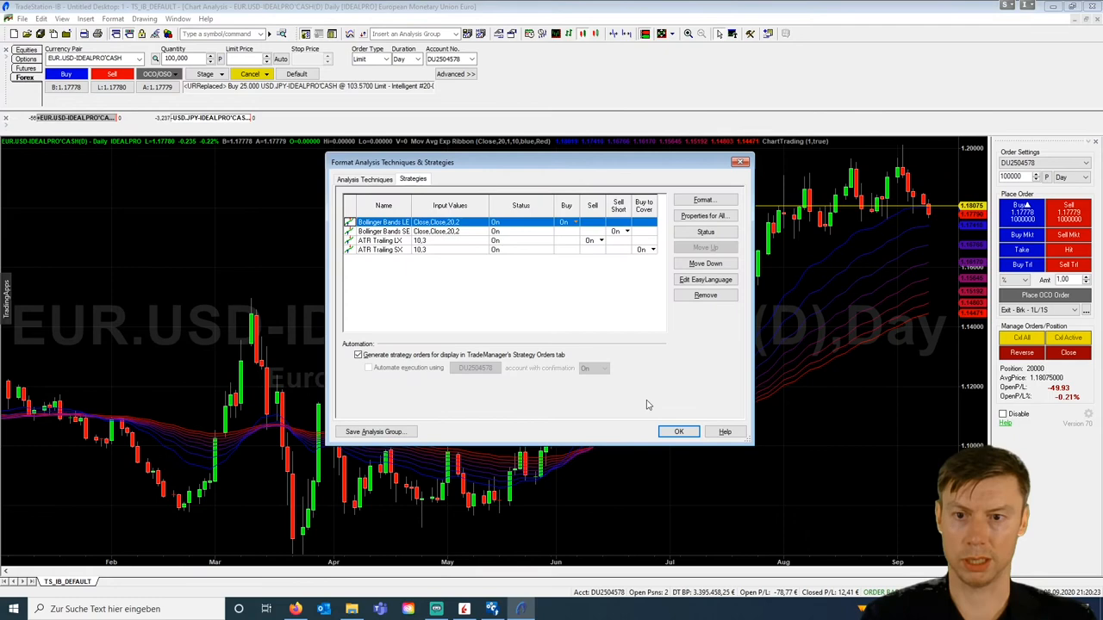
pyautogui.click(679, 430)
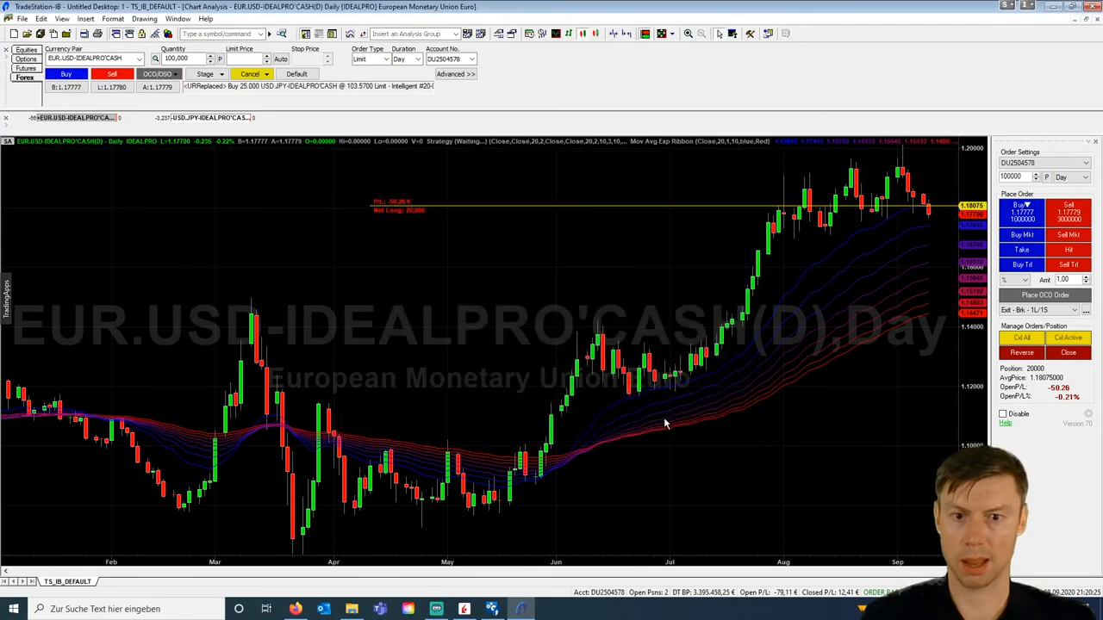
# Bring up the list of strategies applied to the chart from its context menu.
pyautogui.rightClick(663, 422)
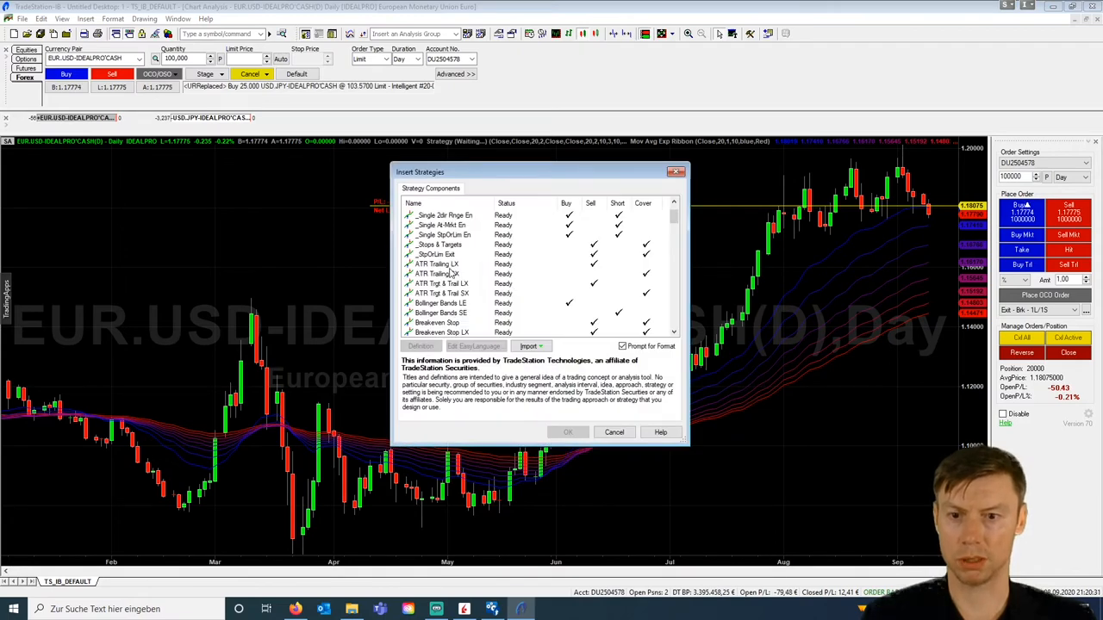
pyautogui.scroll(-3)
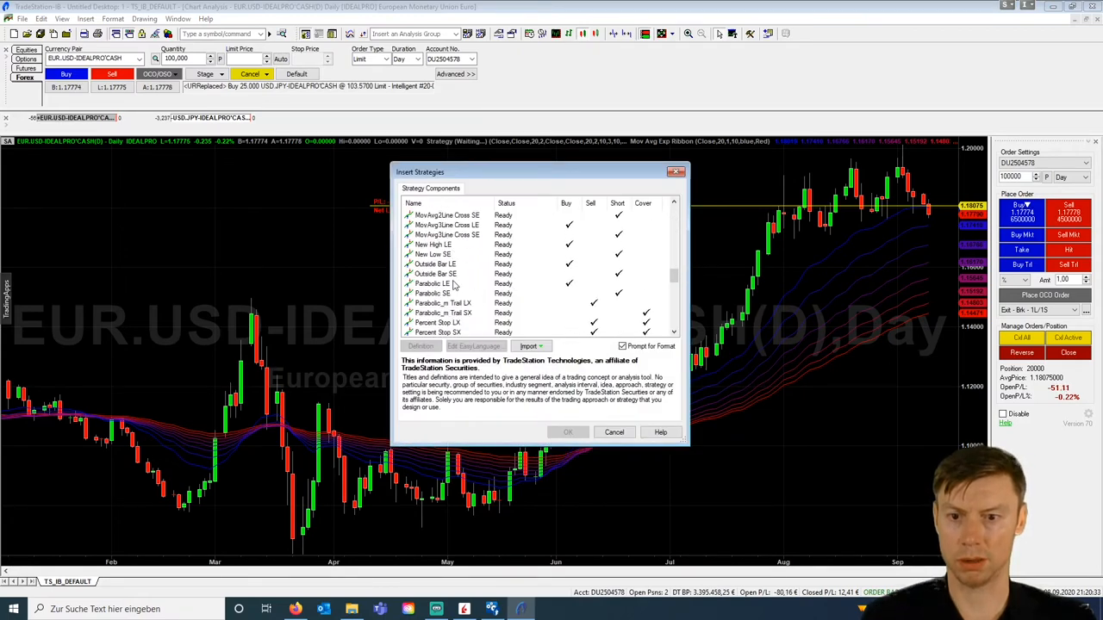
pyautogui.scroll(-3)
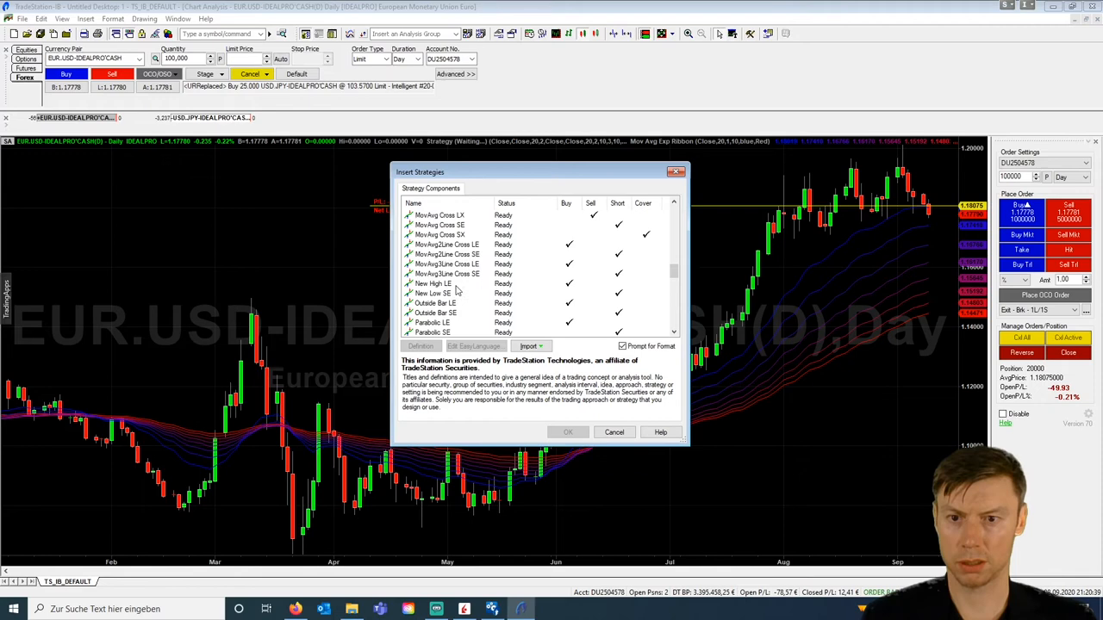
pyautogui.scroll(-3)
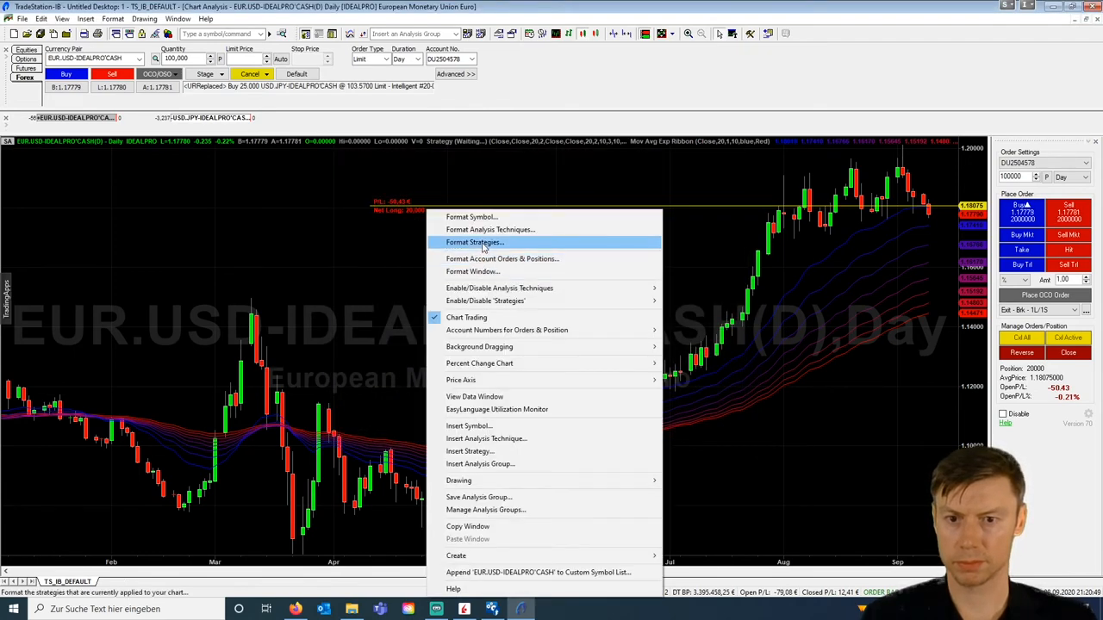
pyautogui.click(476, 242)
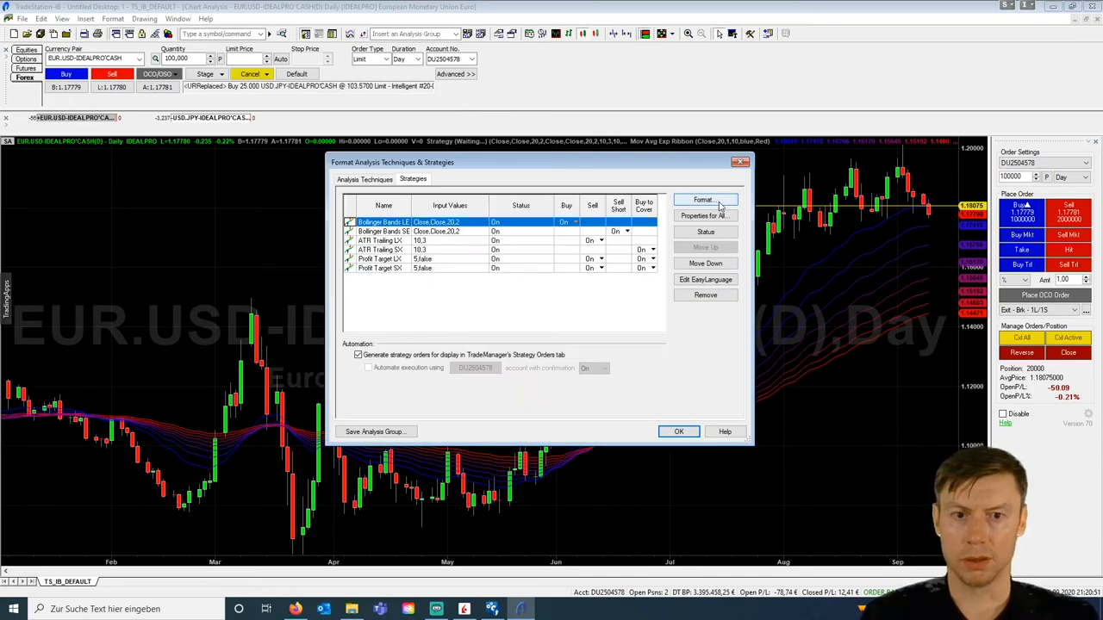
# Review the Bollinger Bands SE inputs, then close the strategy settings back to the chart.
pyautogui.click(703, 200)
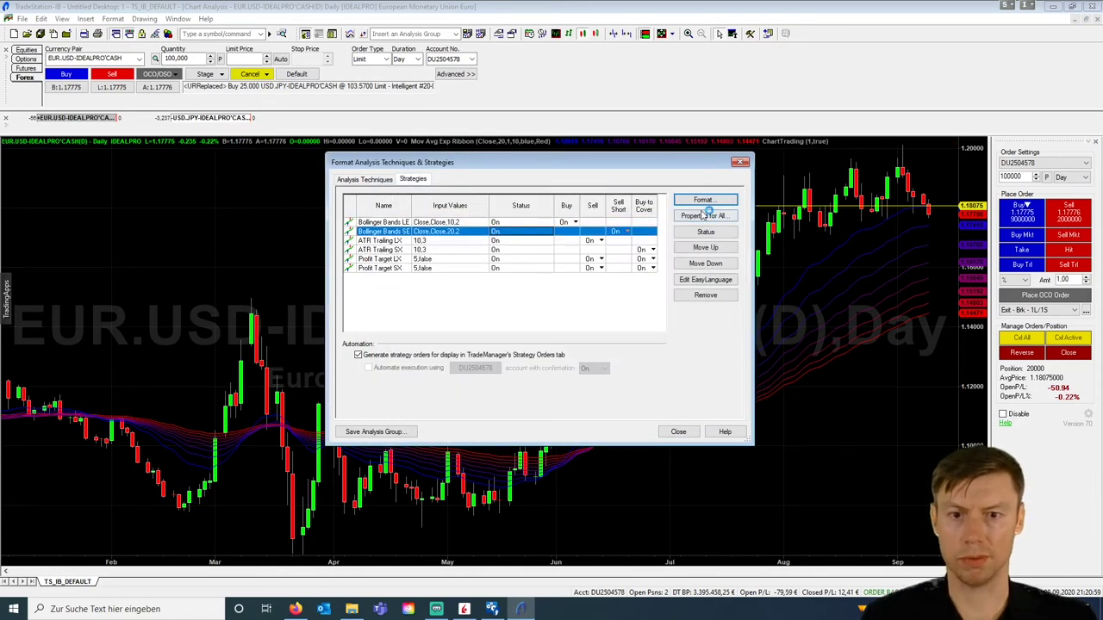
pyautogui.click(705, 200)
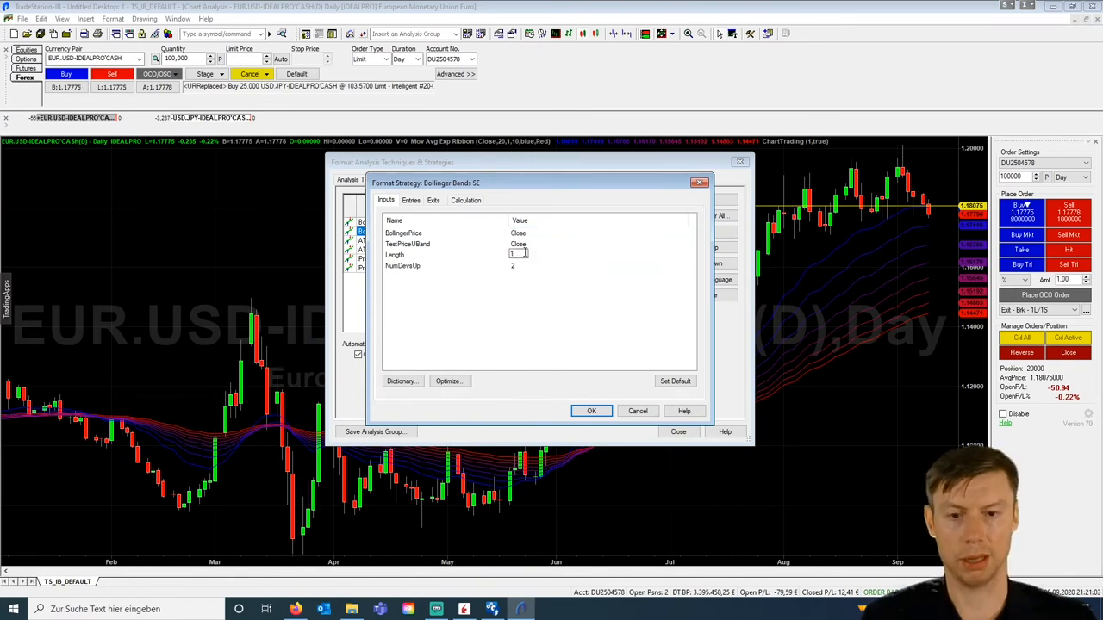
pyautogui.click(591, 410)
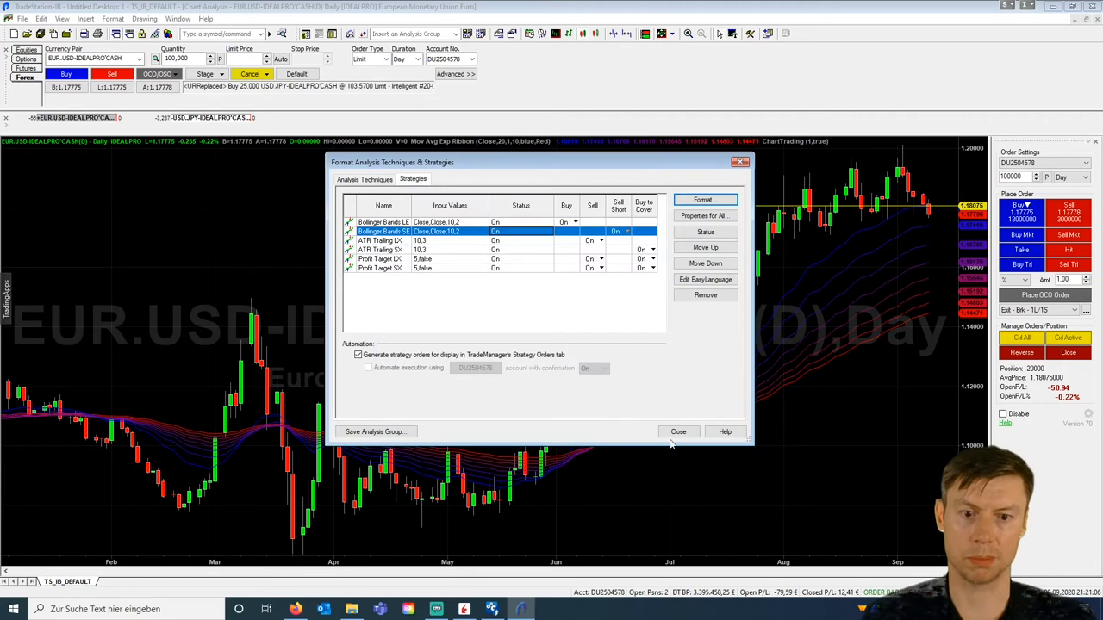
pyautogui.click(679, 431)
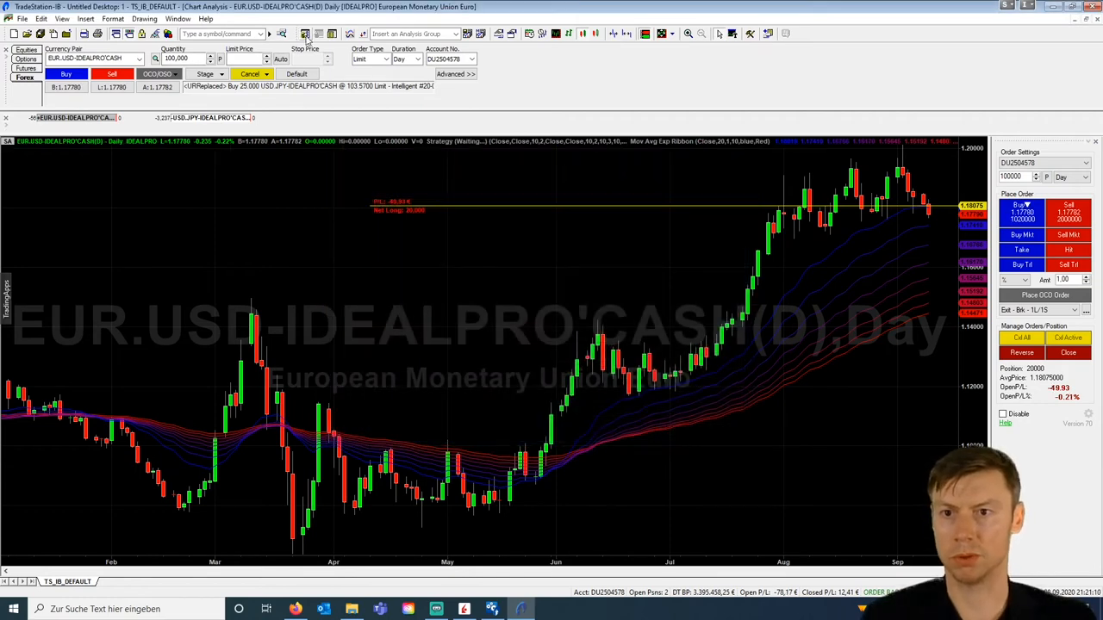
pyautogui.click(305, 34)
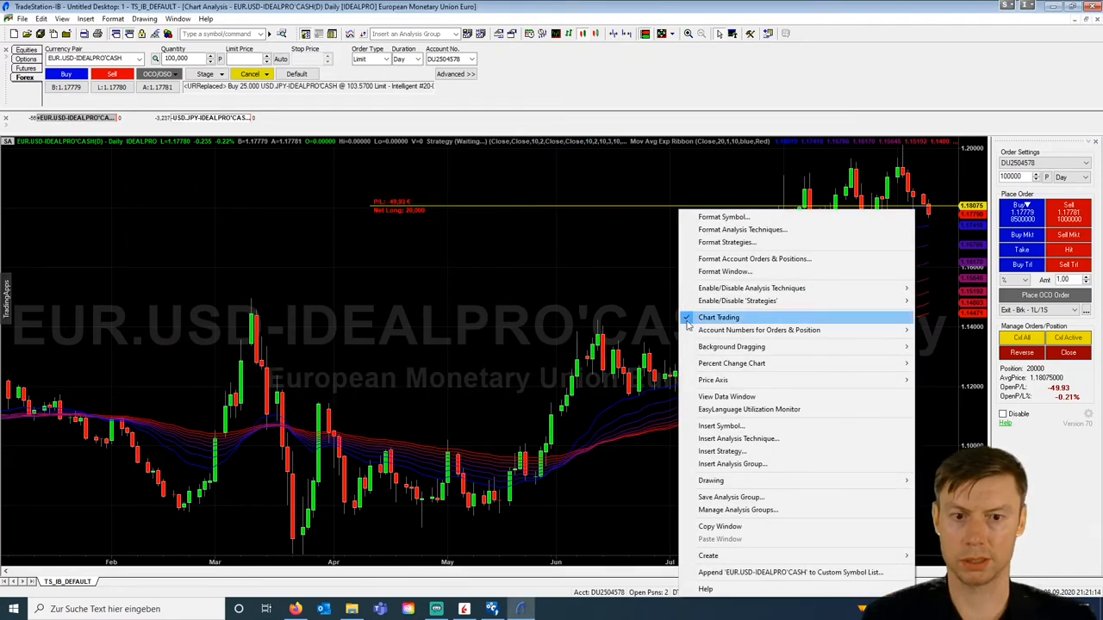
# Insert the Moving Avg Cross LE and SE strategies and change the chart symbol to EUR.GBP.
pyautogui.click(722, 451)
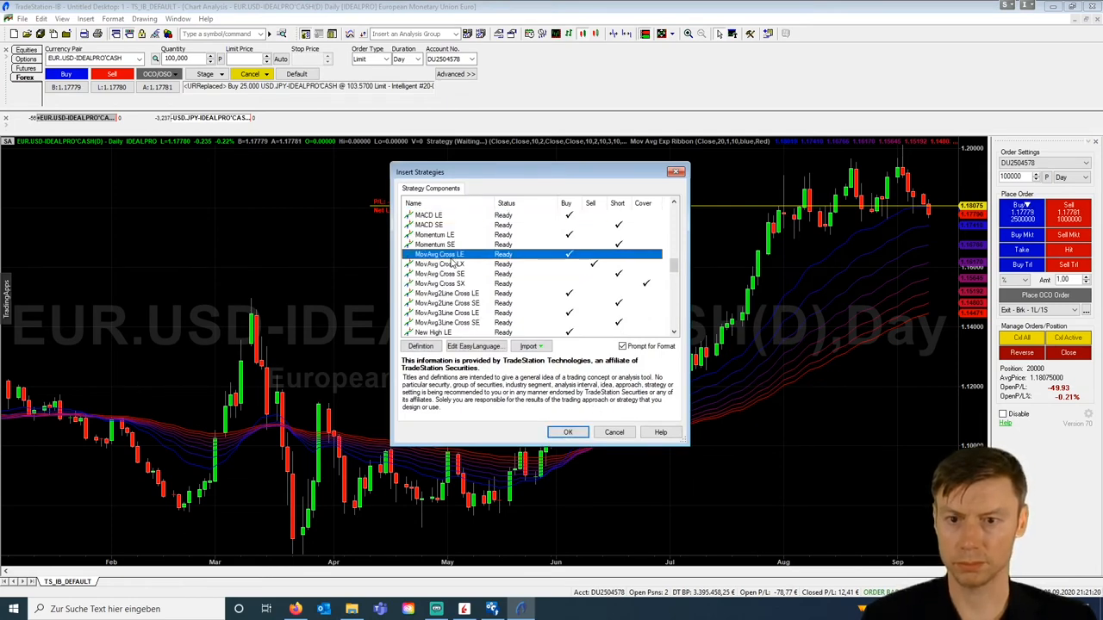
pyautogui.click(569, 431)
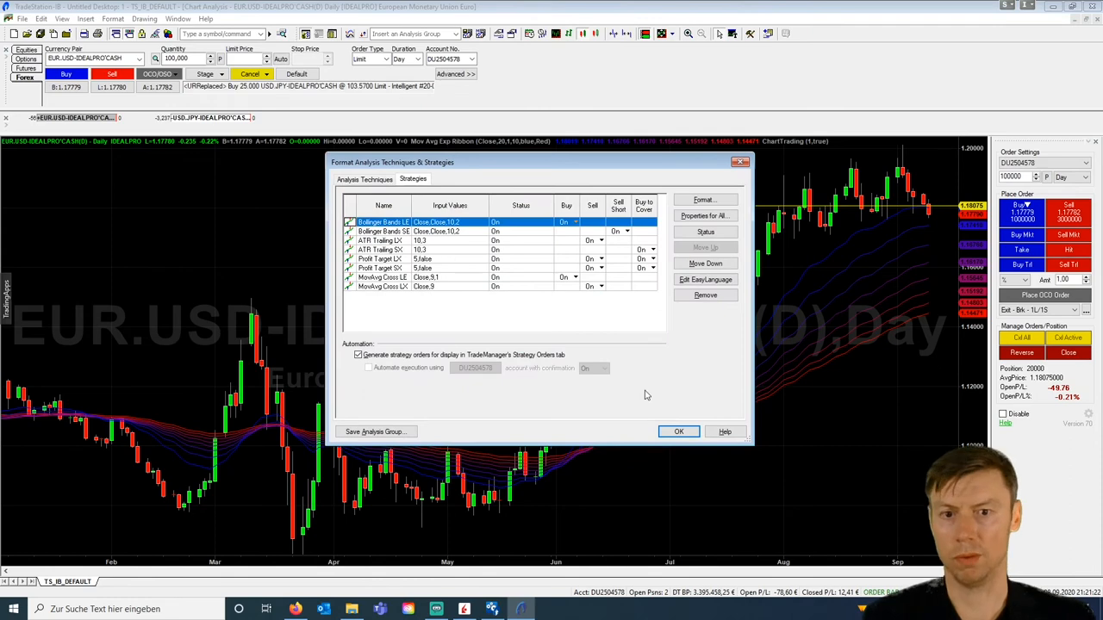
pyautogui.click(679, 431)
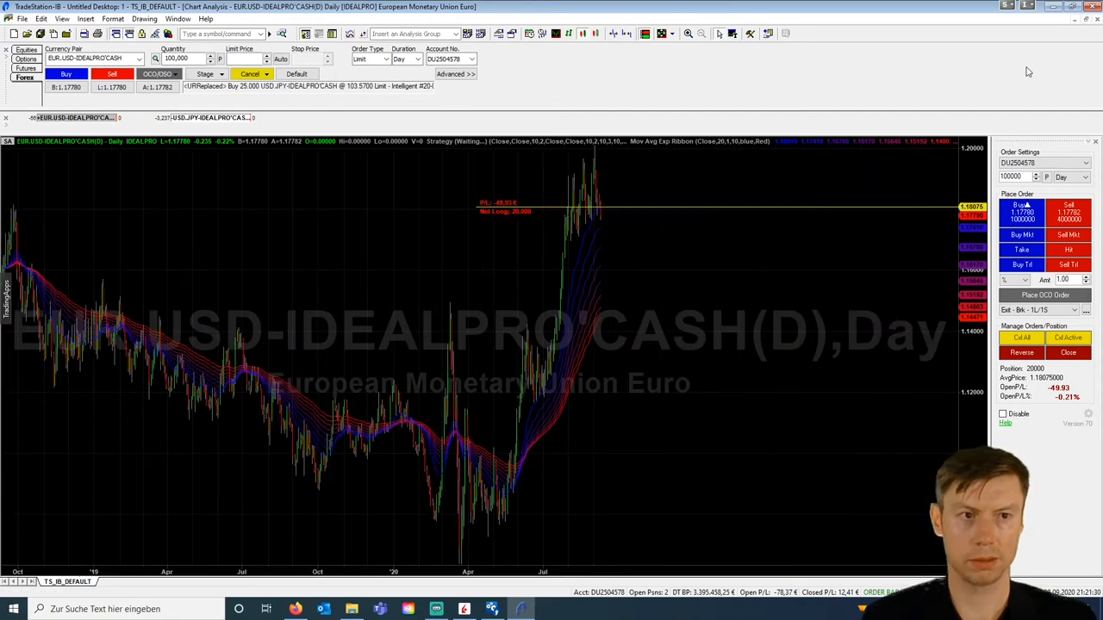
pyautogui.click(221, 35)
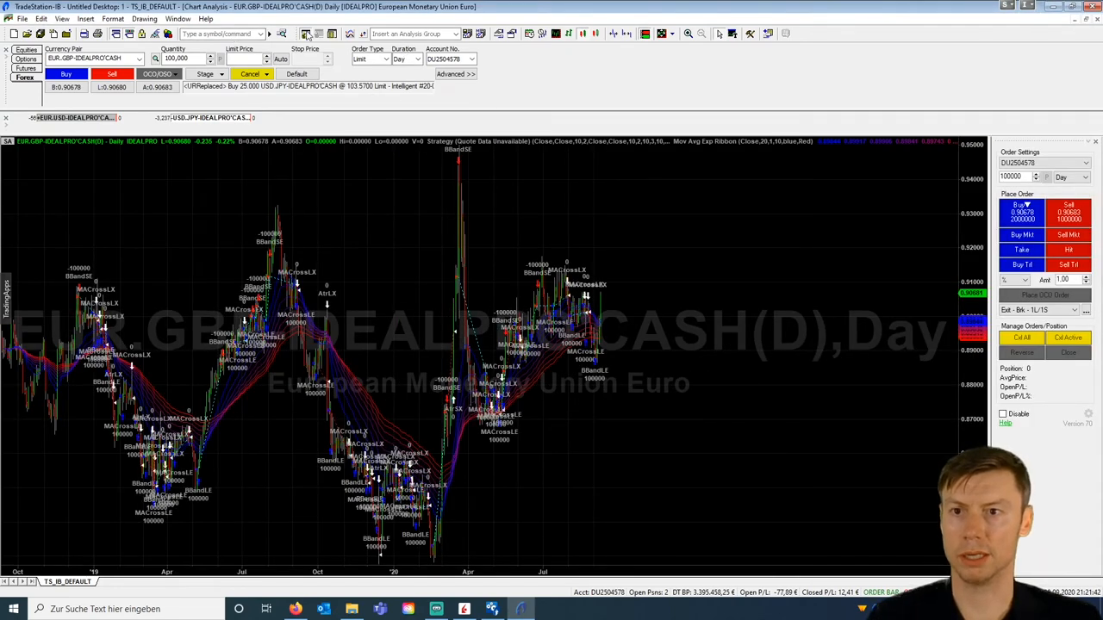
# View the EUR.GBP Strategy Performance Report (48 trades, net loss) and close it.
pyautogui.click(307, 34)
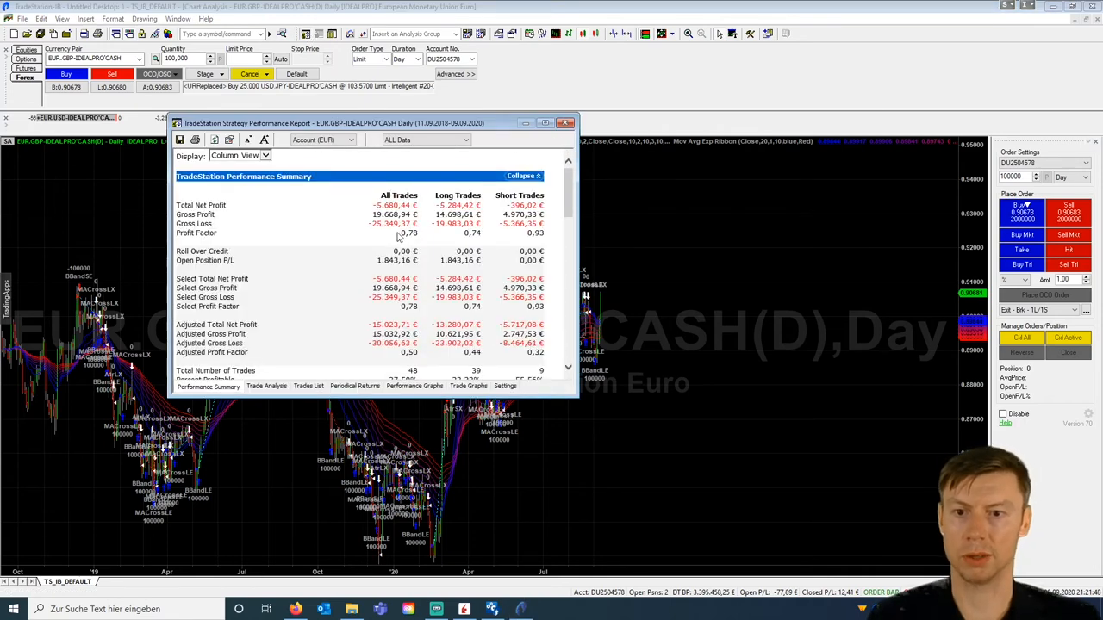
pyautogui.click(565, 122)
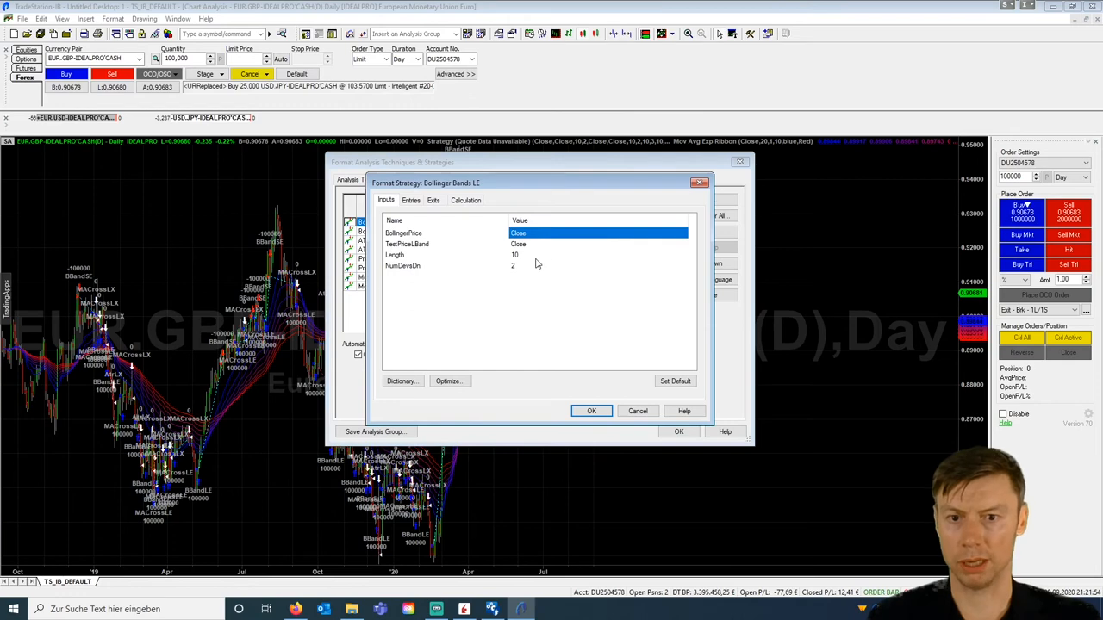
# Set Bollinger Bands LE Length to optimize from 10 to 30 in steps of 1.
pyautogui.click(448, 381)
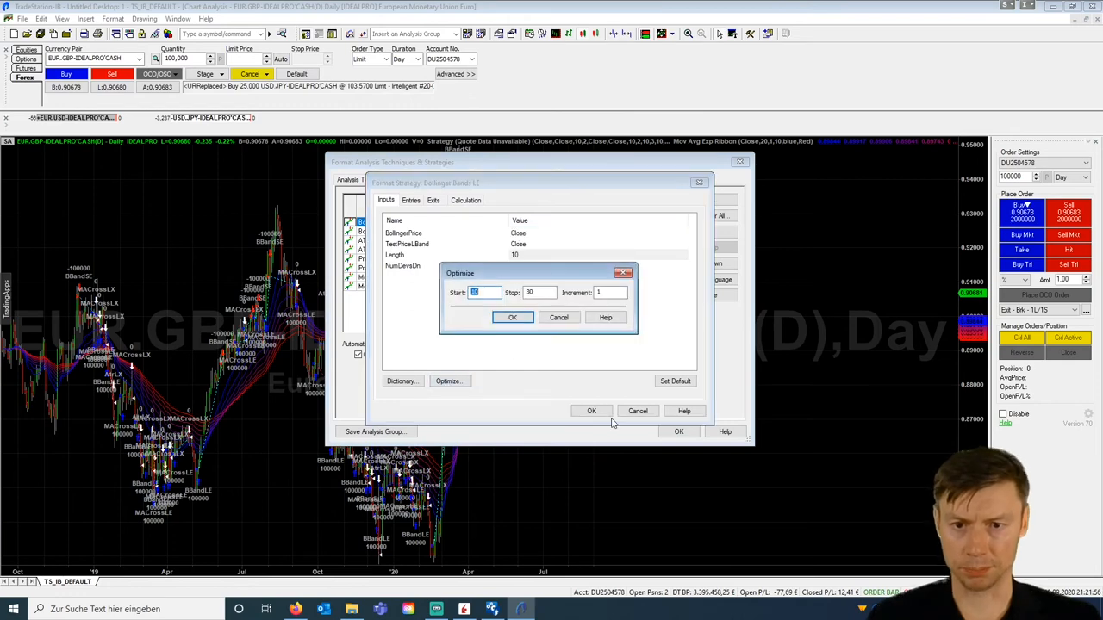
pyautogui.click(514, 317)
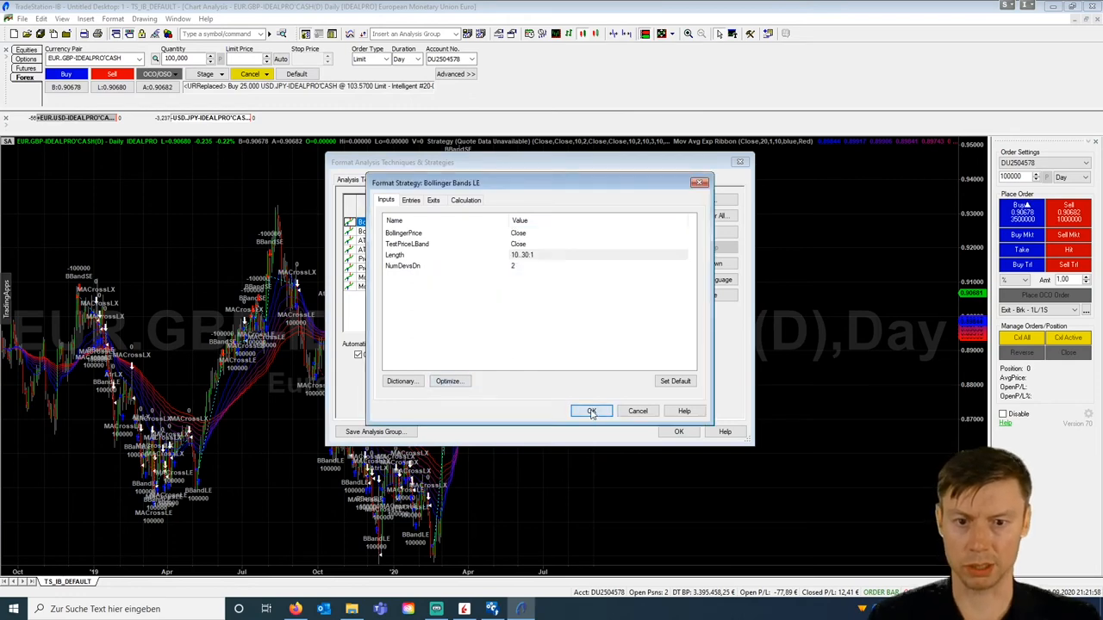
pyautogui.click(591, 410)
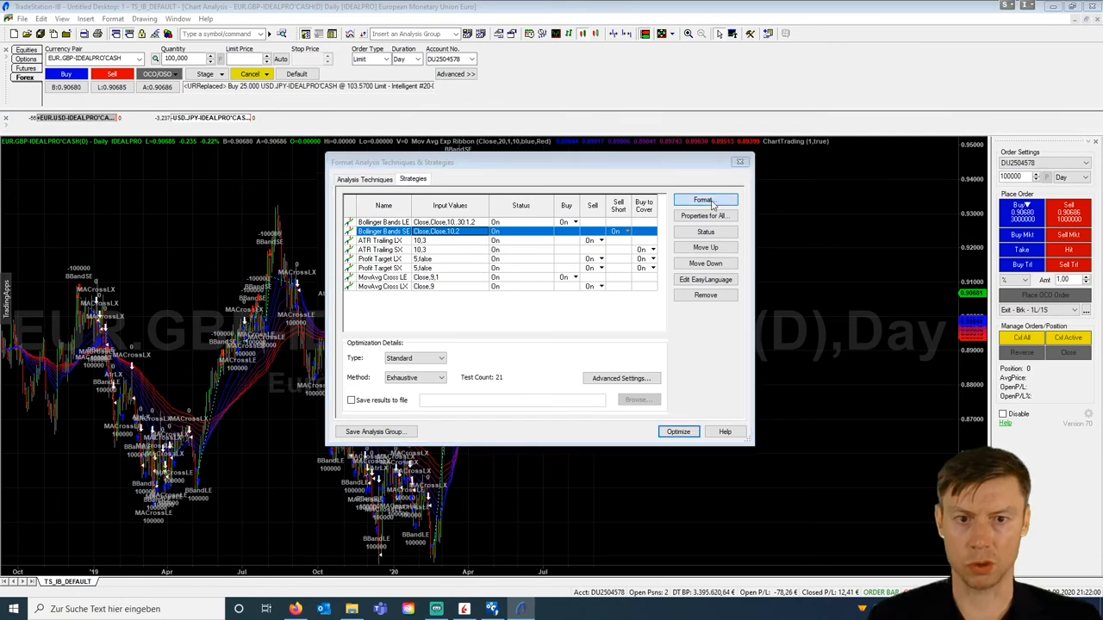
# Set Bollinger Bands SE Length to the same 10-30 range and launch the optimization.
pyautogui.click(703, 200)
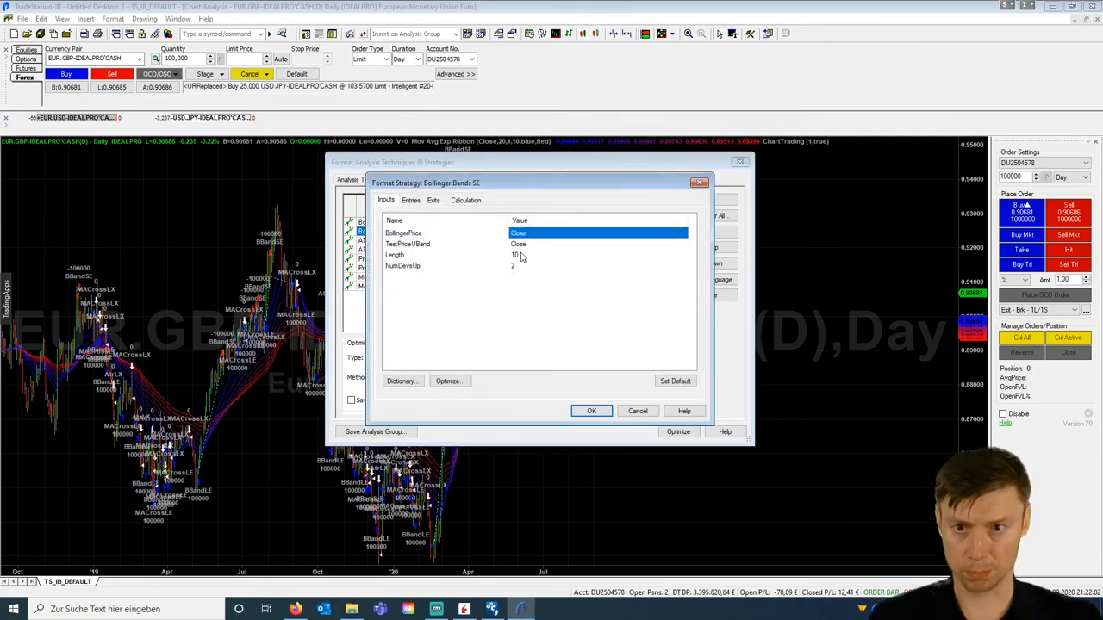
pyautogui.click(448, 381)
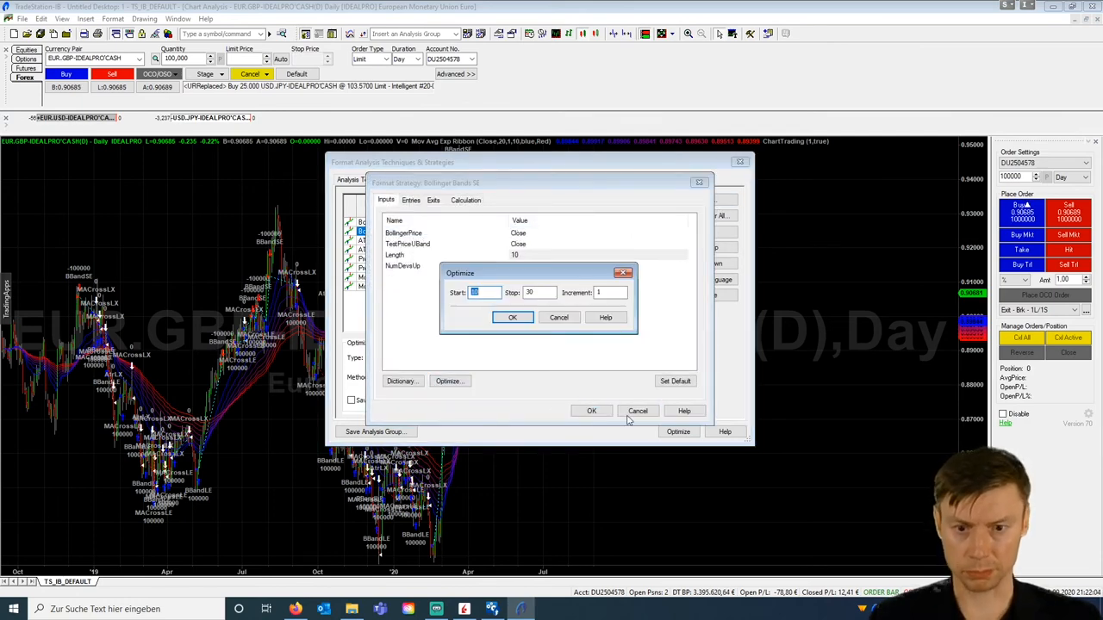
pyautogui.click(512, 317)
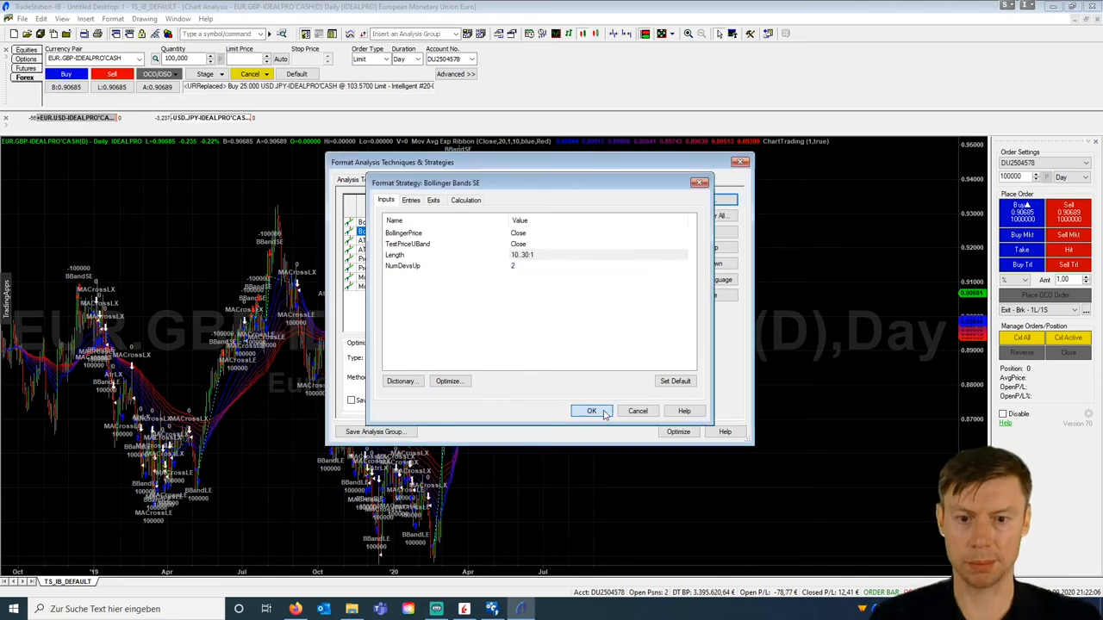
pyautogui.click(591, 410)
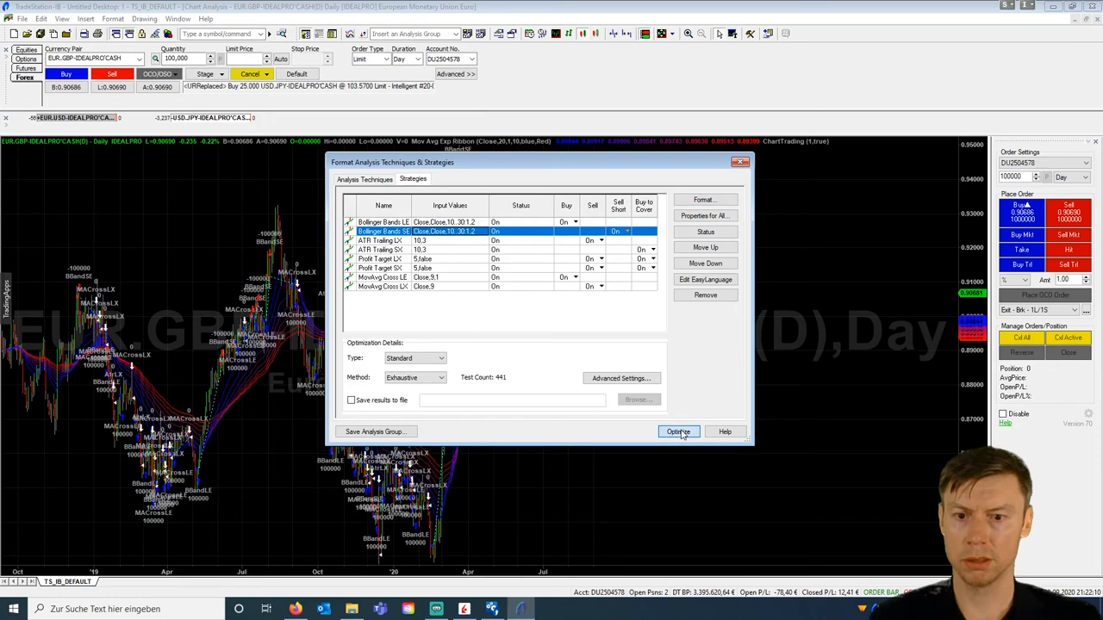
pyautogui.click(679, 430)
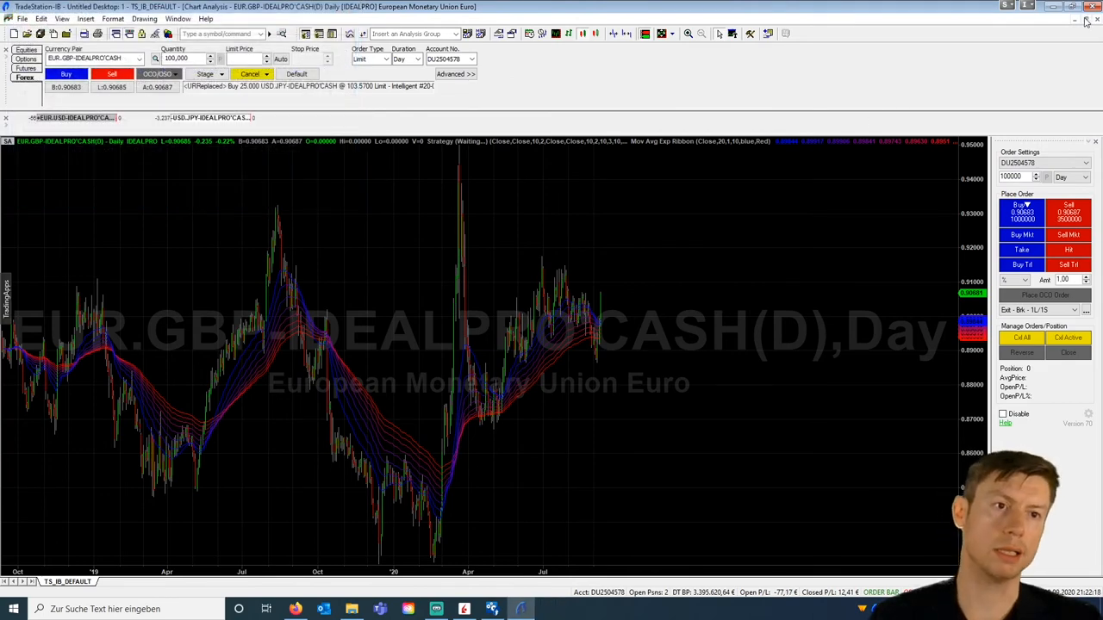
# Switch to the workspace showing the EUR.GBP chart, Matrix and RadarScreen watchlist.
pyautogui.click(1076, 18)
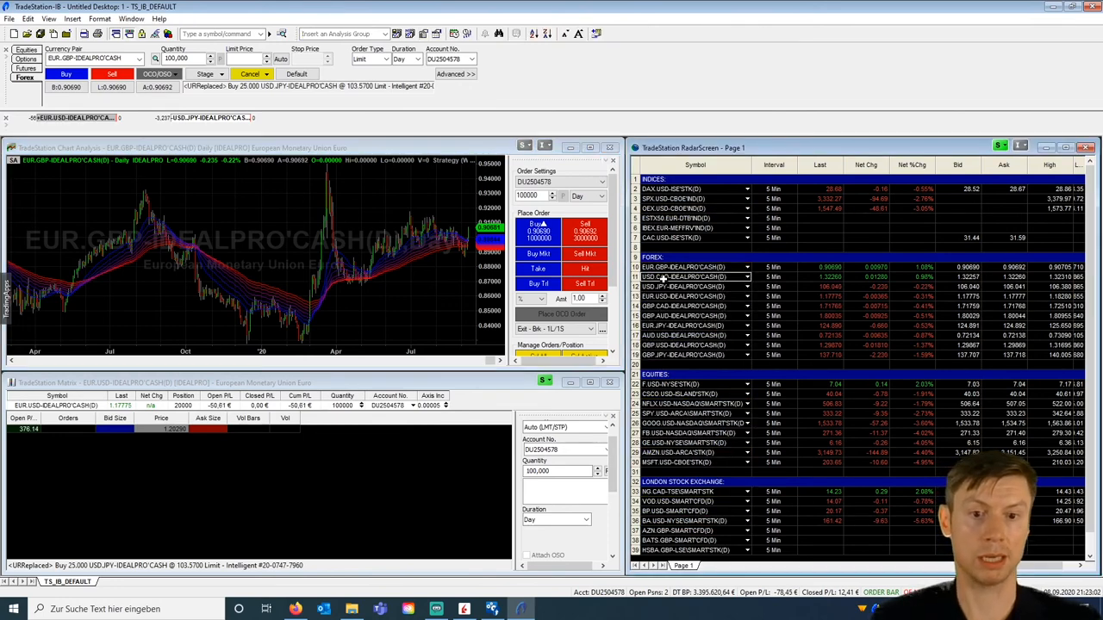
# Select USD.CAD in RadarScreen so the linked Matrix loads it.
pyautogui.click(686, 307)
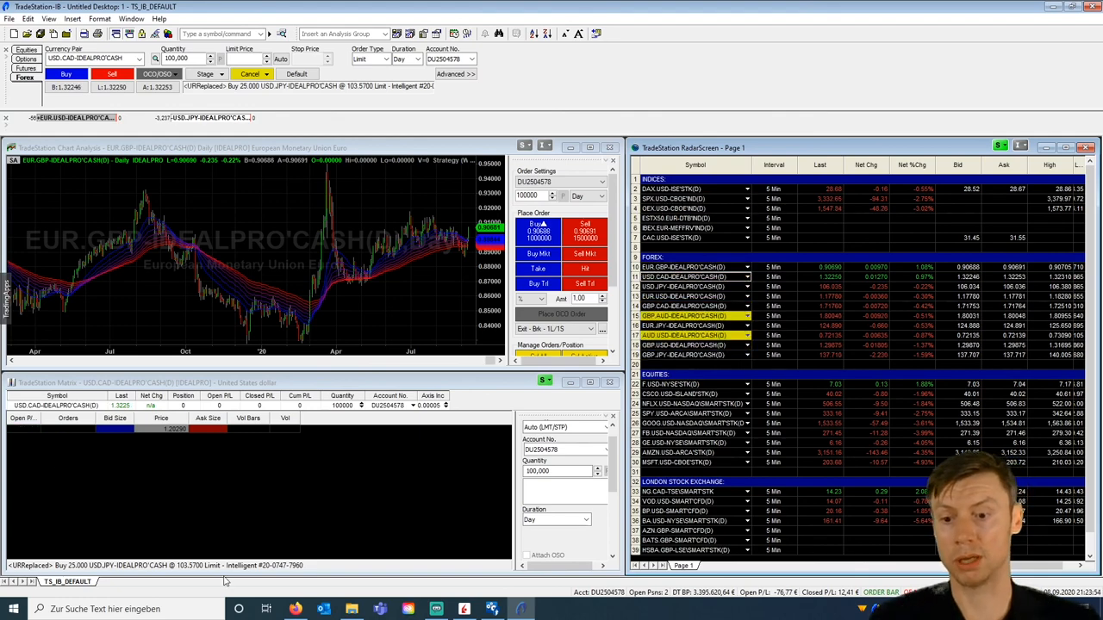
# Bring the TradeVola TradeStation Support page forward and scroll through its training and contact info.
pyautogui.click(297, 610)
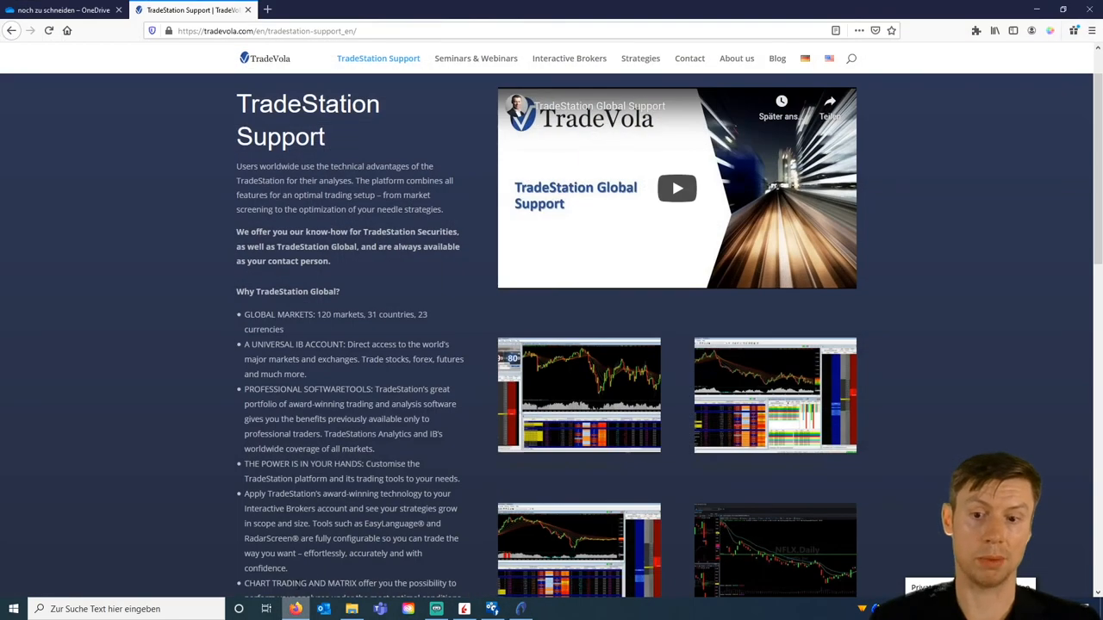
pyautogui.scroll(-3)
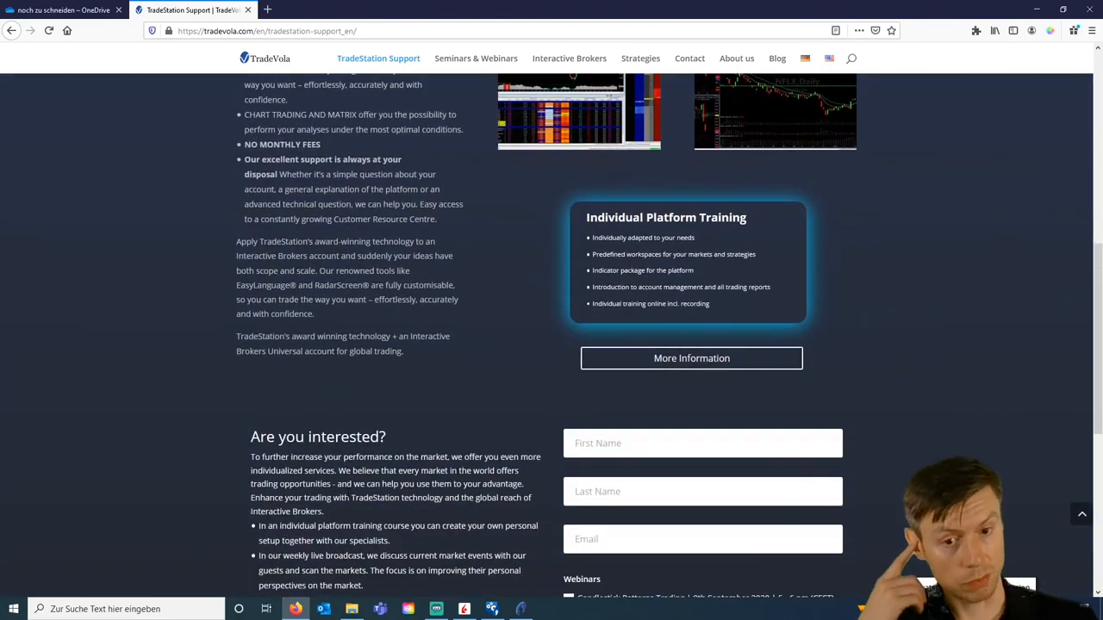
pyautogui.scroll(3)
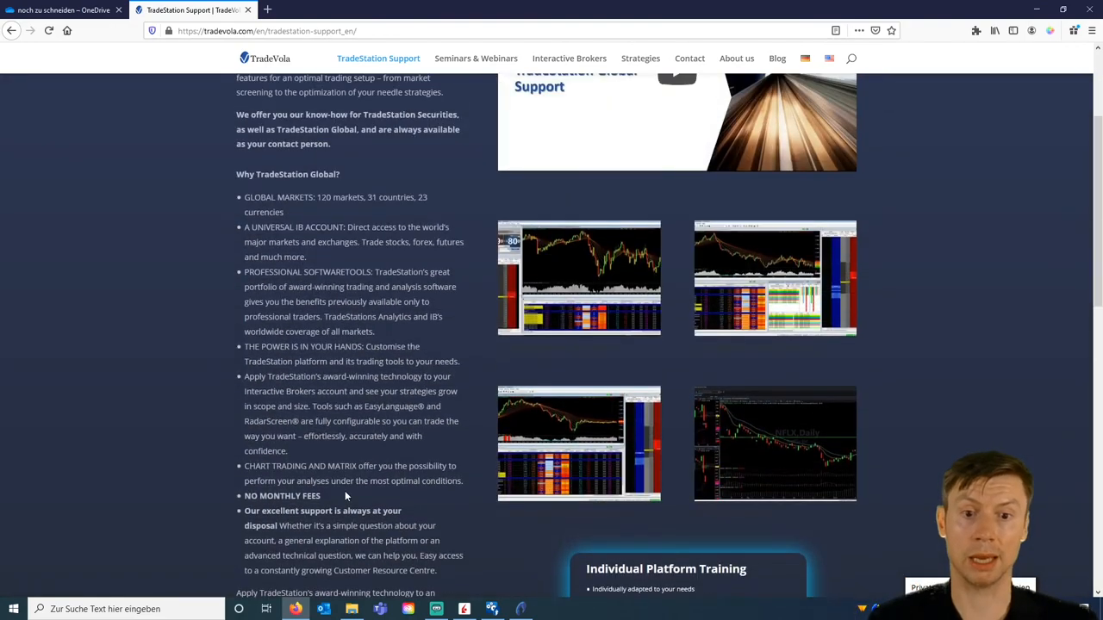
pyautogui.scroll(3)
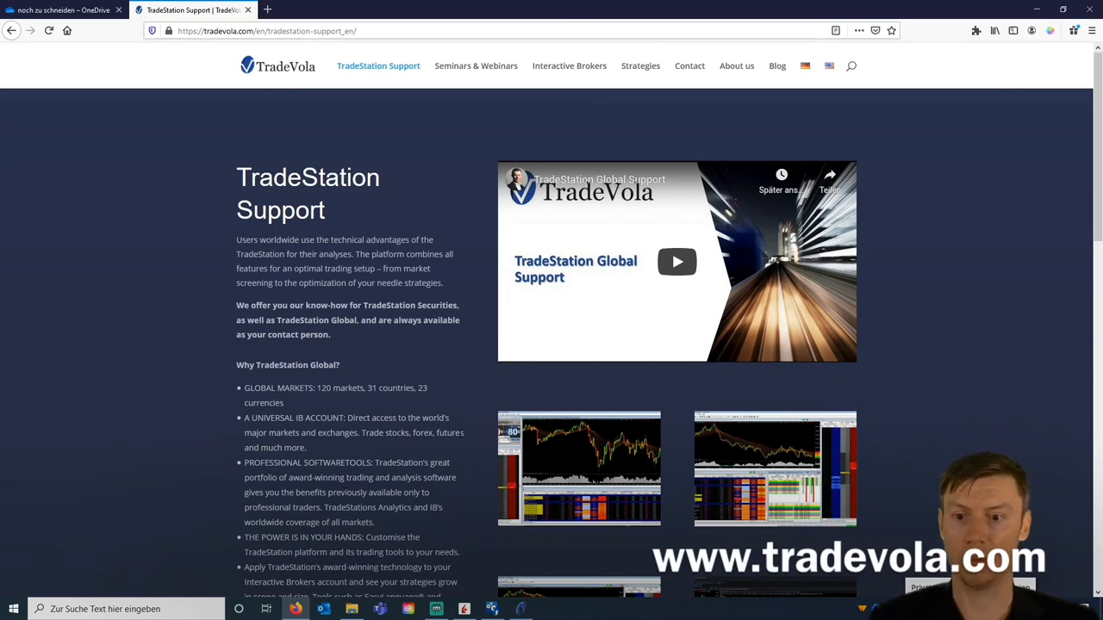
pyautogui.moveTo(445, 404)
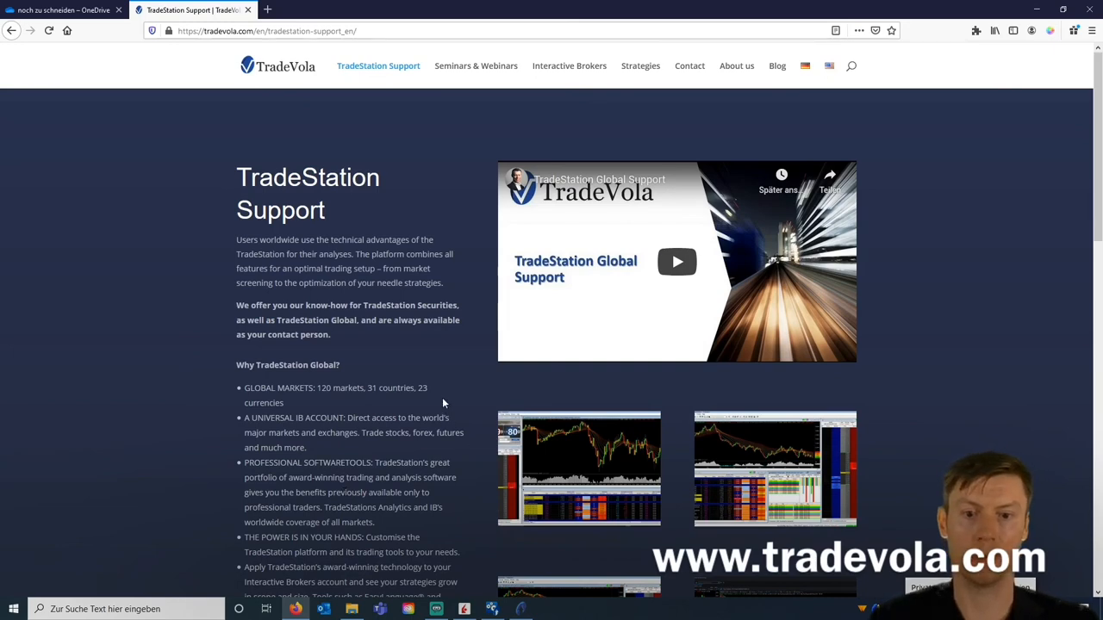